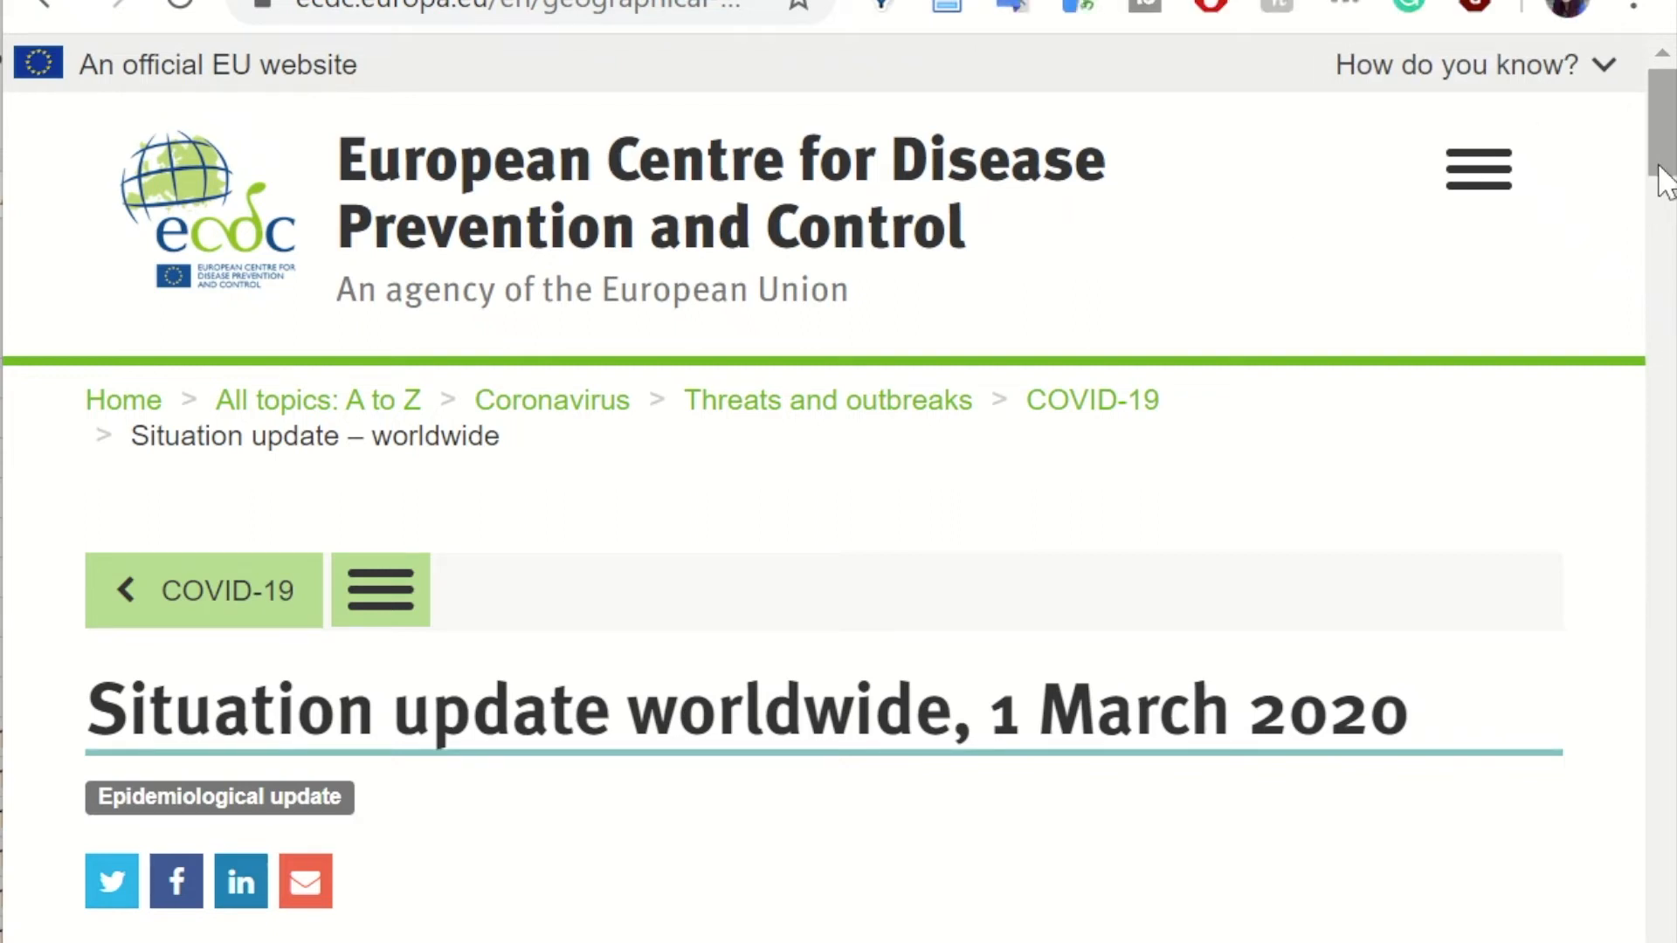
Scroll down the ECDC update page past the chart and map to the cases-by-country table
{"action": "scroll", "scroll_direction": "down", "scroll_amount": 3}
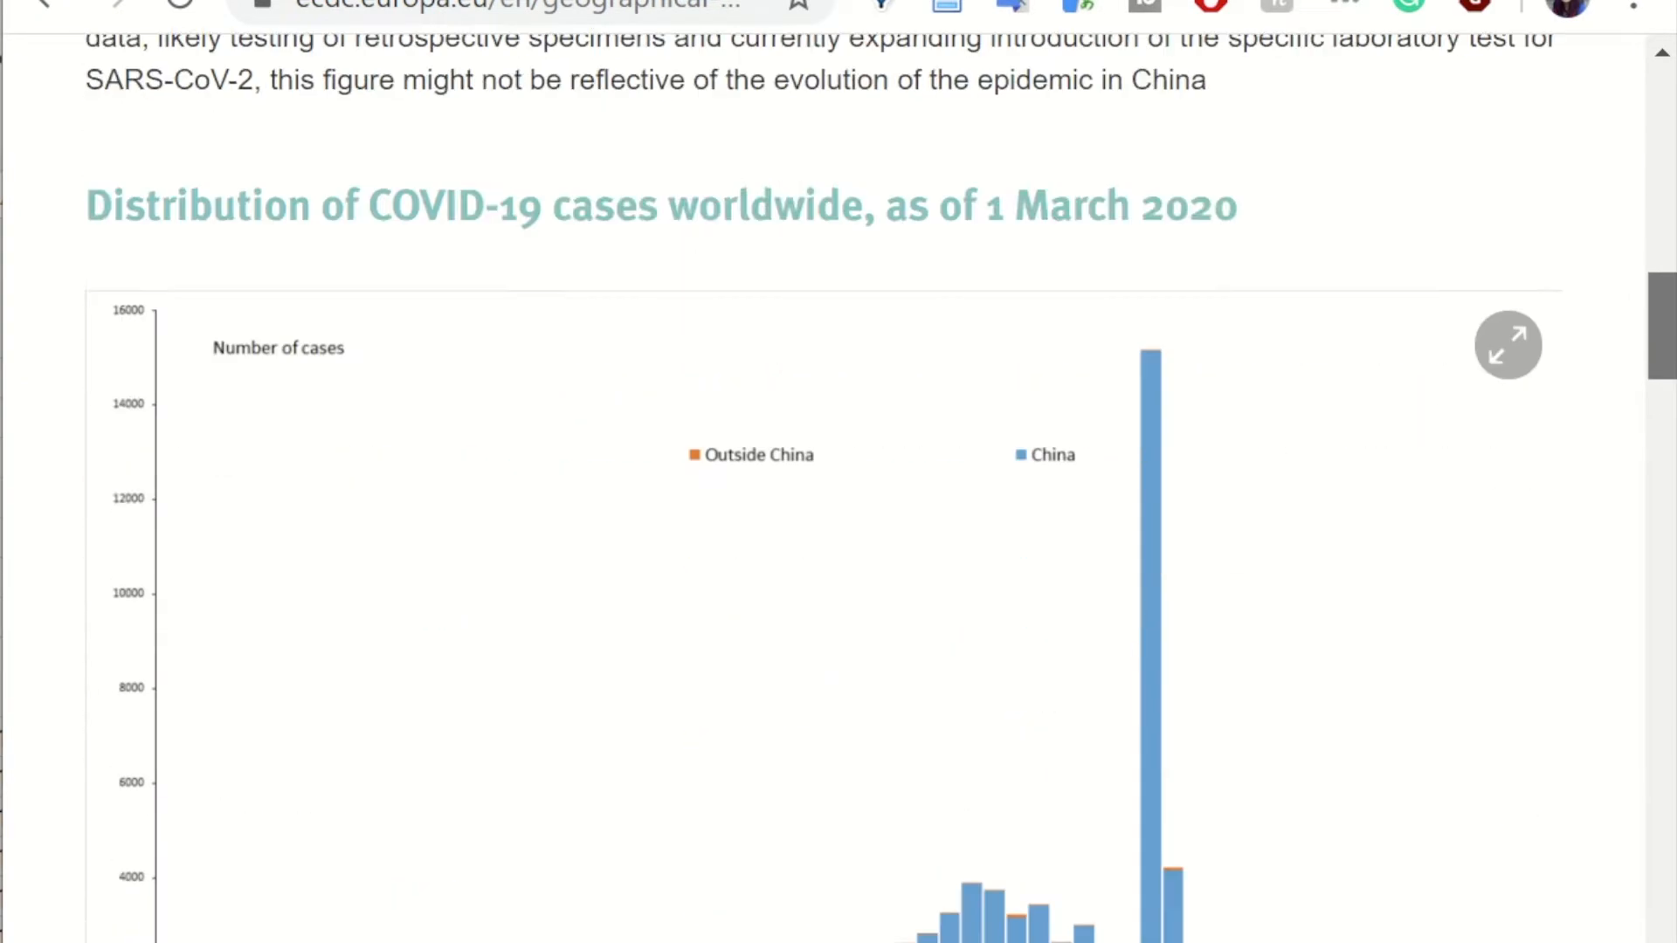
{"action": "scroll", "scroll_direction": "down", "scroll_amount": 3}
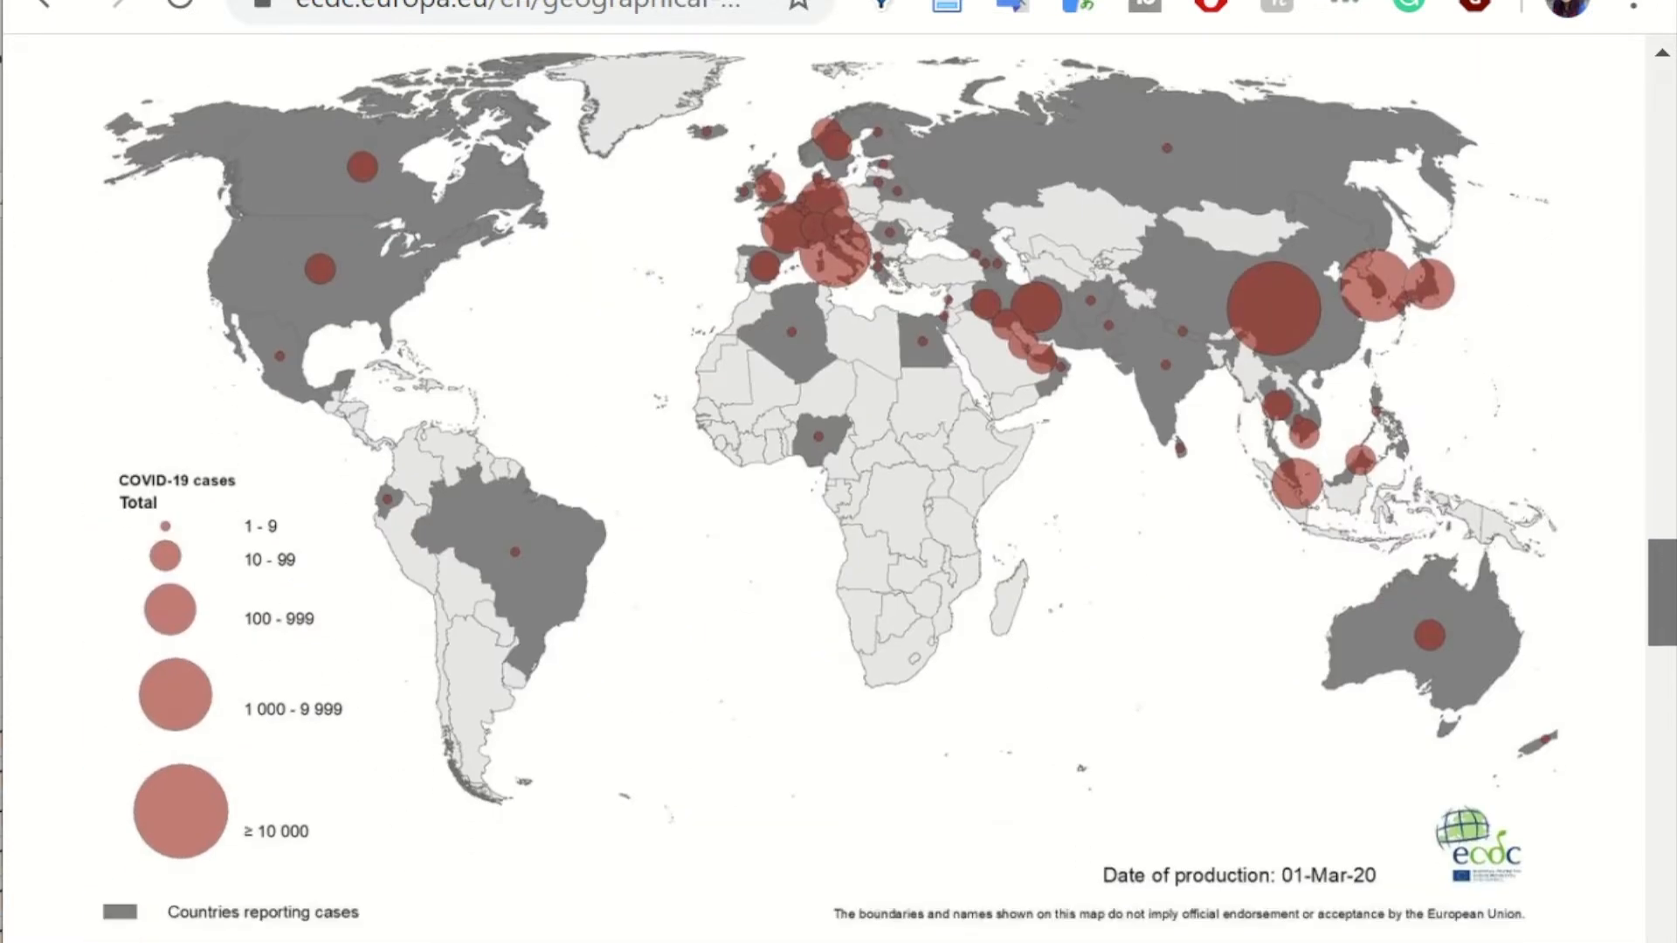
{"action": "scroll", "scroll_direction": "down", "scroll_amount": 3}
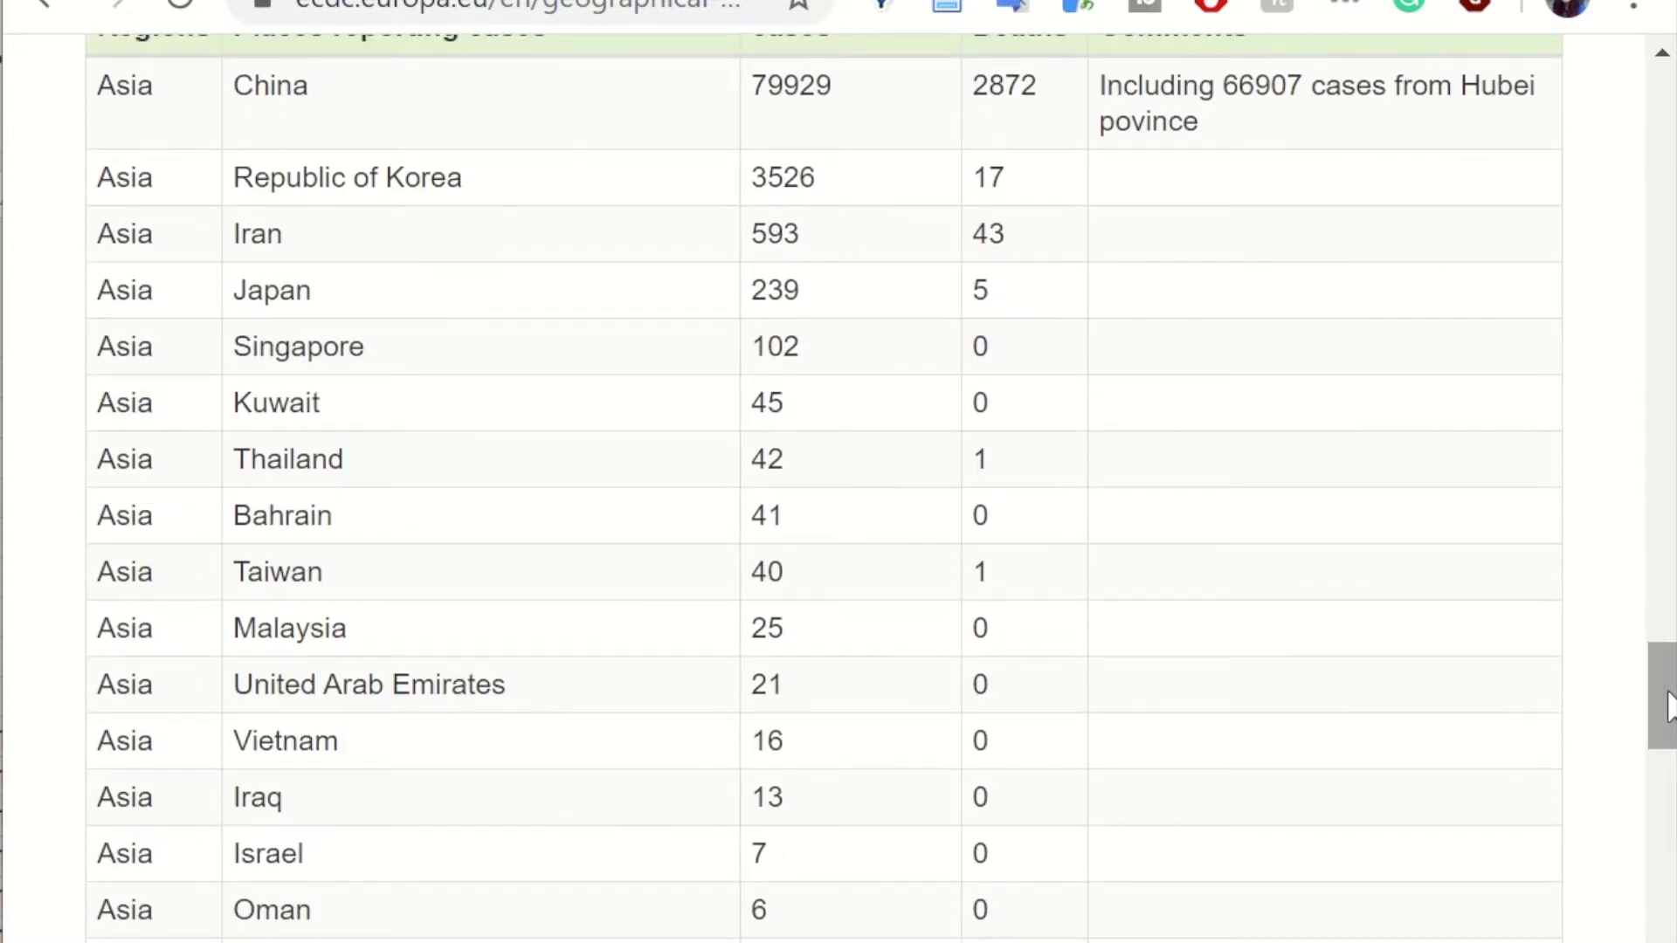
{"action": "scroll", "scroll_direction": "down", "scroll_amount": 3}
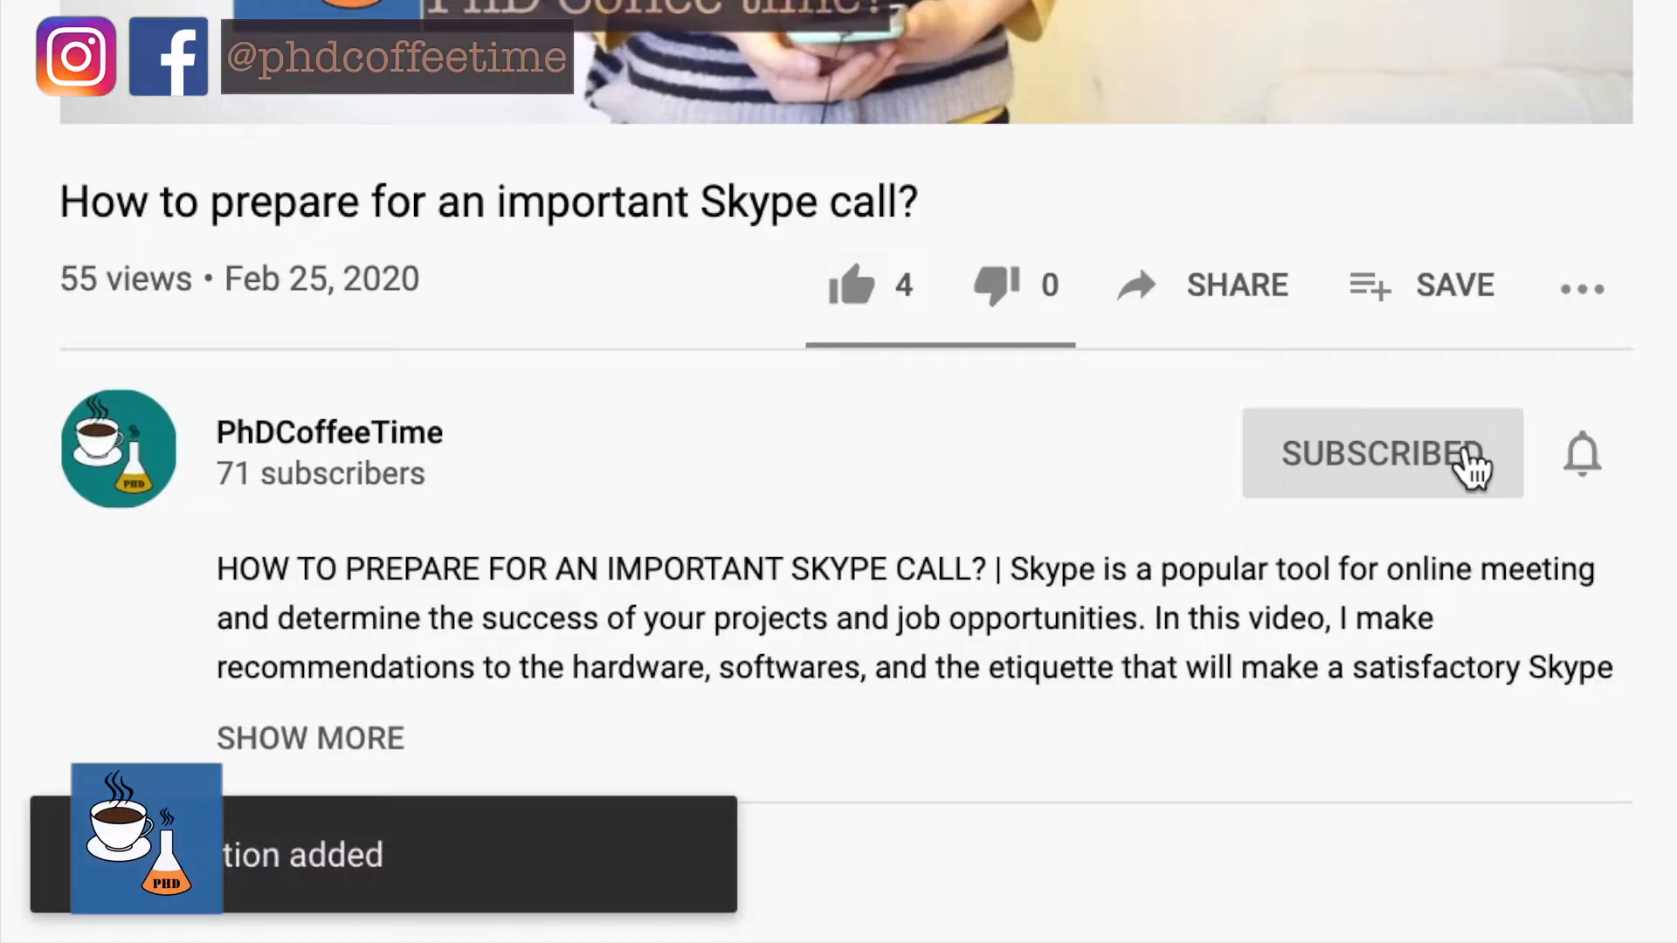
Subscribe to the PhDCoffeeTime channel and turn on notifications for new videos
{"action": "left_click", "coordinate": [1579, 454]}
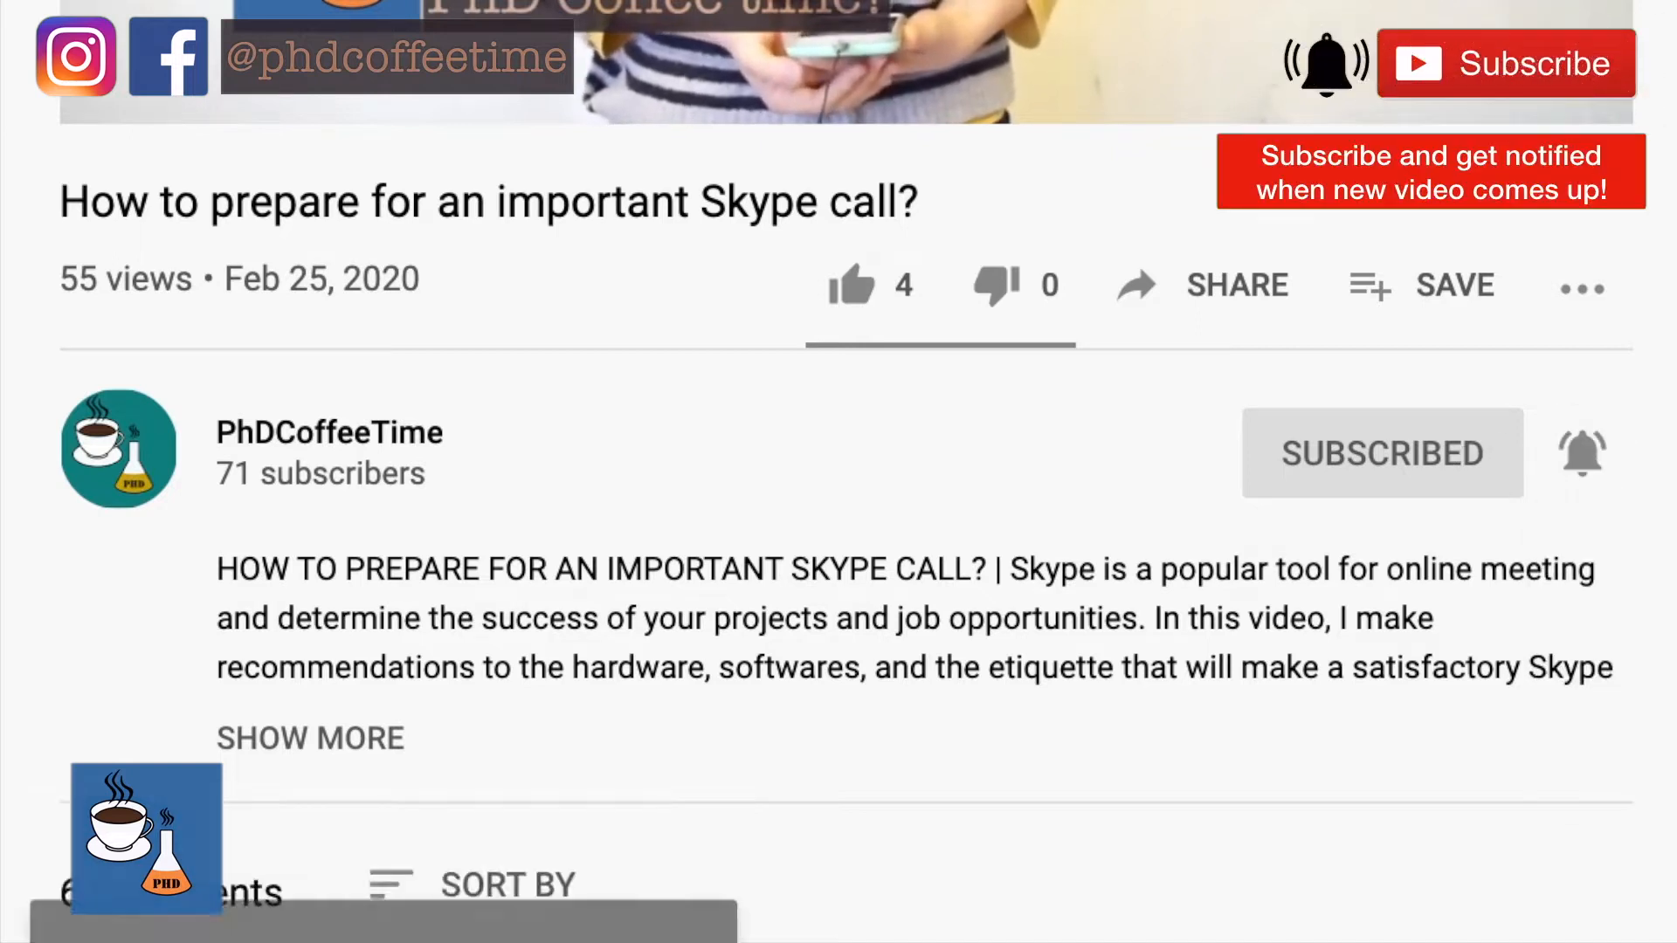
{"action": "left_click", "coordinate": [1580, 455]}
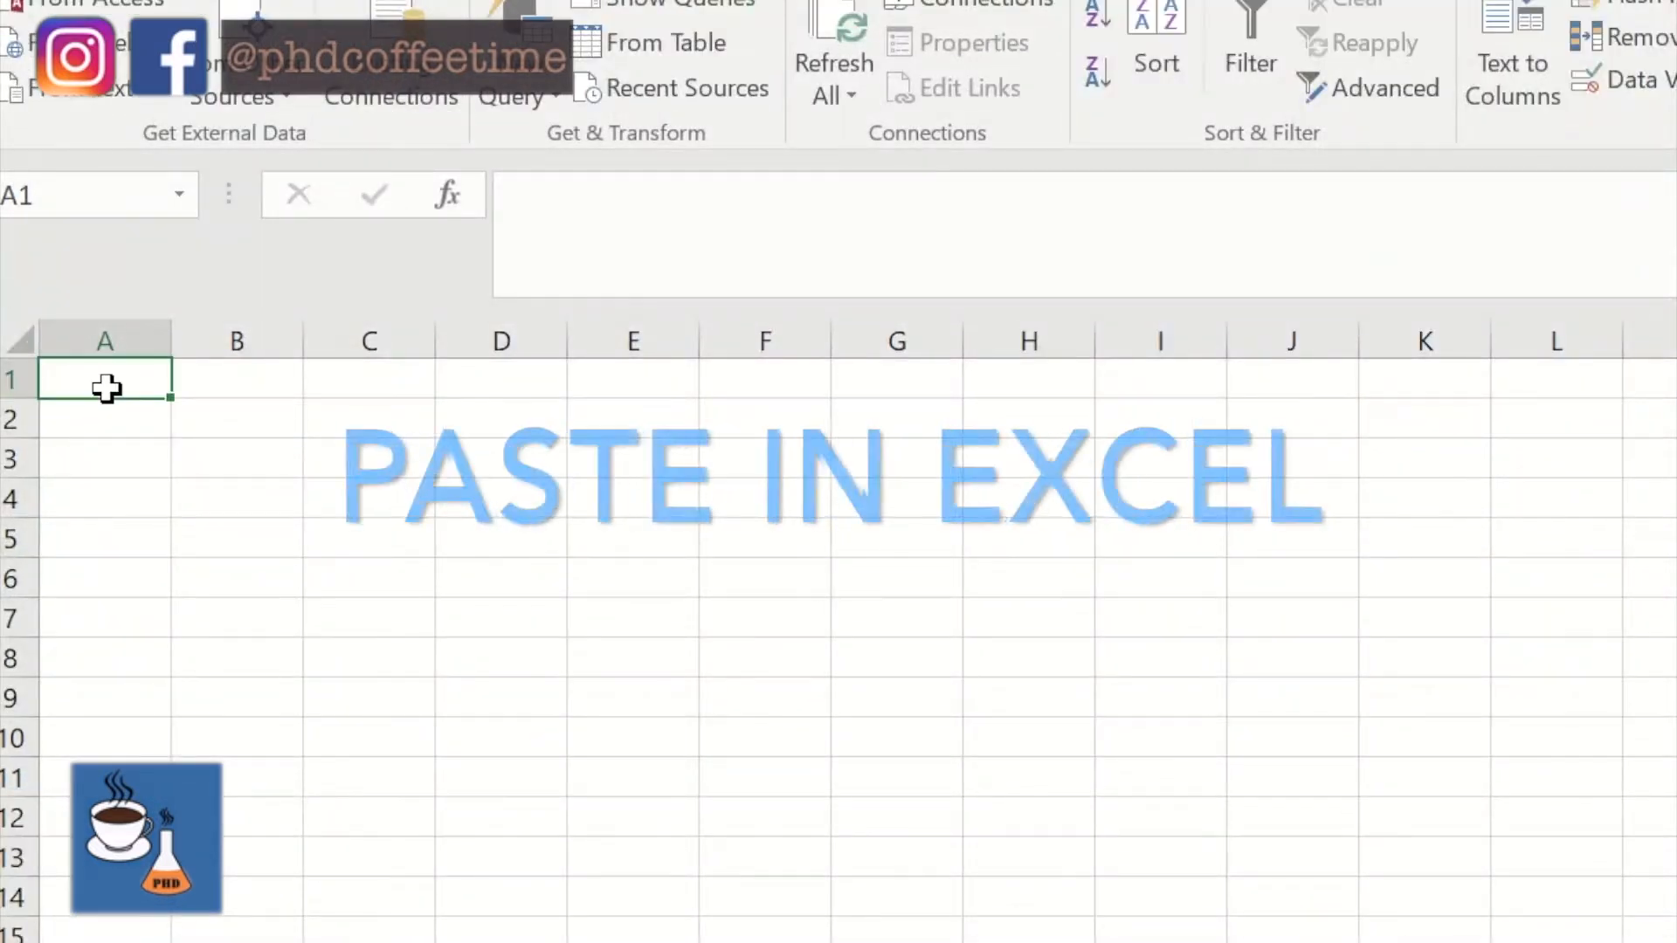
Paste the case summary and split it at ':' (not spaces) into region and country-list columns
{"action": "key", "text": "ctrl+v"}
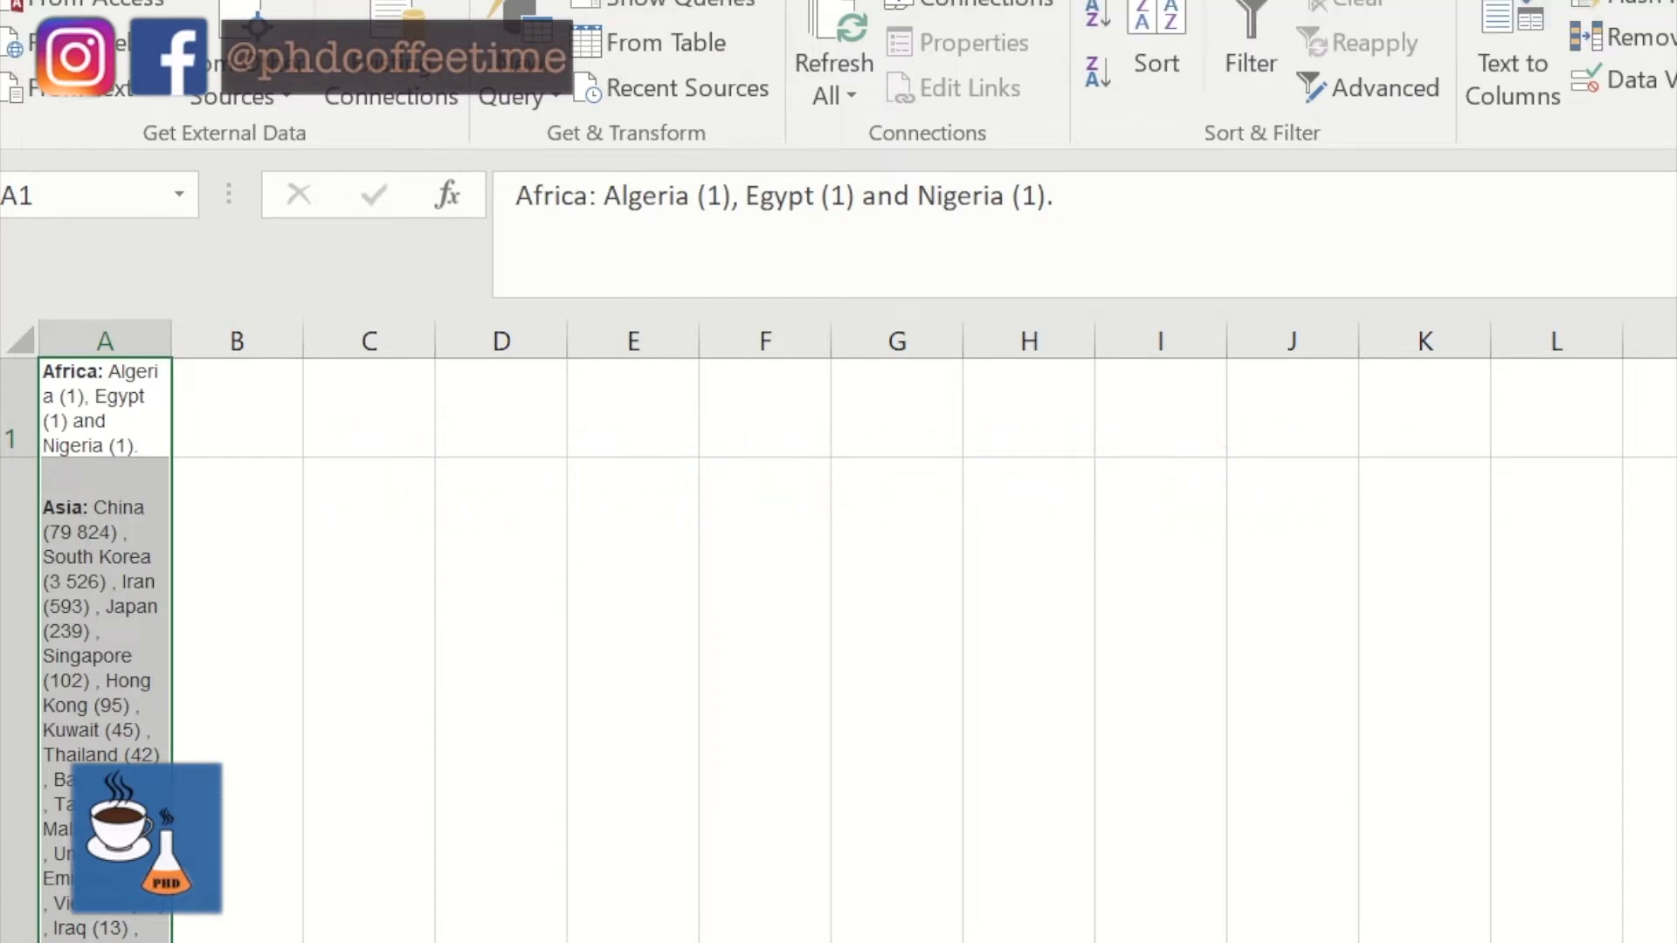
{"action": "left_click", "coordinate": [1511, 66]}
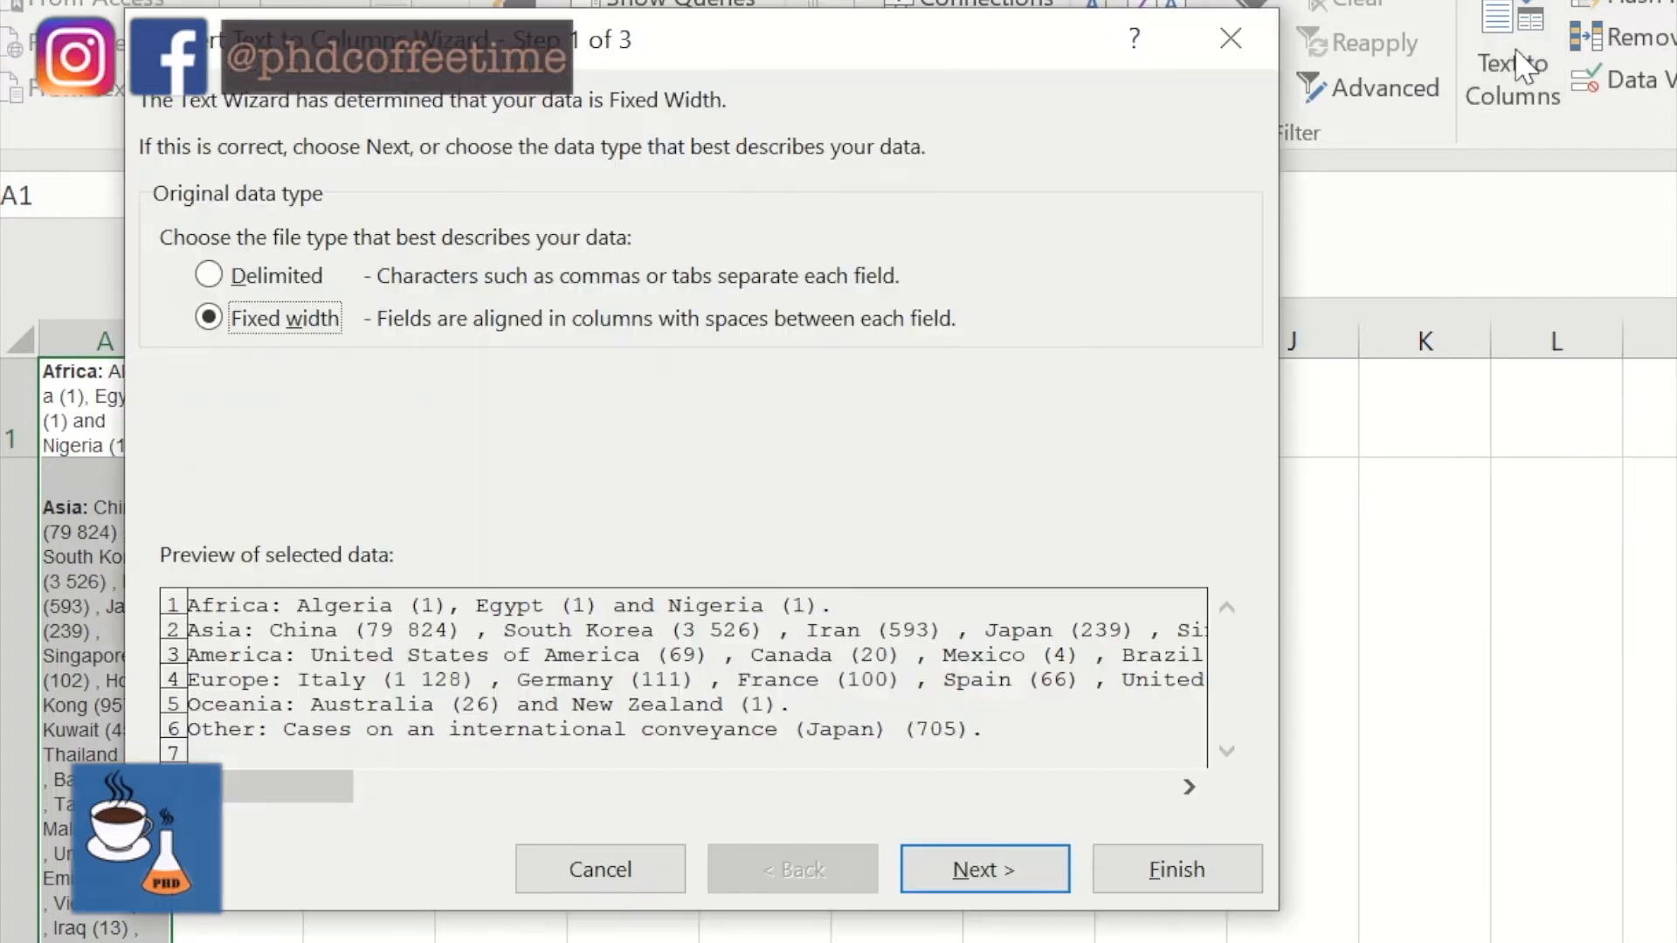
{"action": "left_click", "coordinate": [208, 276]}
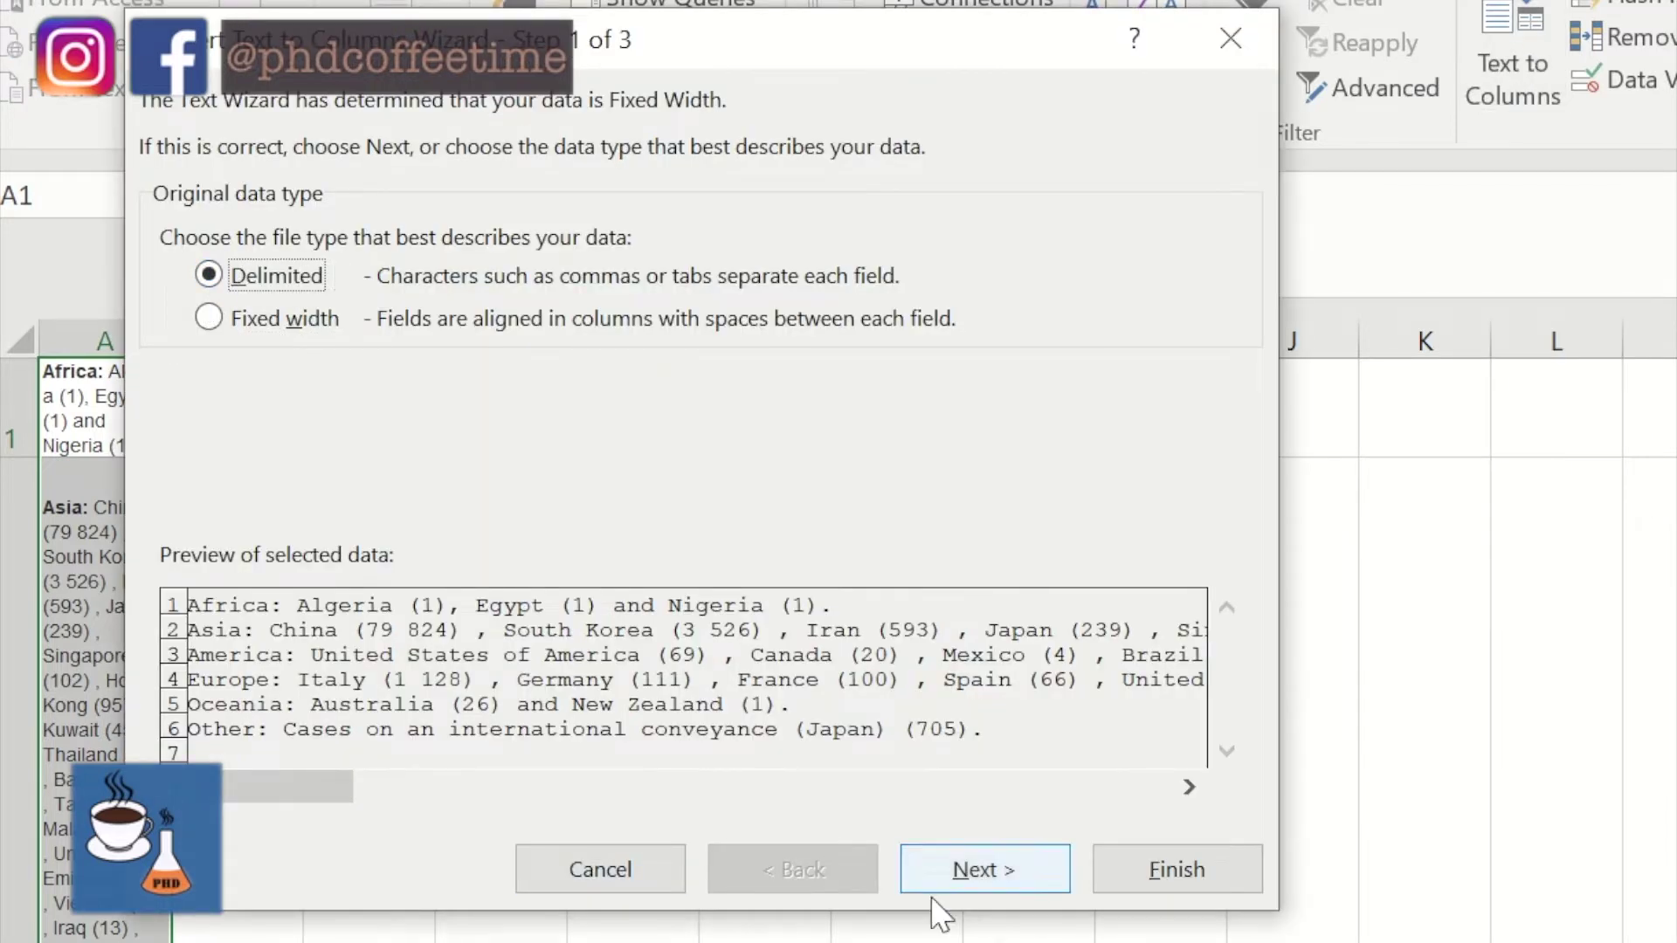
{"action": "left_click", "coordinate": [985, 870]}
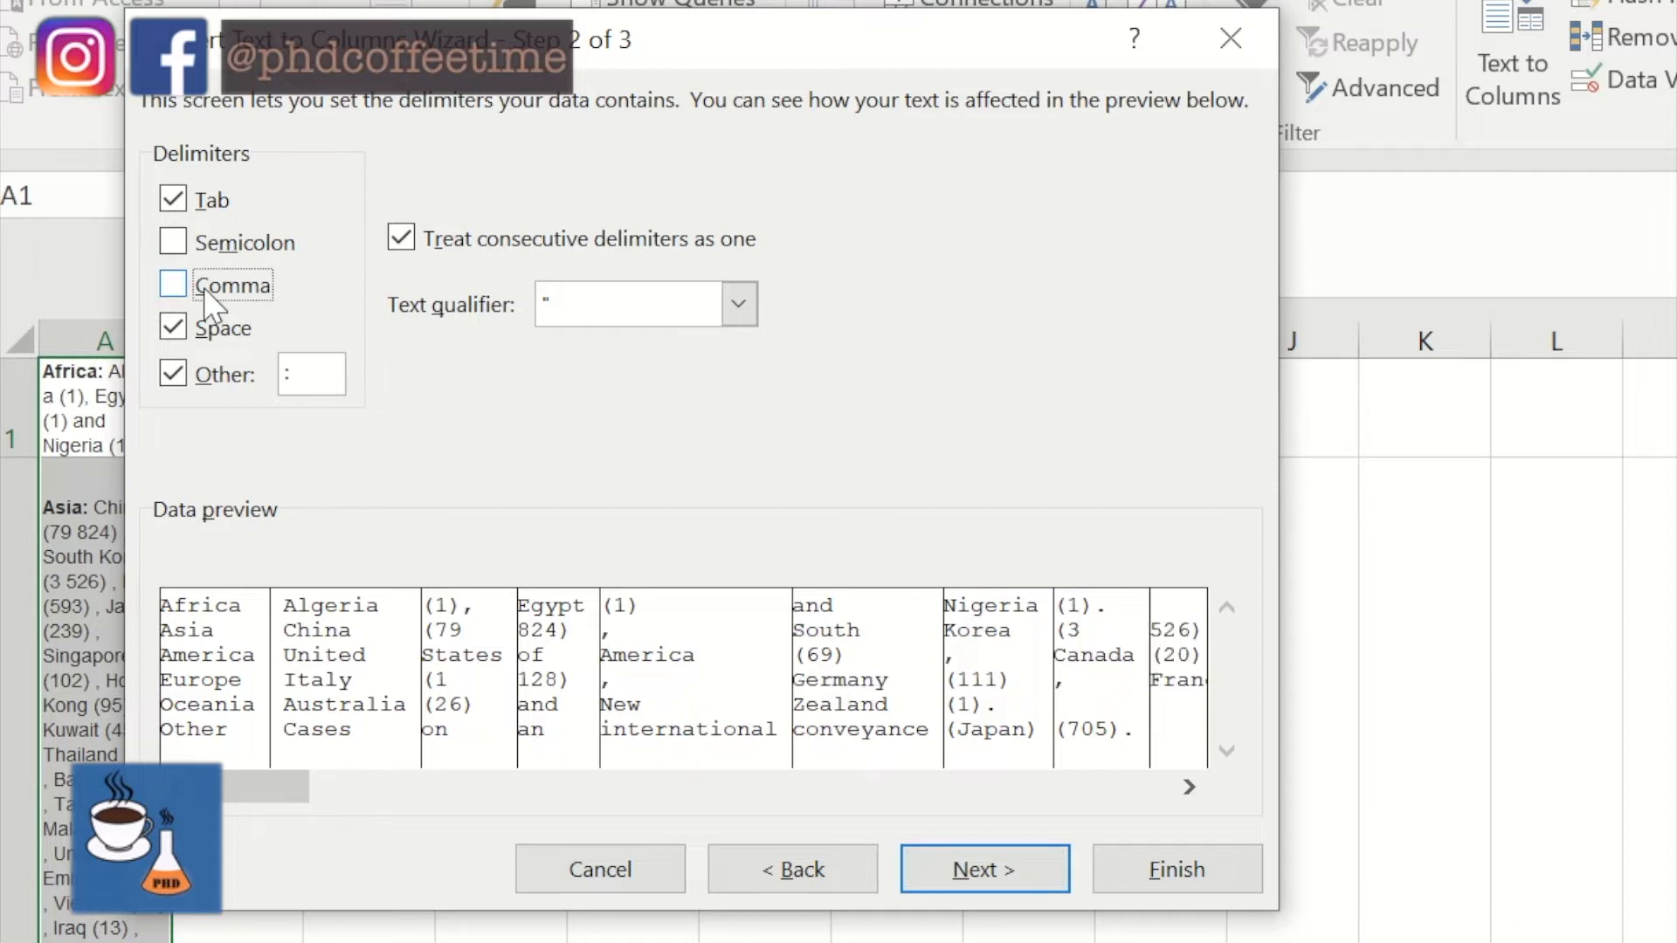
{"action": "left_click", "coordinate": [173, 329]}
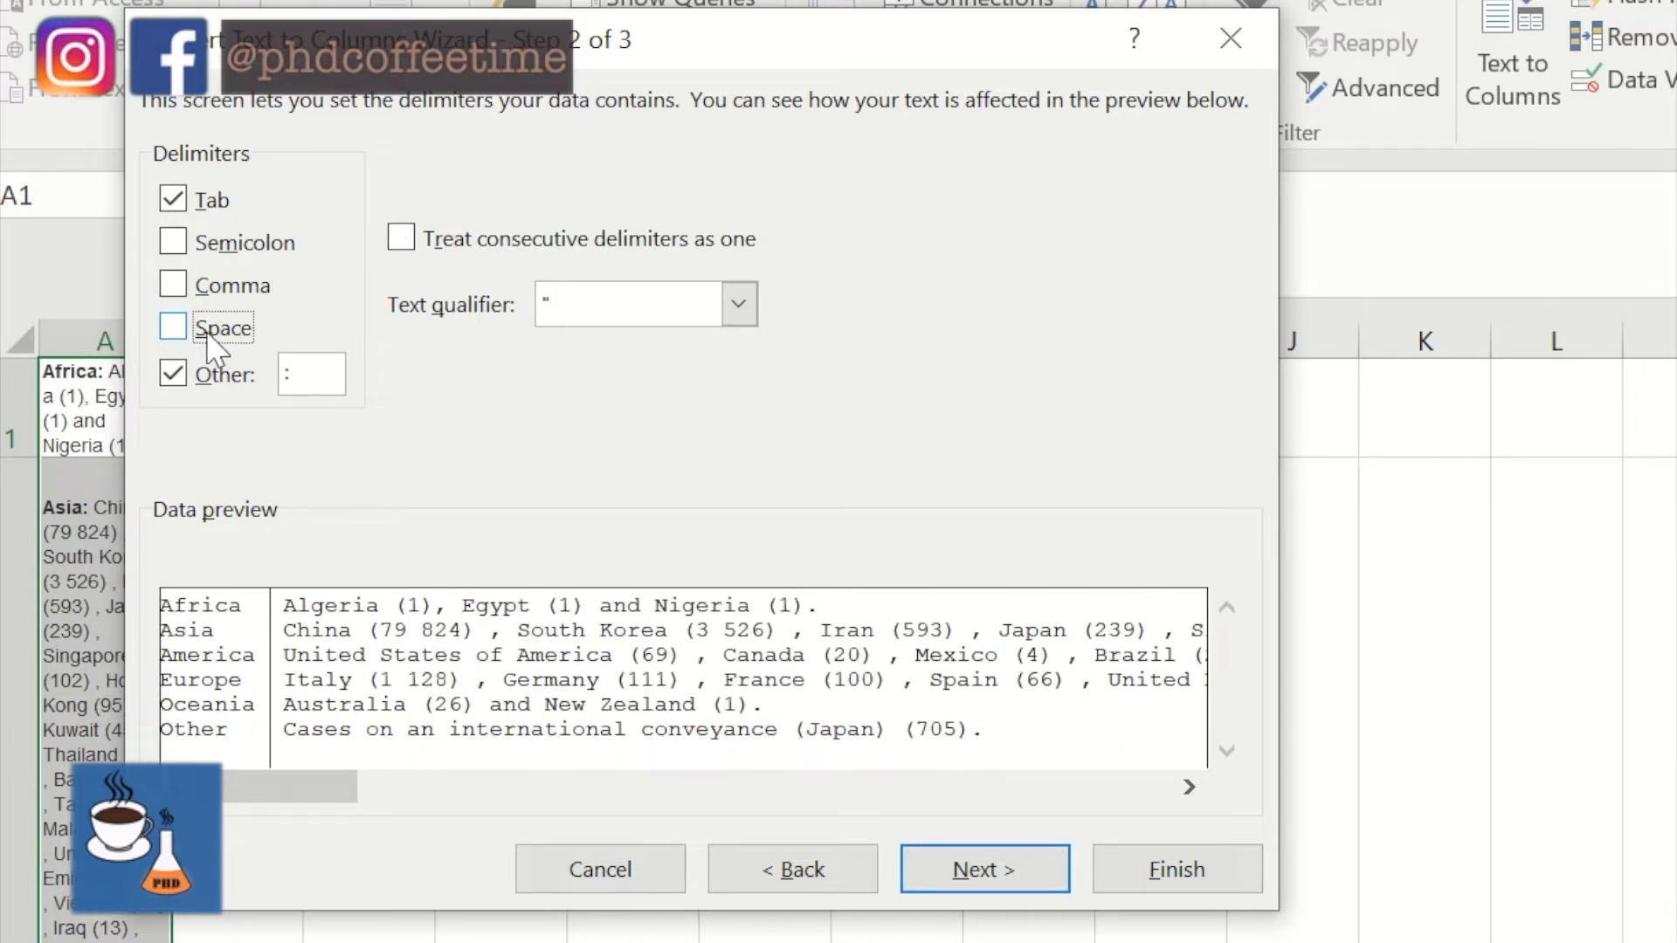
{"action": "left_click", "coordinate": [985, 870]}
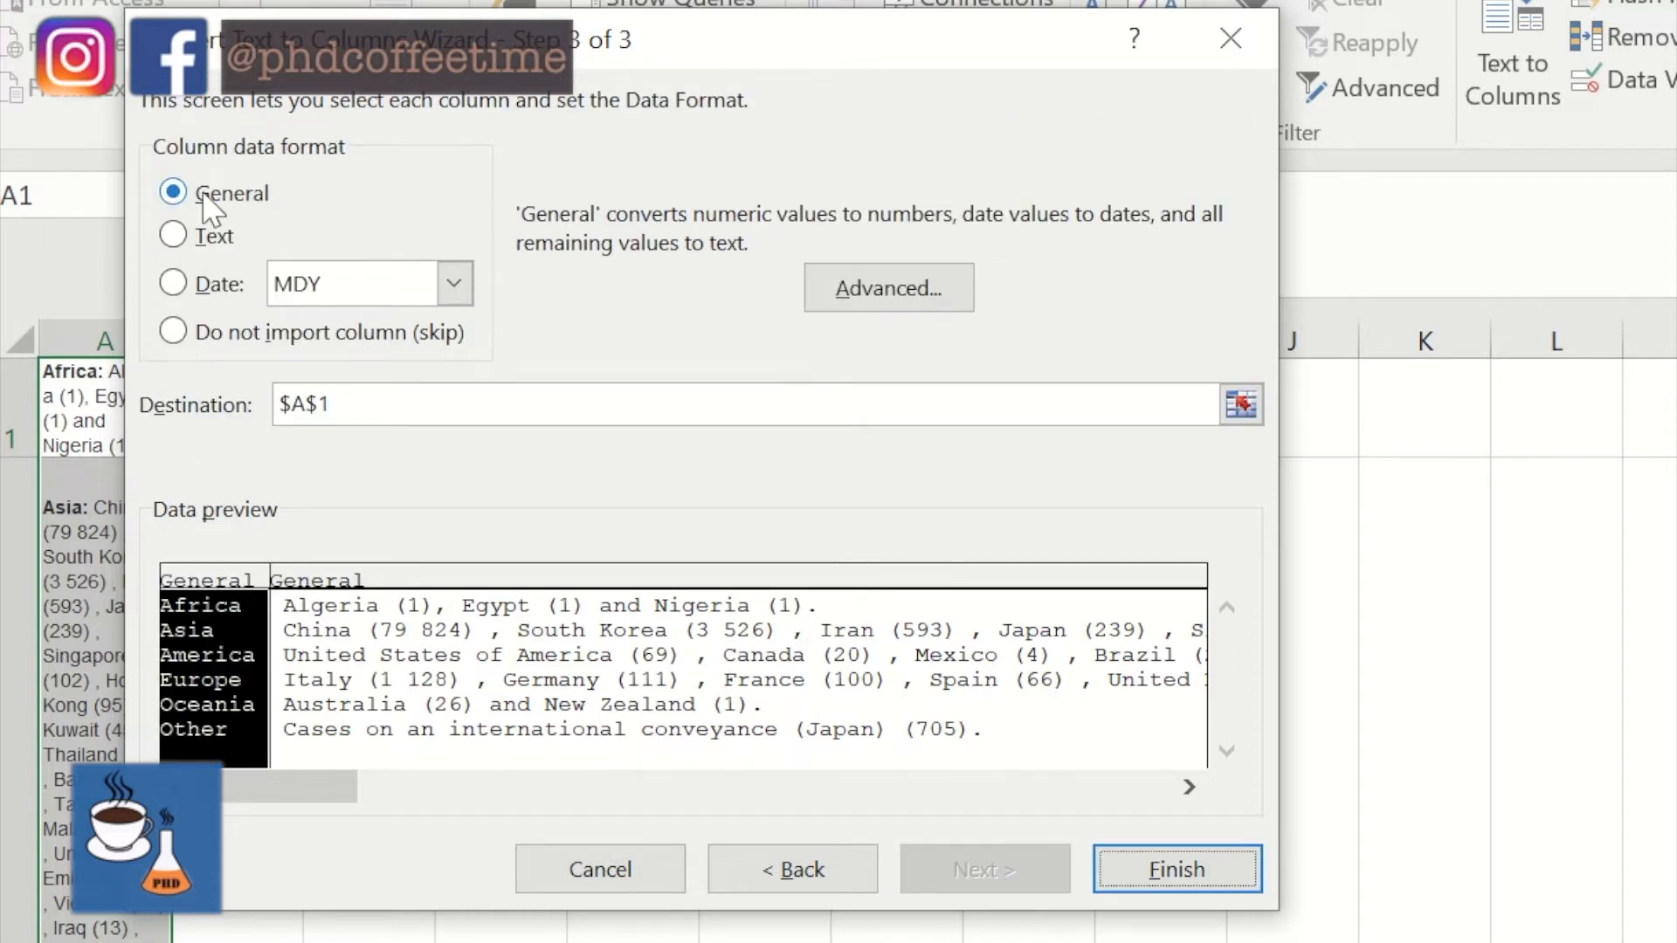
{"action": "left_click", "coordinate": [339, 406]}
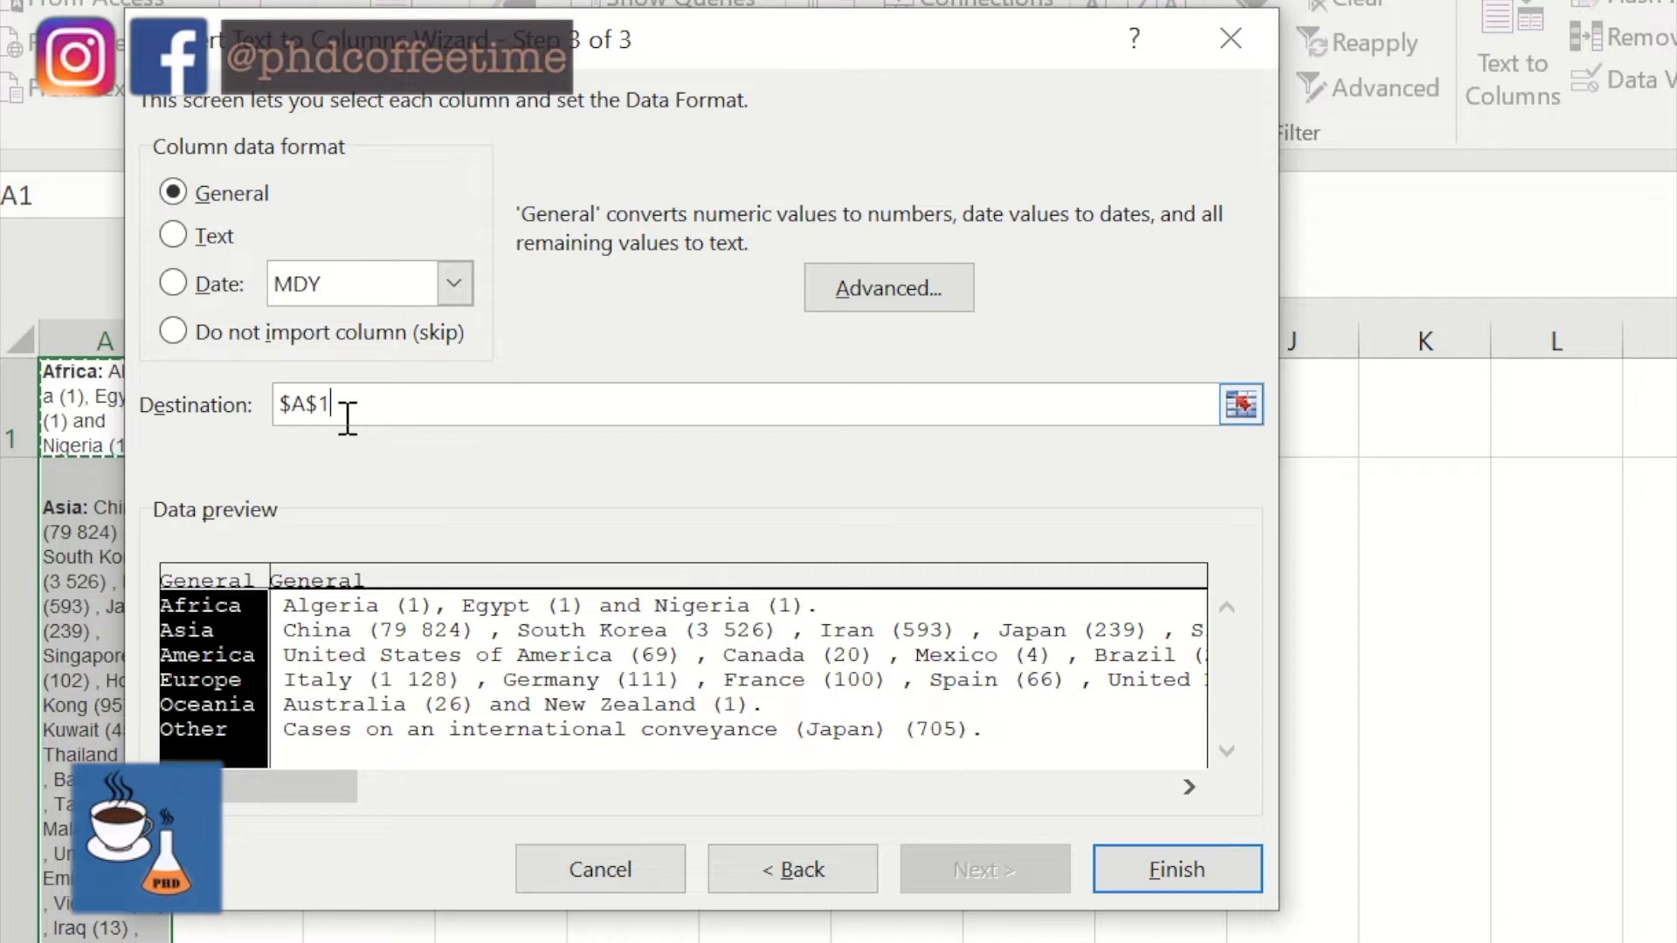
{"action": "left_click", "coordinate": [1178, 870]}
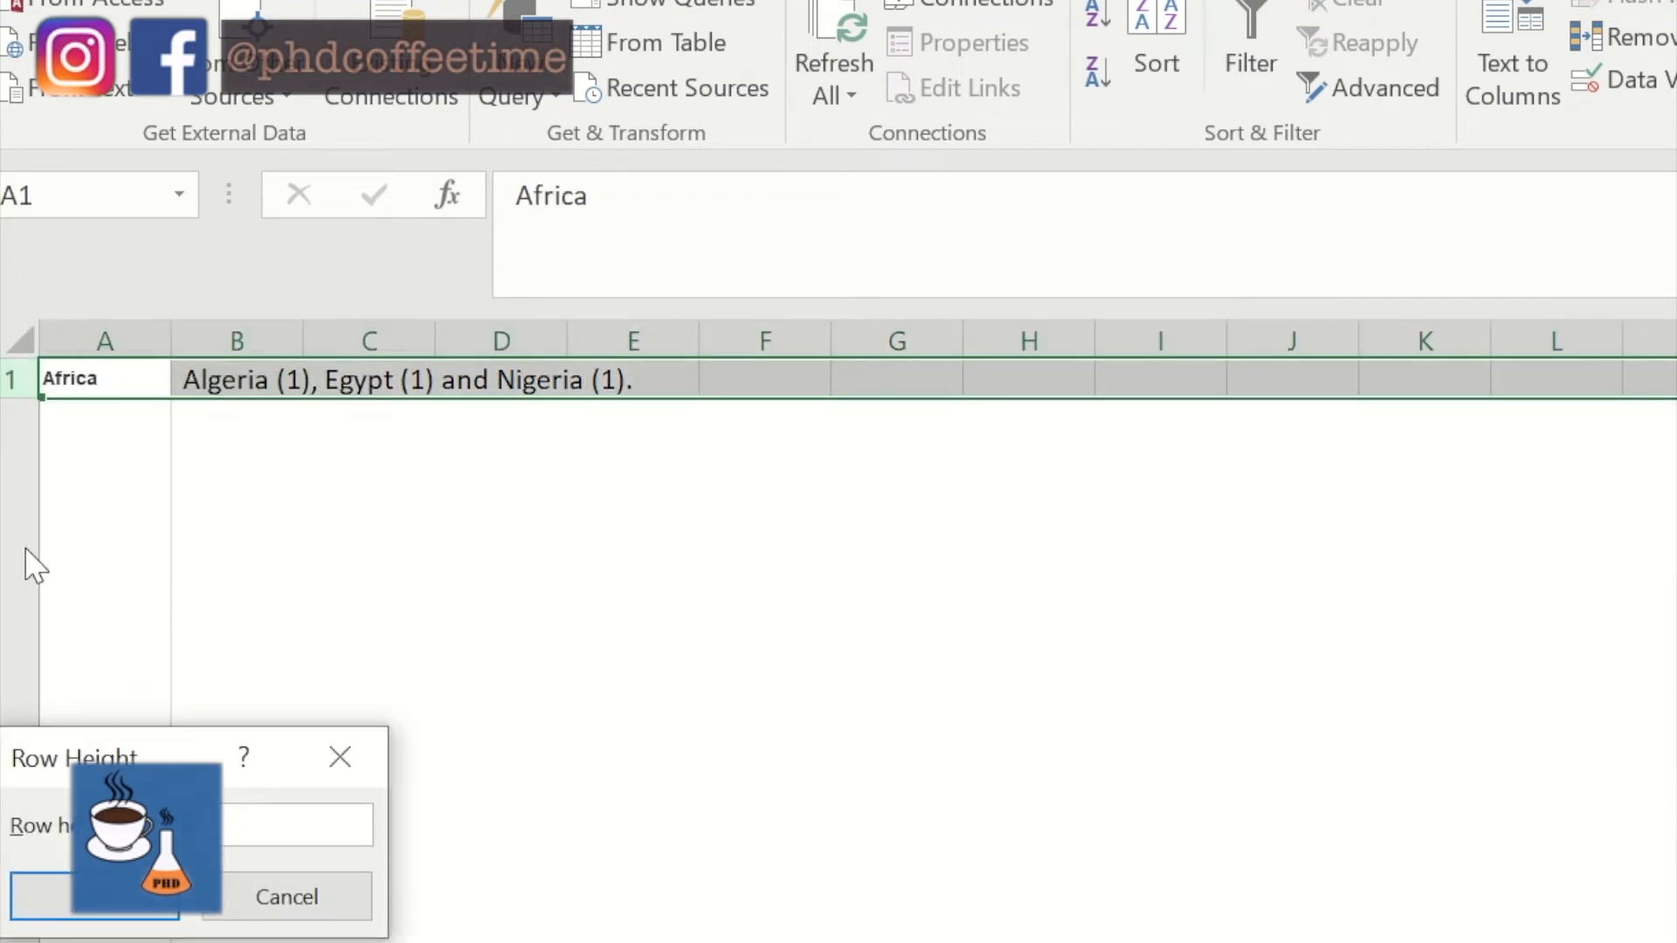
Give the six region rows a small uniform height and check the counts across the sheet
{"action": "right_click", "coordinate": [101, 410]}
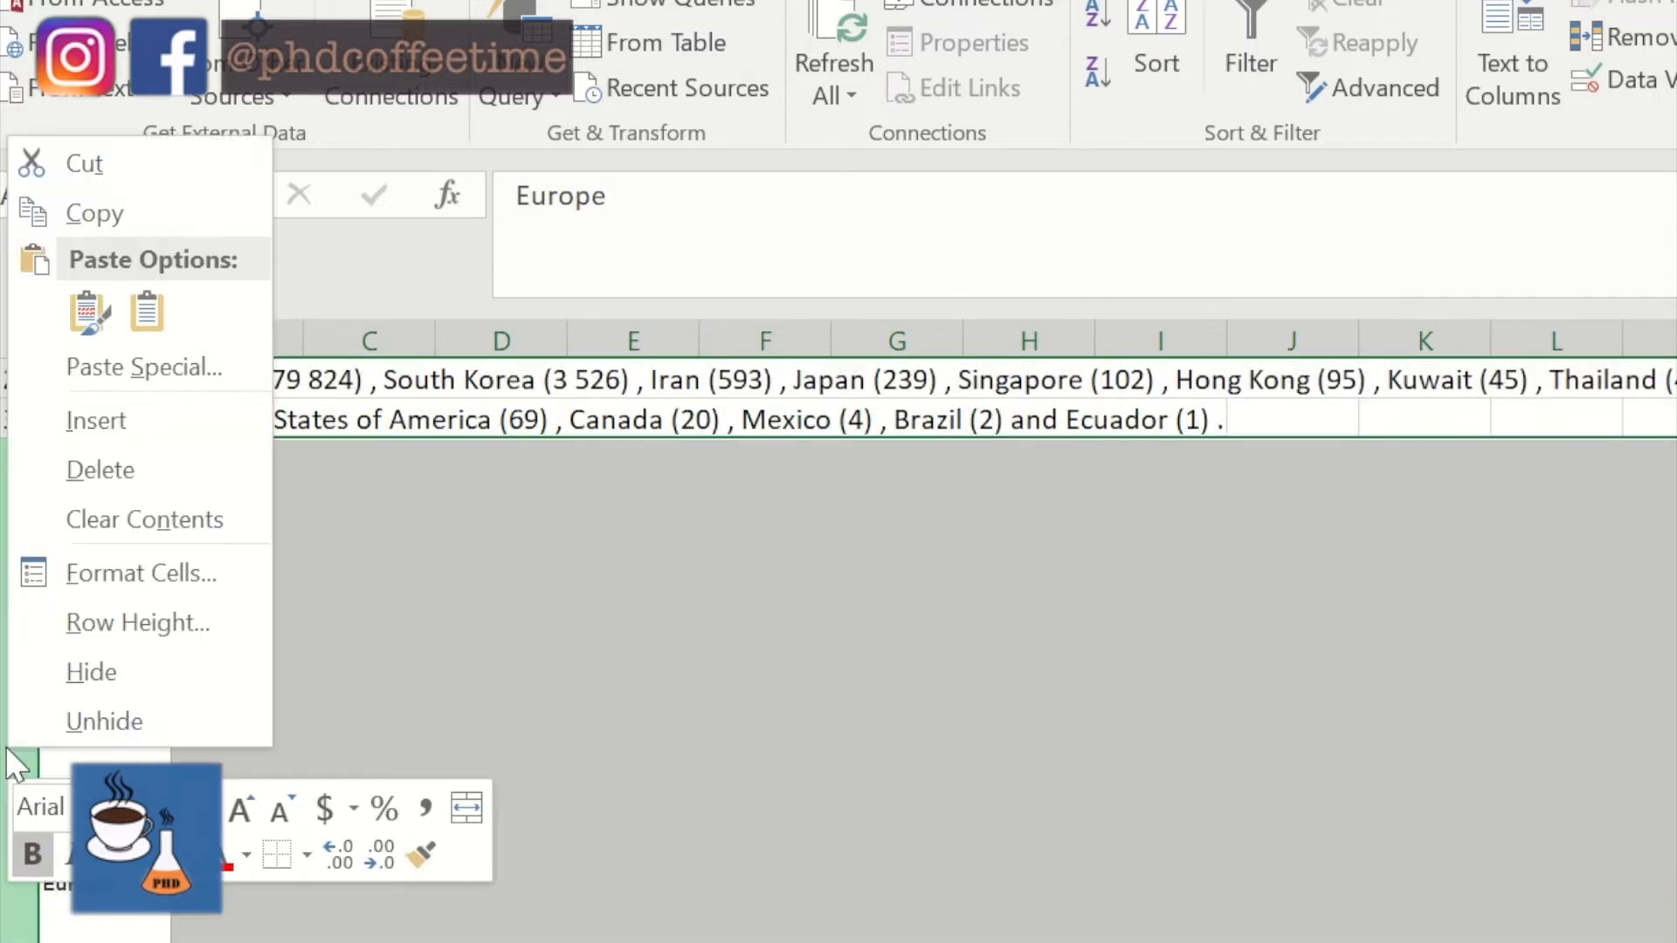
{"action": "left_click", "coordinate": [137, 622]}
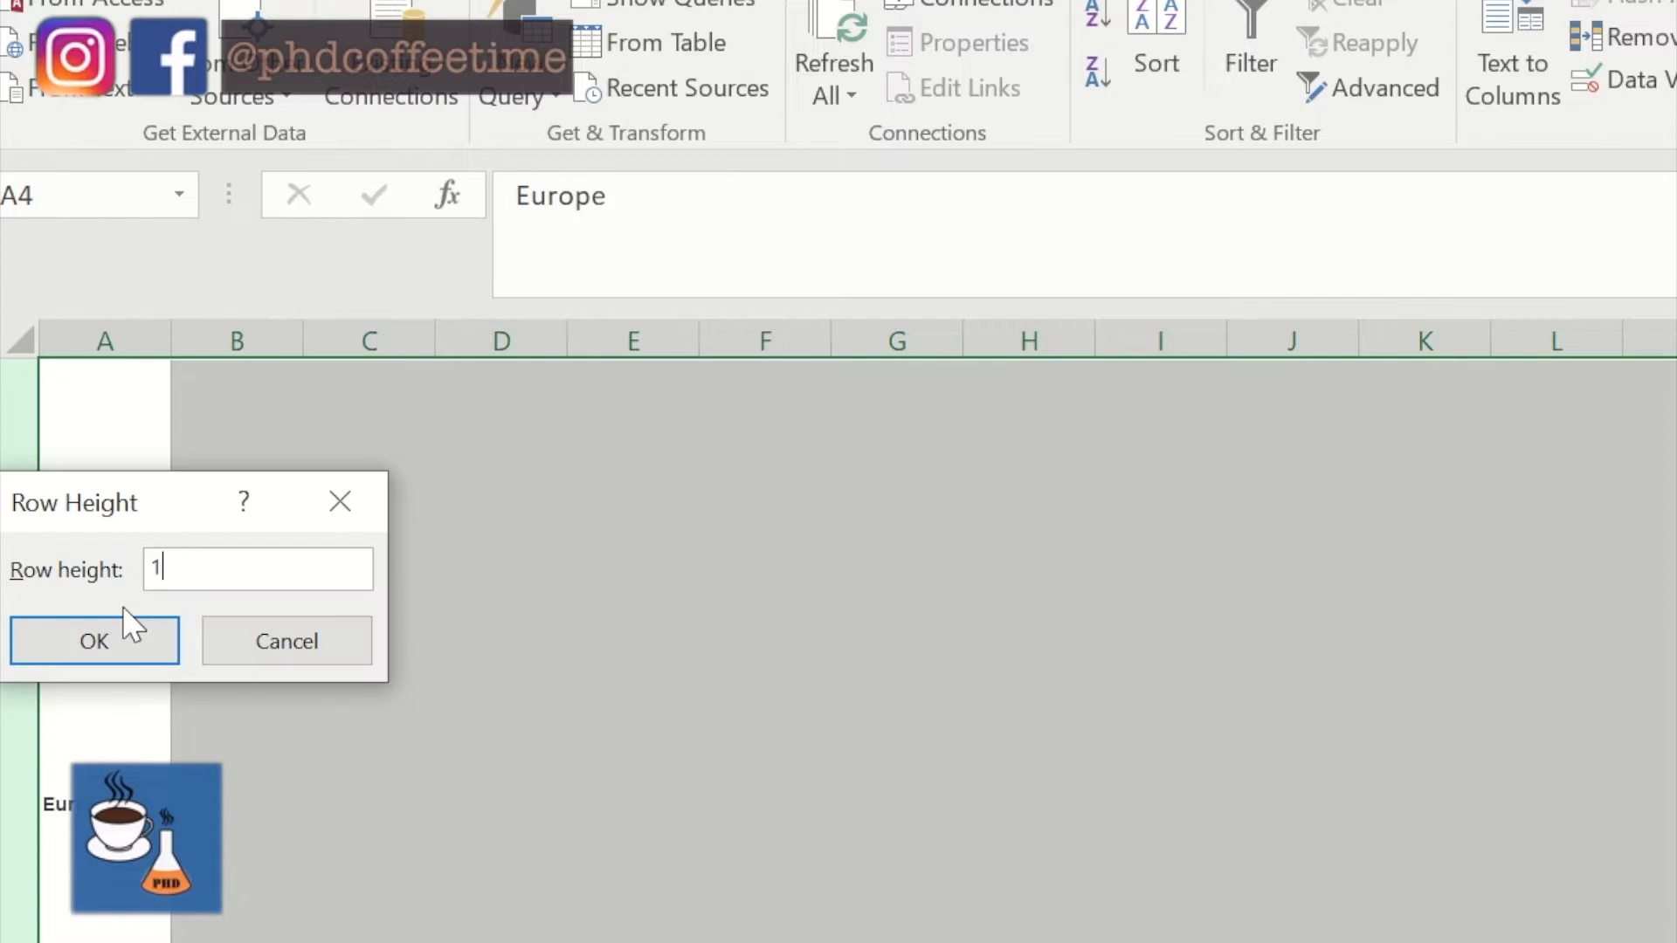
{"action": "left_click", "coordinate": [94, 641]}
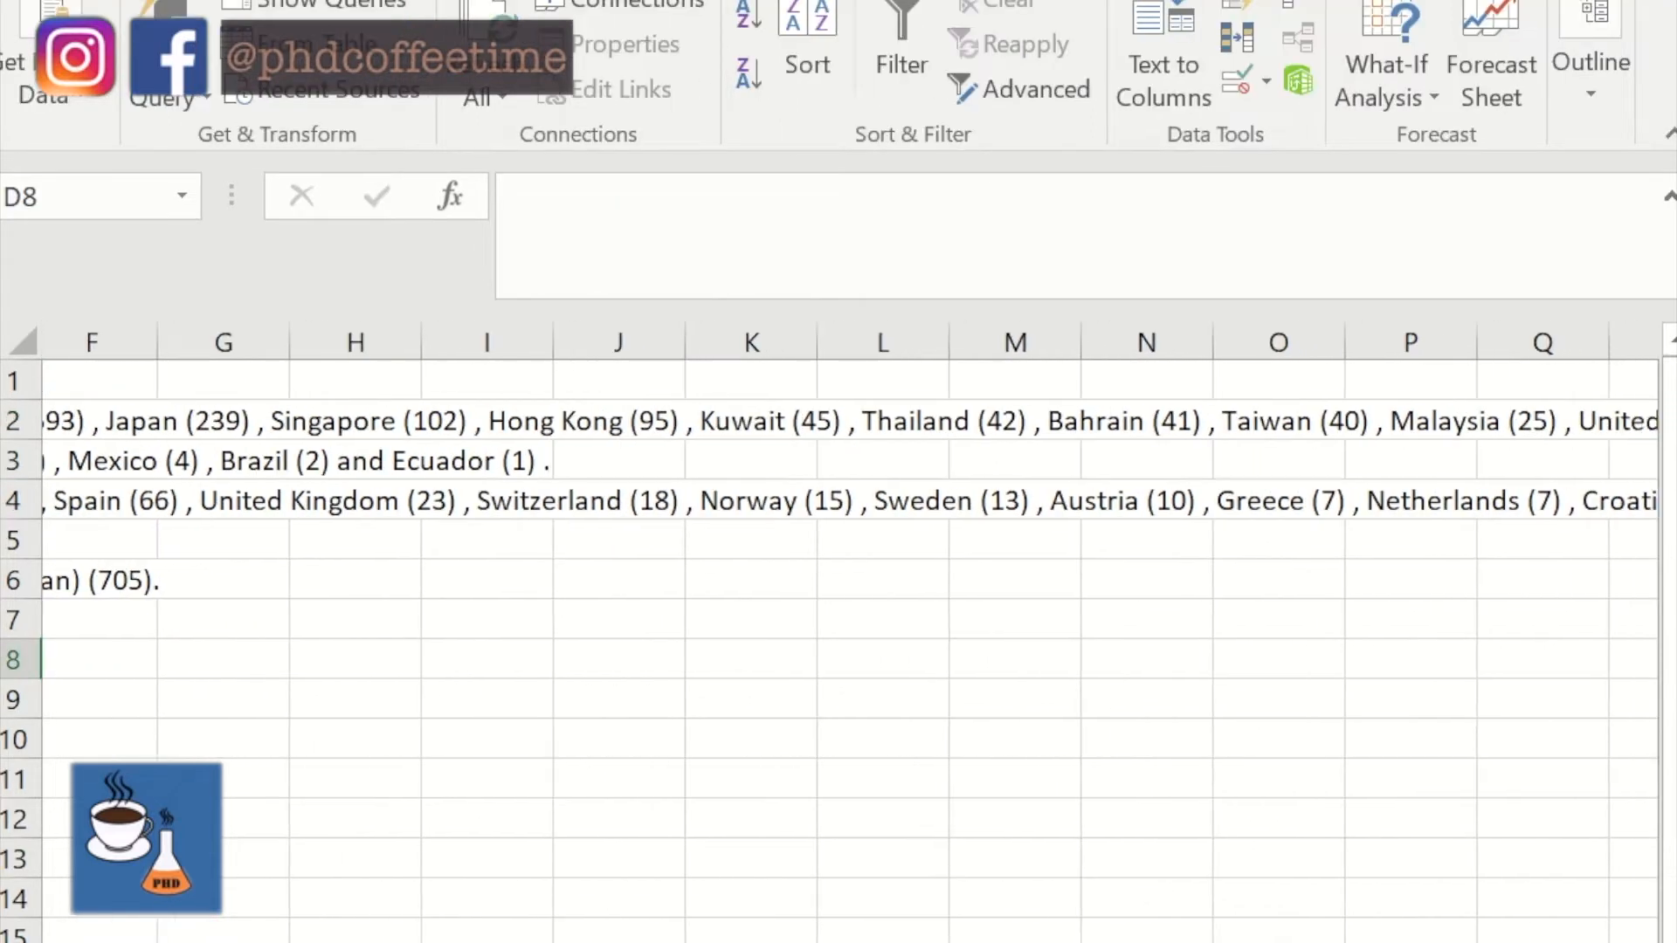
{"action": "scroll", "scroll_direction": "right", "scroll_amount": 3}
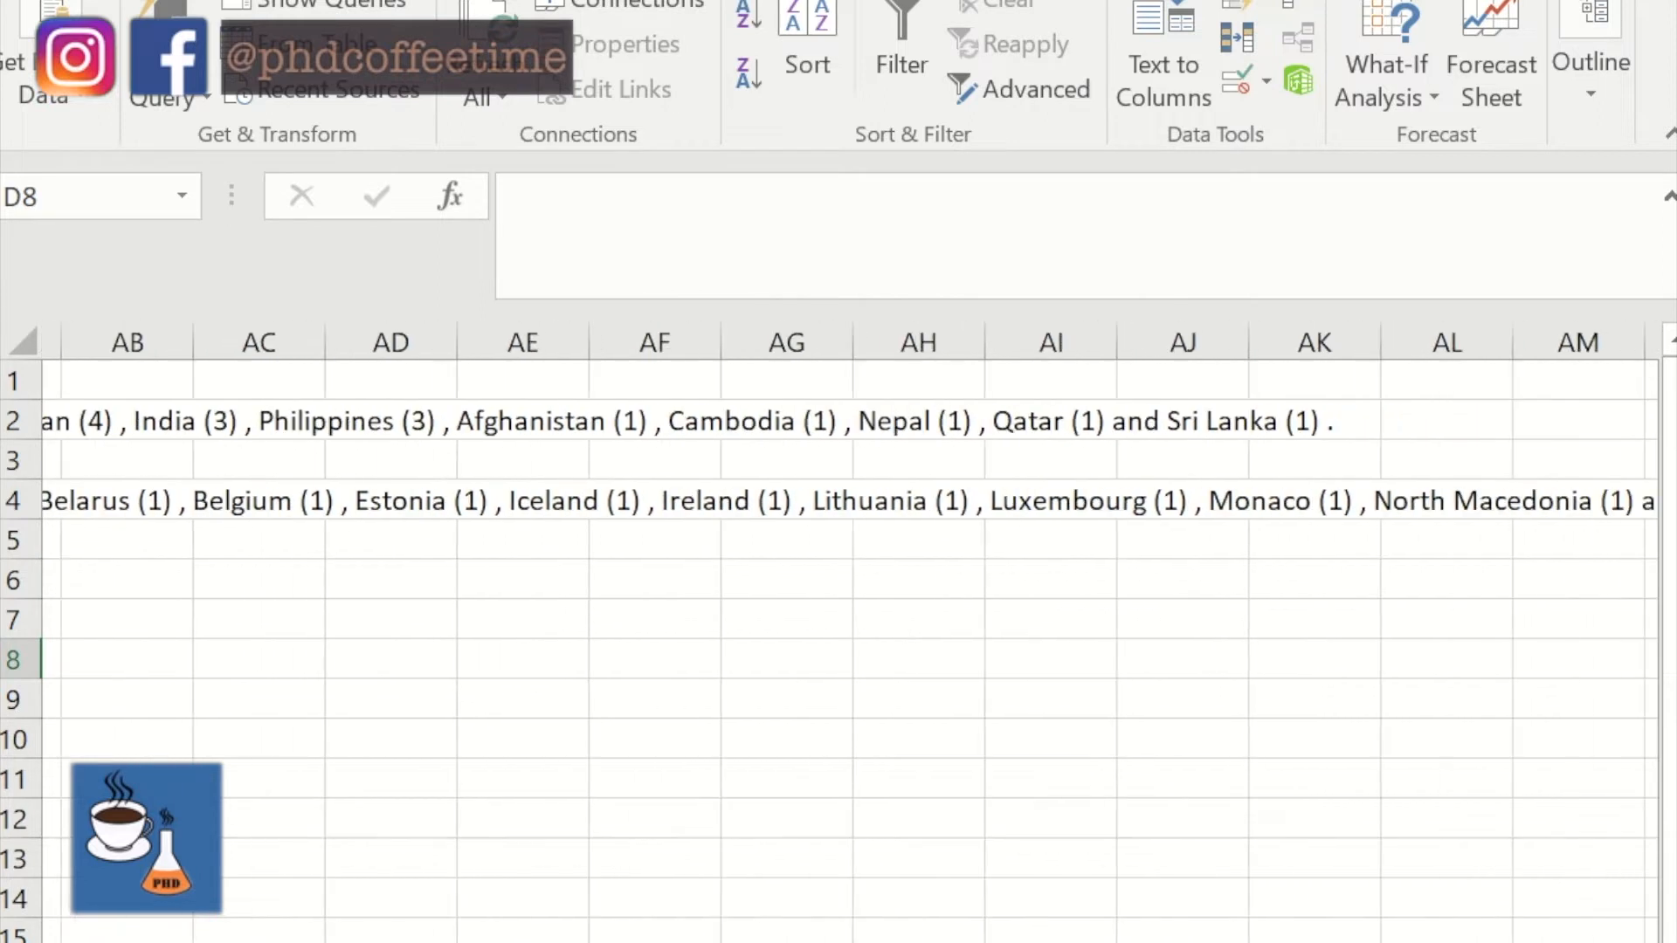
{"action": "scroll", "scroll_direction": "right", "scroll_amount": 3}
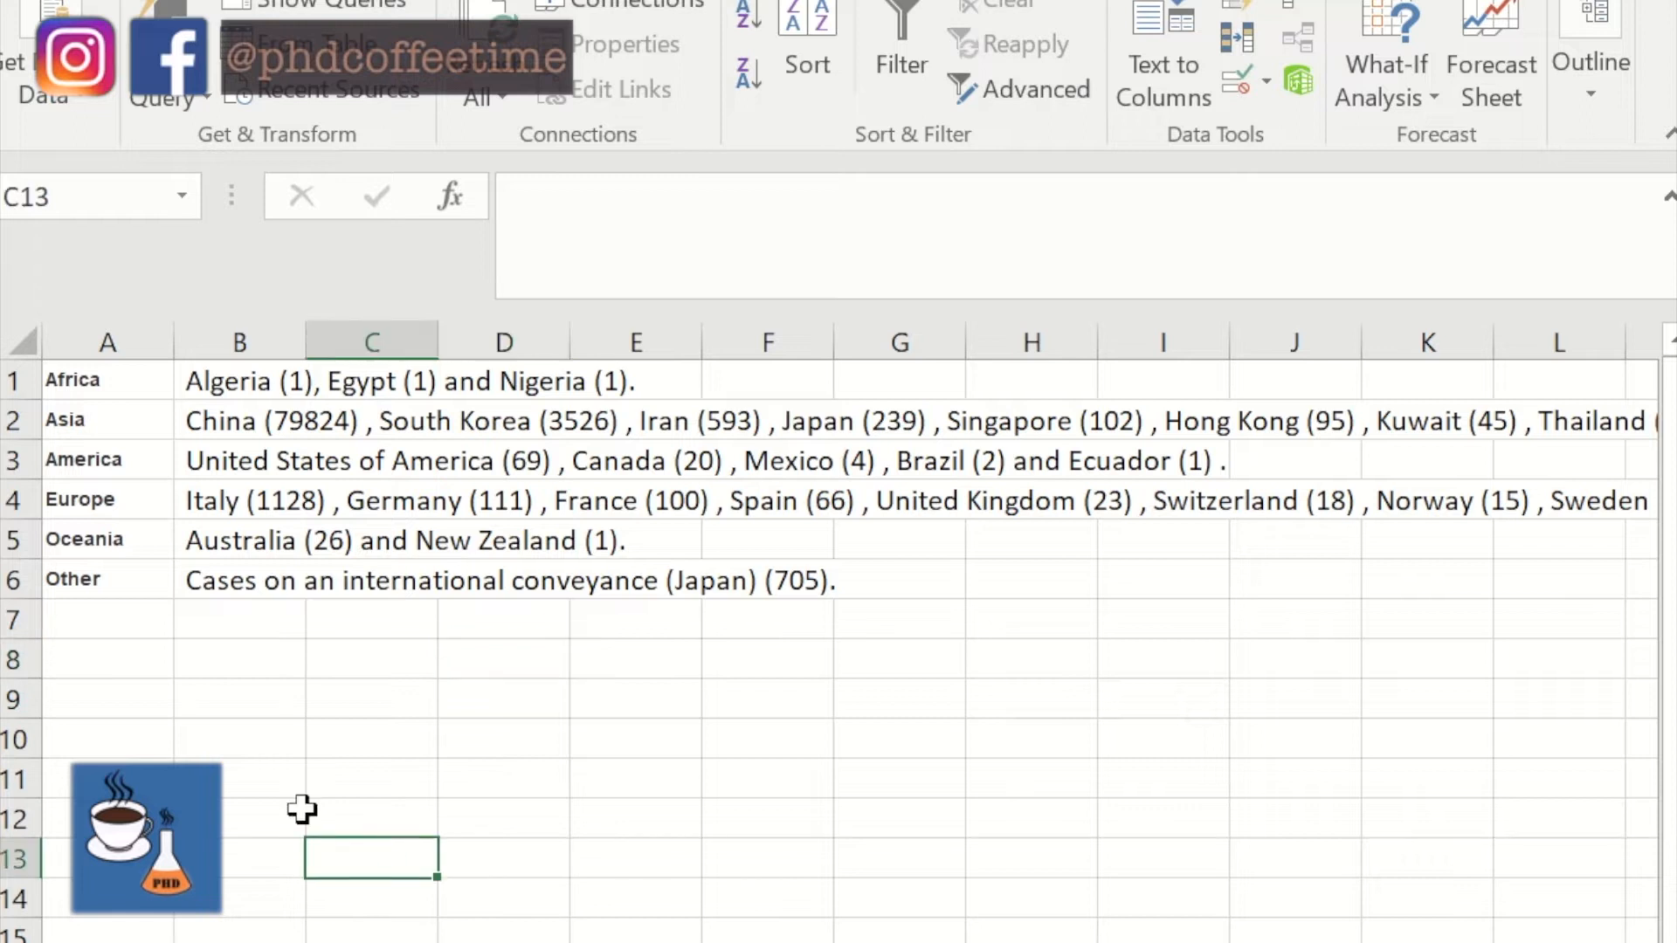
Split the country lists at '(' and commas into separate cells, then widen column B
{"action": "left_click", "coordinate": [1164, 35]}
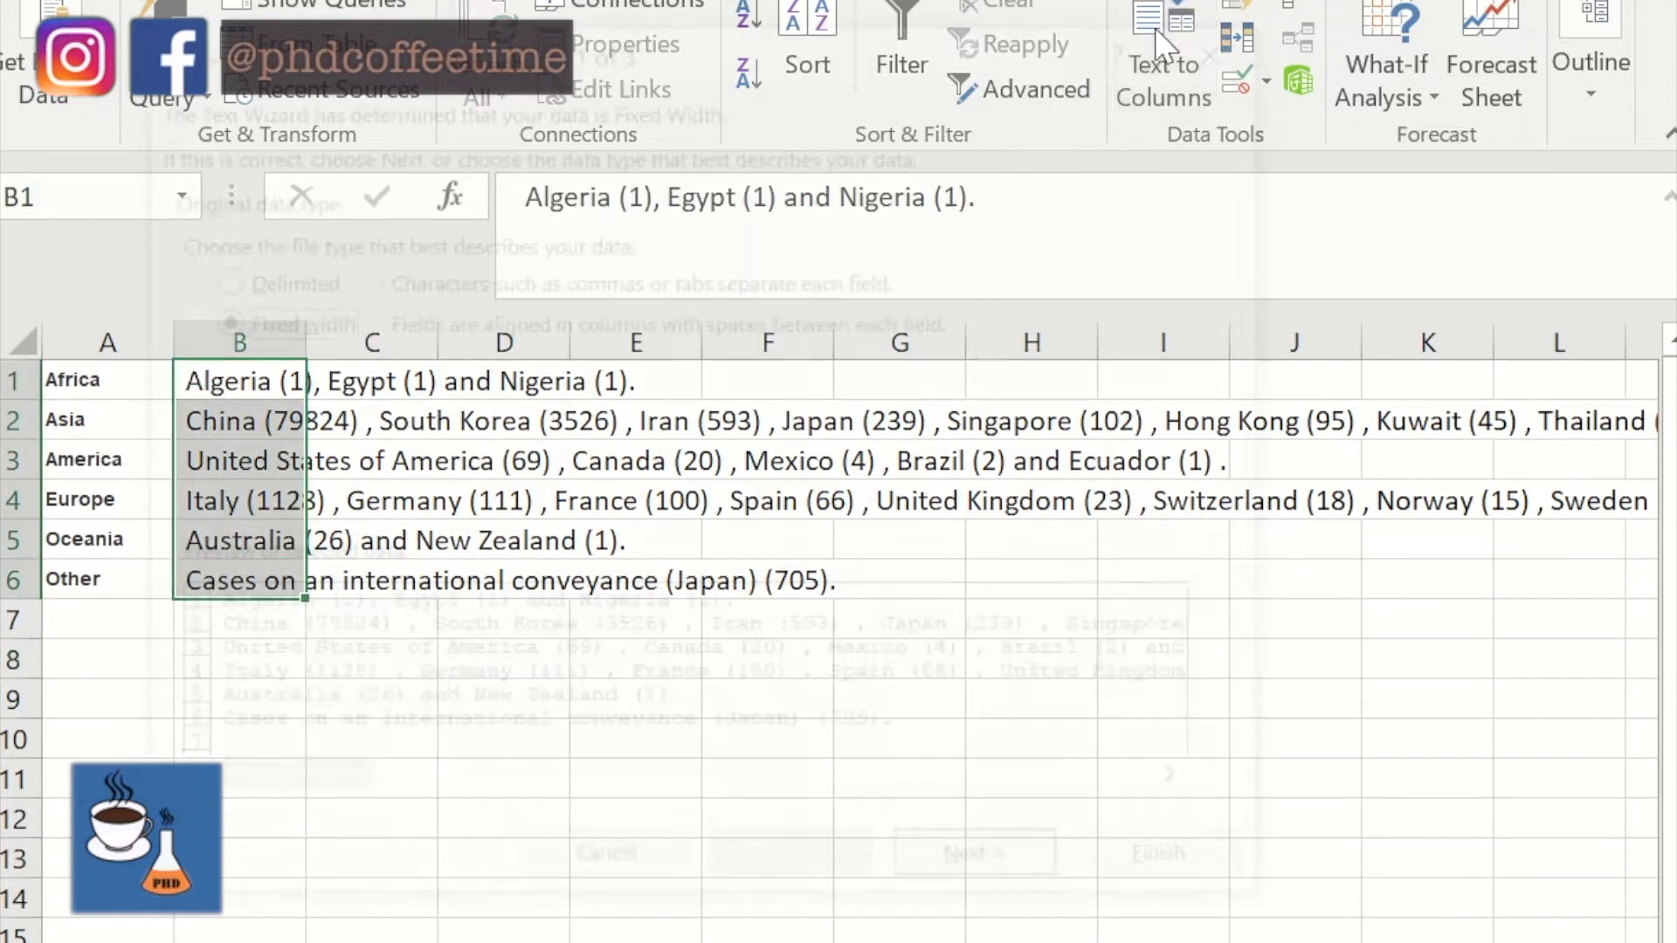
{"action": "left_click", "coordinate": [980, 852]}
{"action": "type", "text": "("}
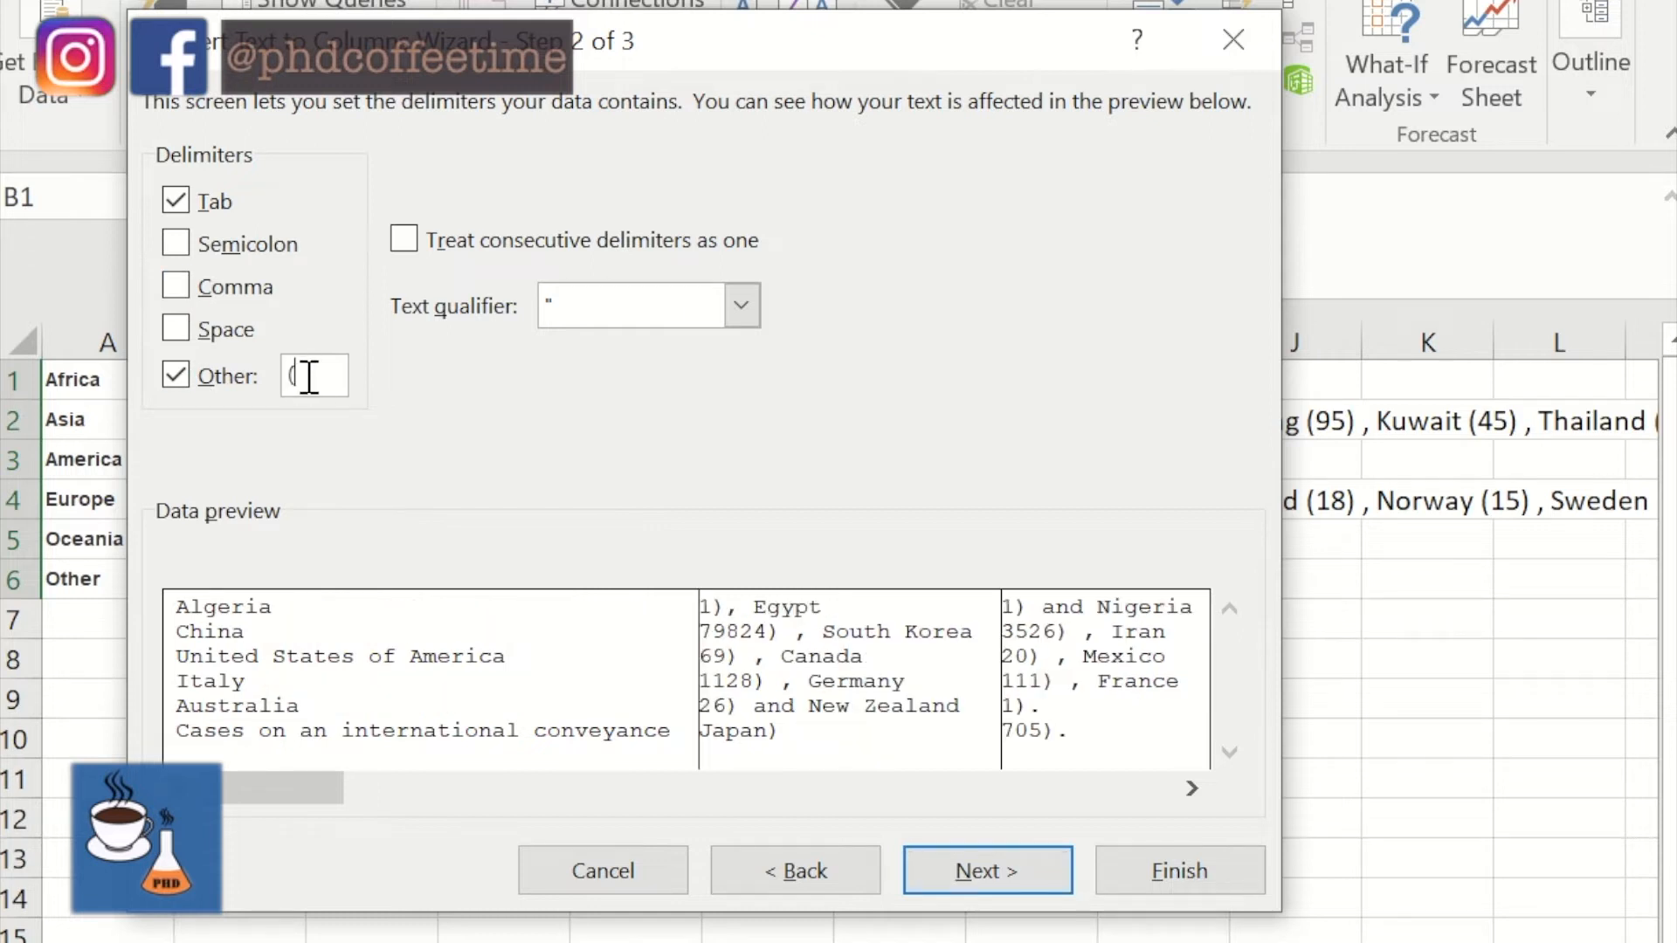
{"action": "left_click", "coordinate": [174, 286]}
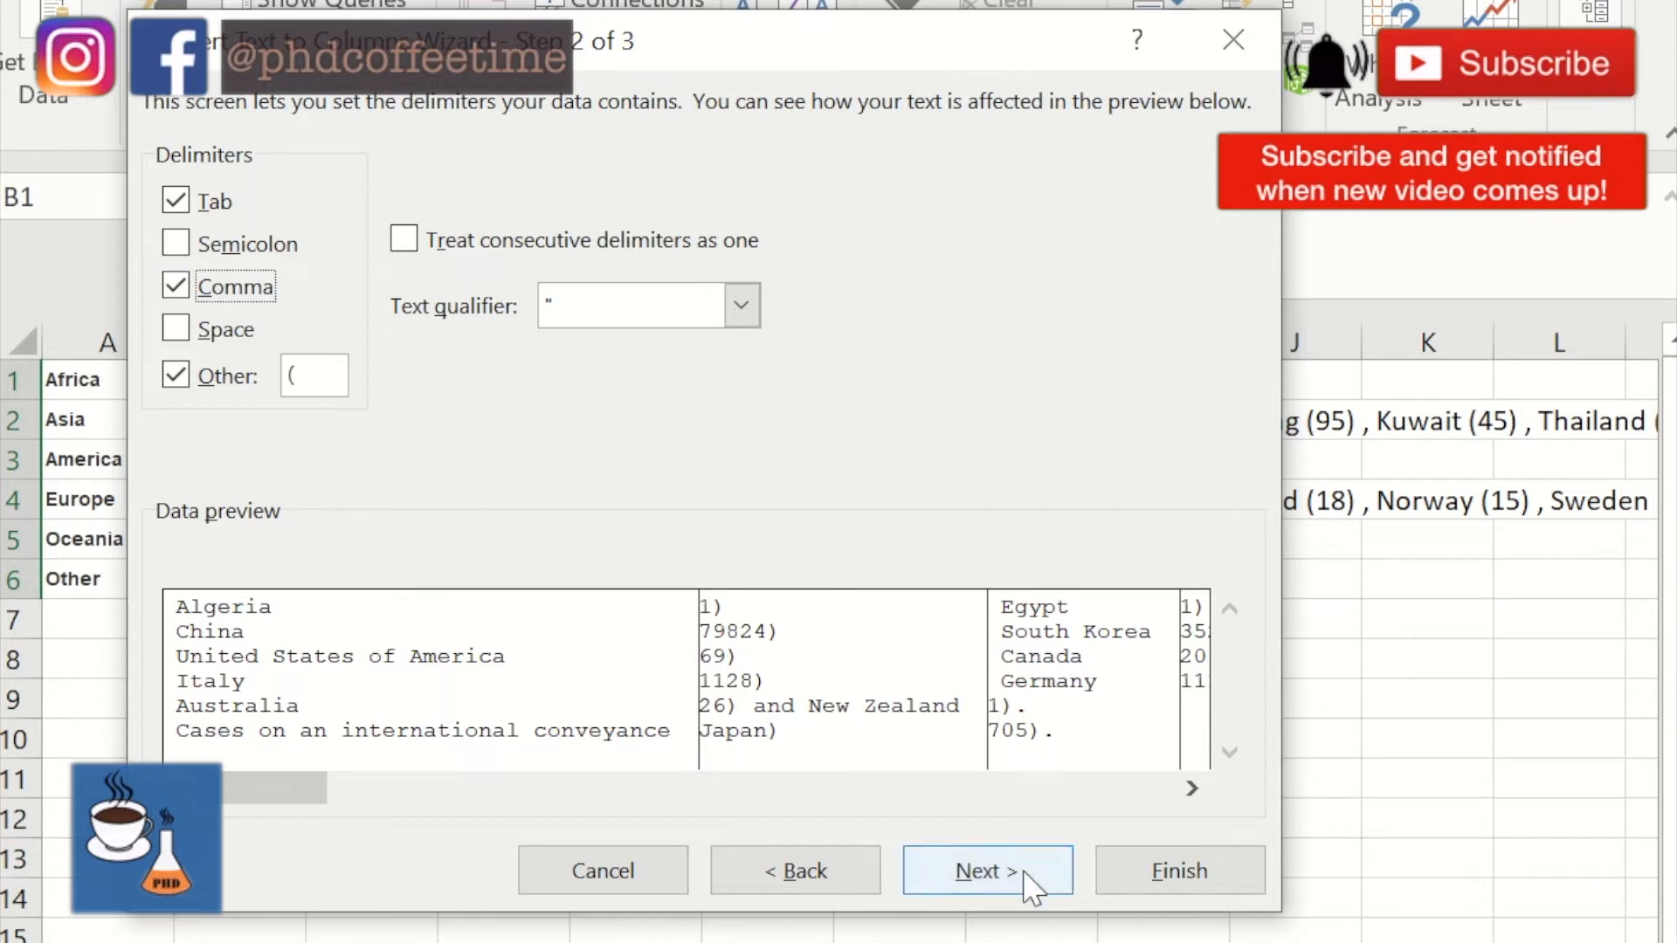
{"action": "left_click", "coordinate": [1177, 870]}
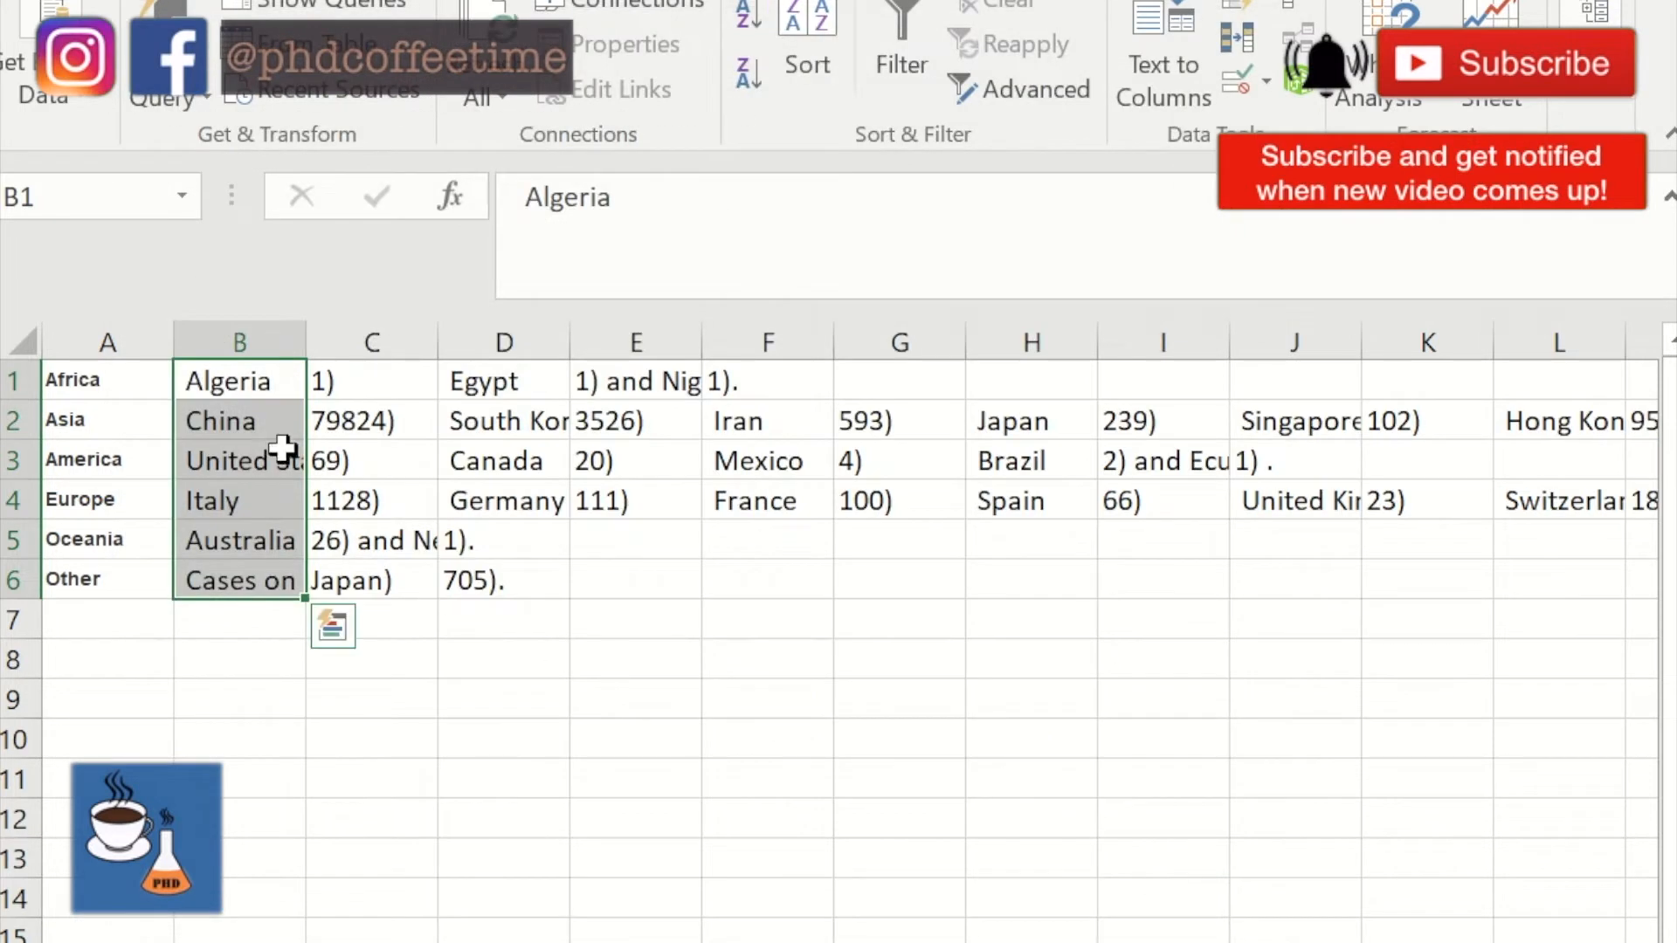
{"action": "left_click", "coordinate": [636, 381]}
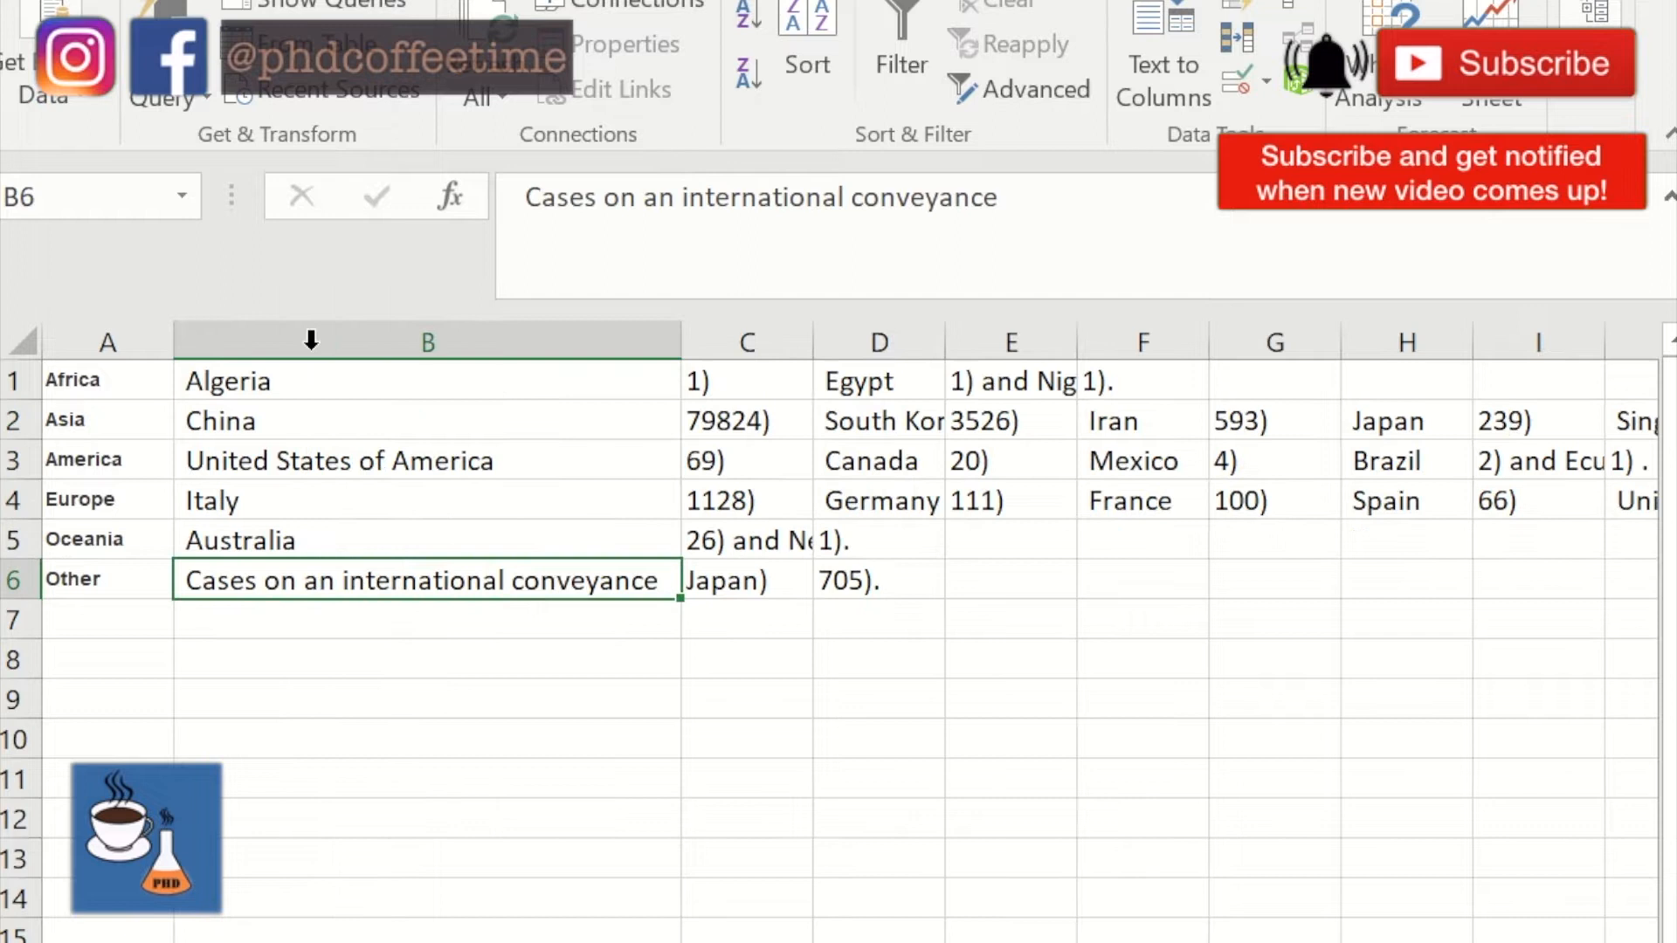
{"action": "left_click", "coordinate": [1010, 380]}
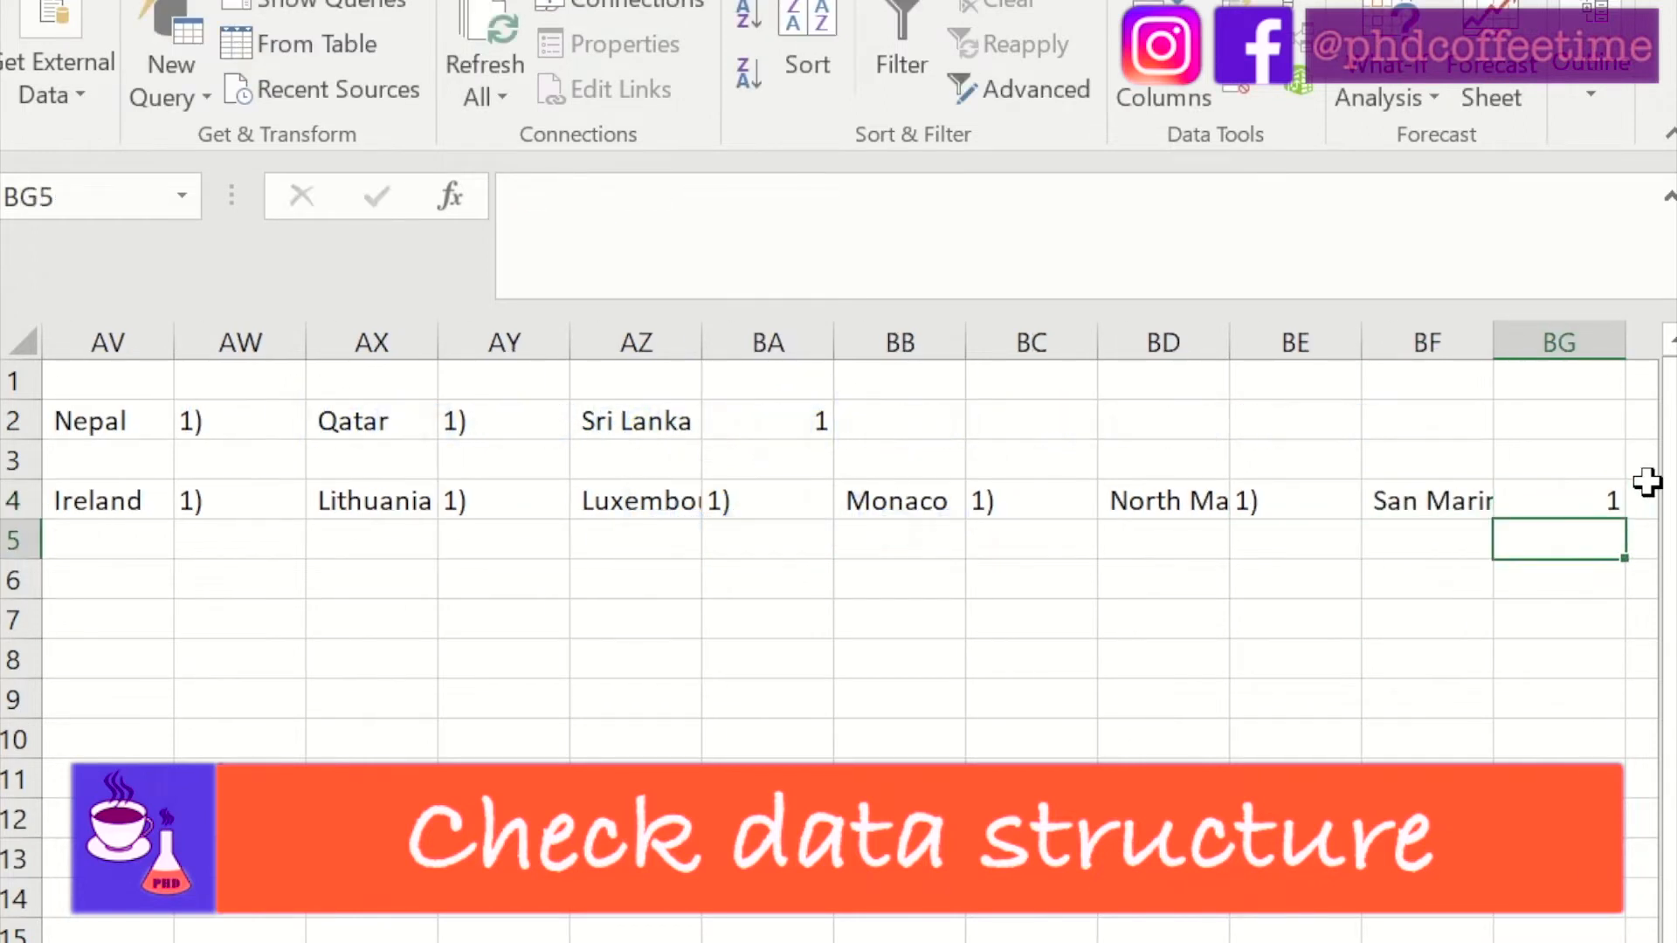
Replace every ')' with nothing across the sheet, 64 replacements, leaving plain numbers
{"action": "key", "text": "Ctrl+f"}
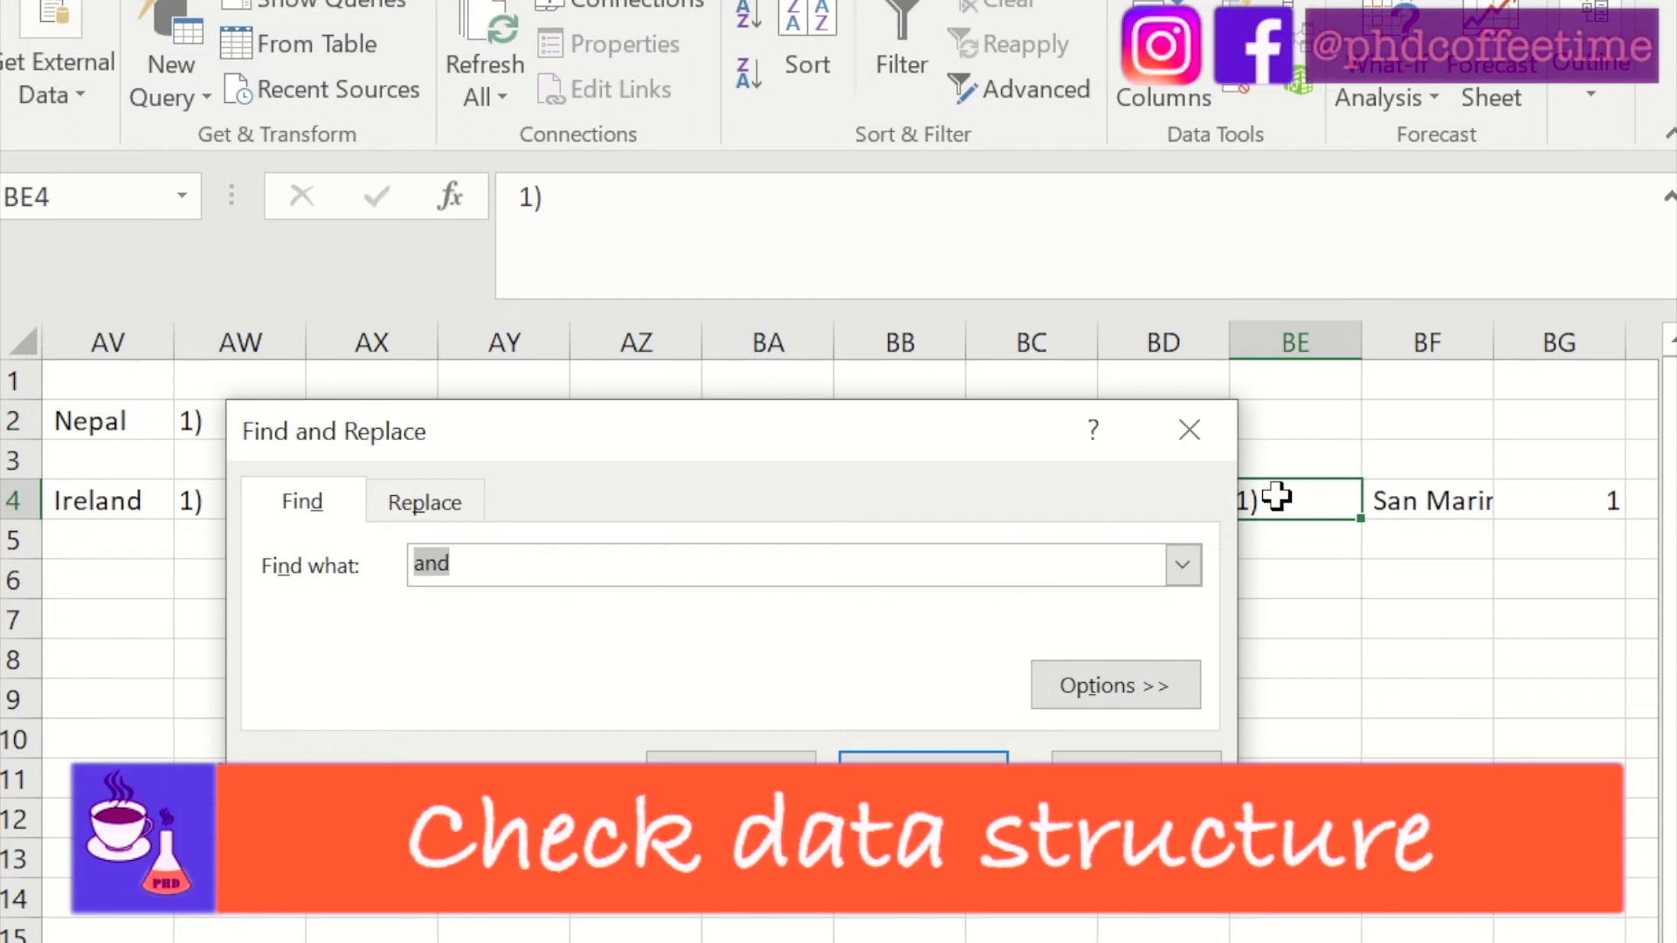
{"action": "left_click", "coordinate": [425, 500]}
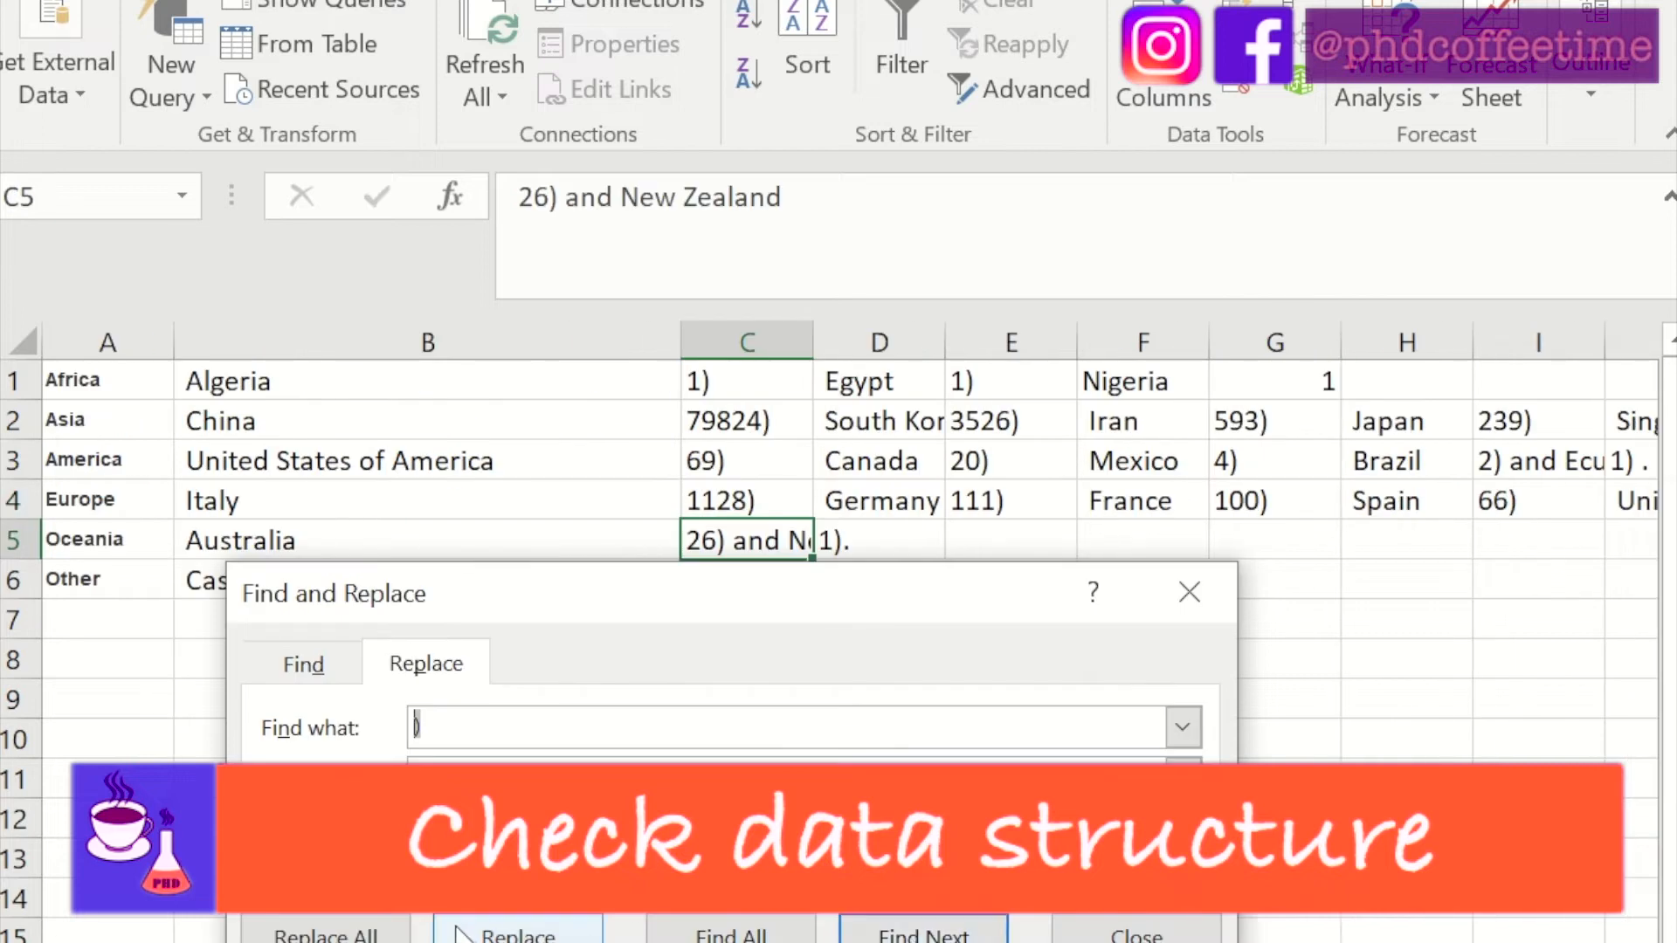
{"action": "left_click", "coordinate": [327, 933]}
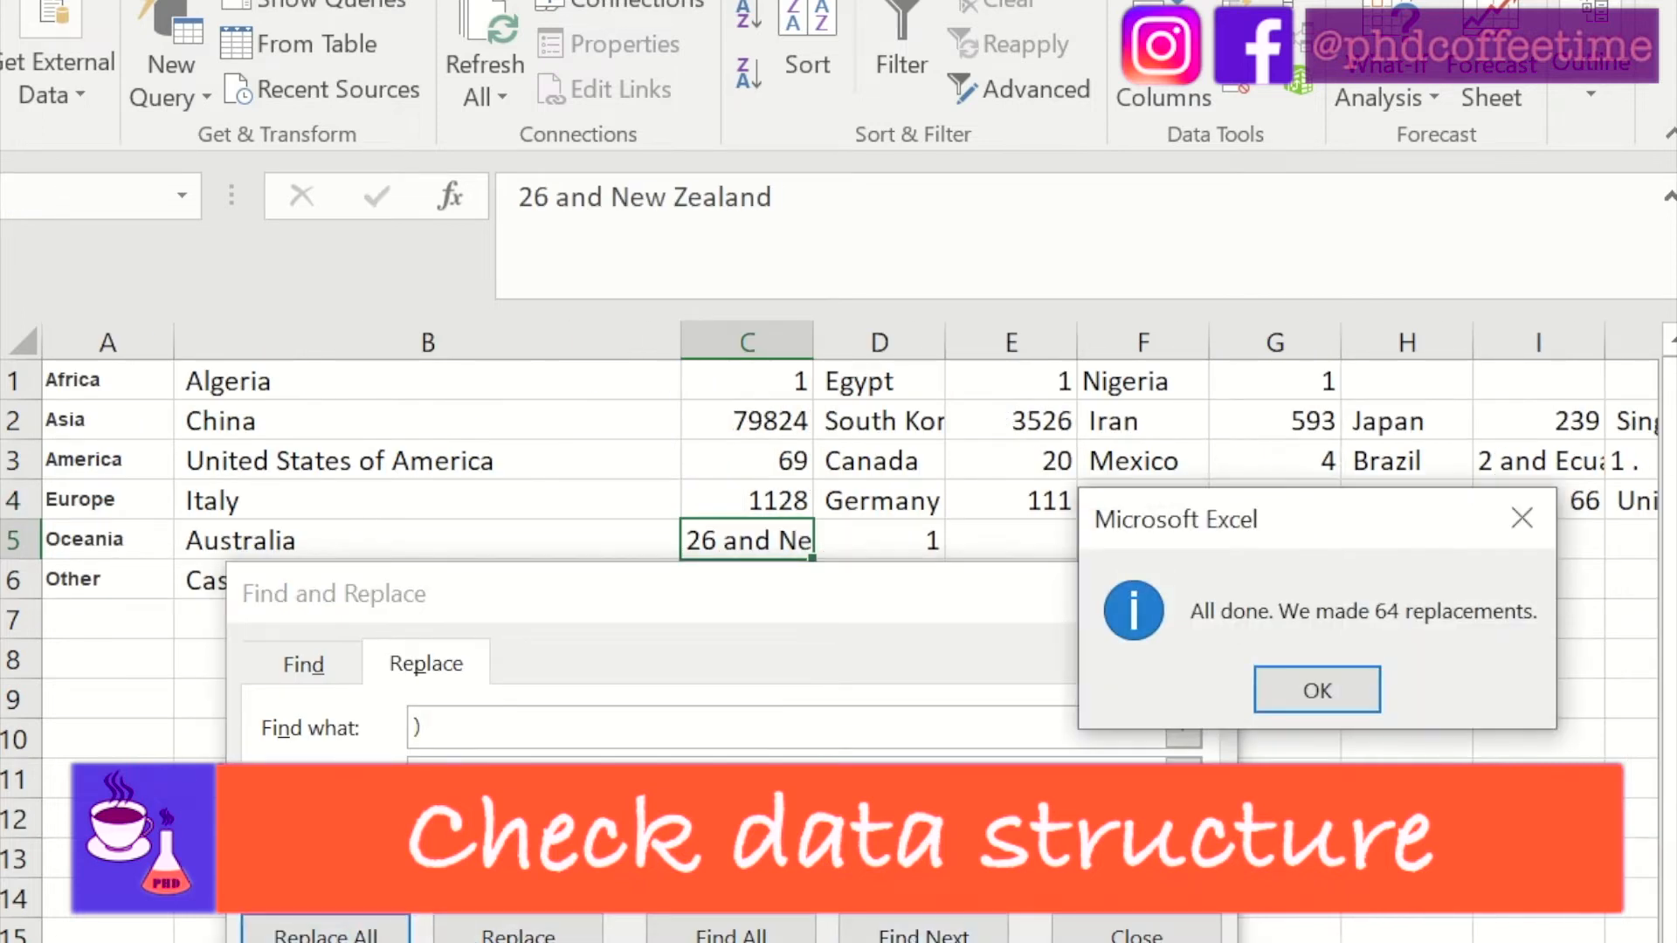
{"action": "left_click", "coordinate": [1317, 690]}
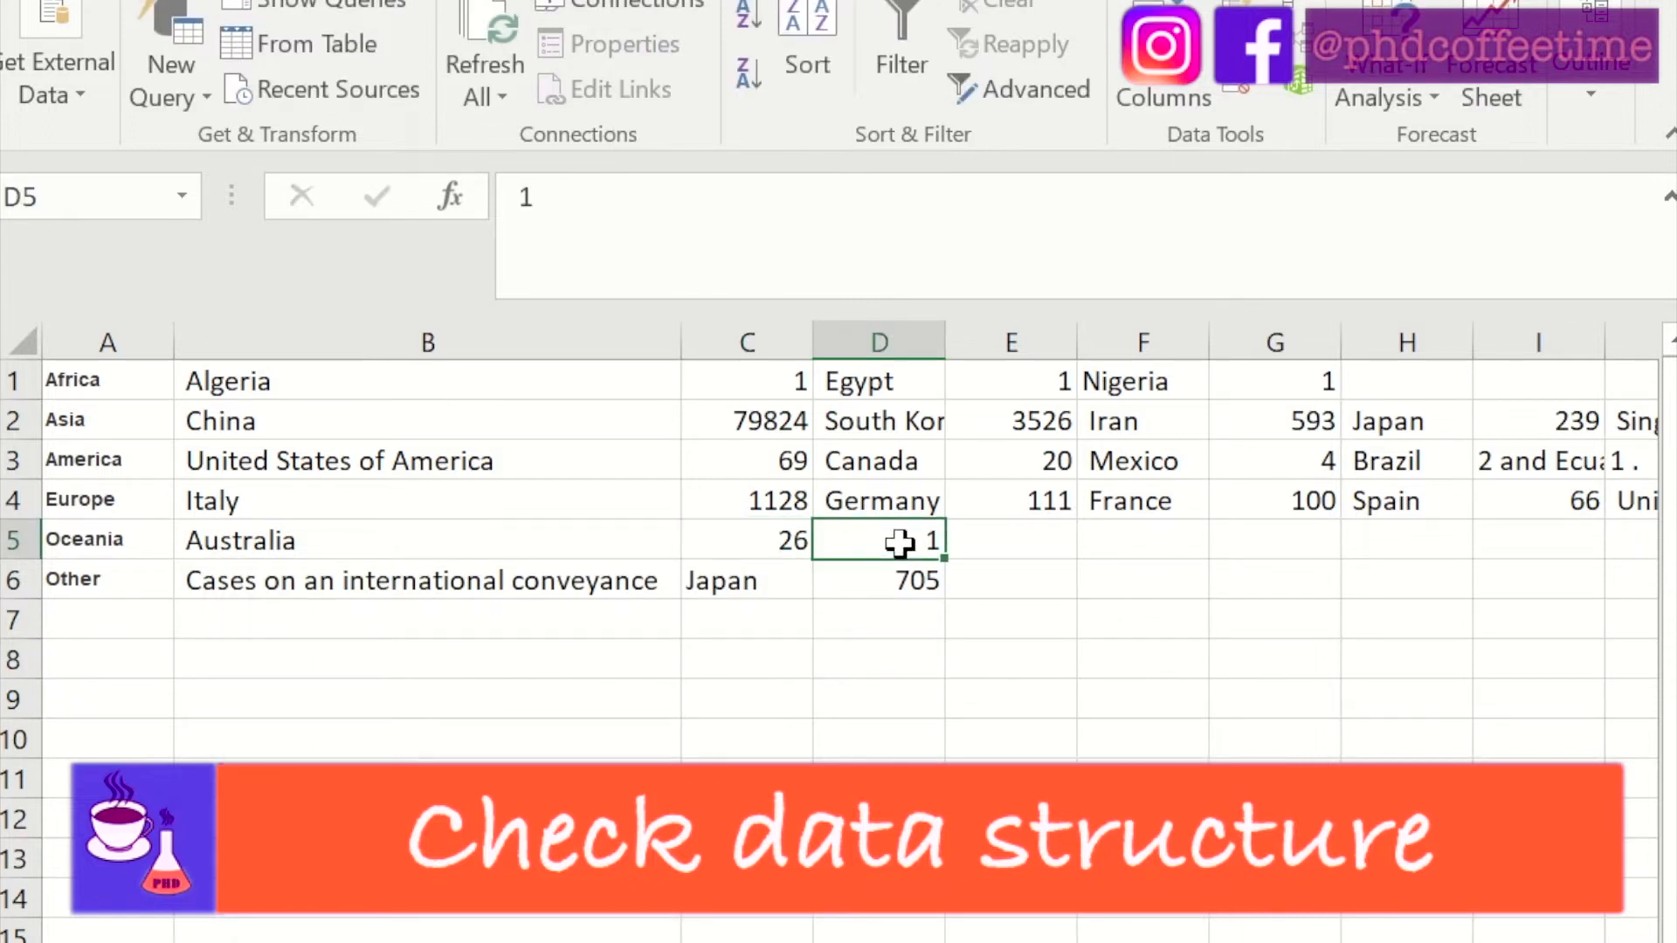
Arrange the data into two columns headed 'country' and 'count (n)'
{"action": "left_click_drag", "start_coordinate": [879, 539], "coordinate": [979, 539]}
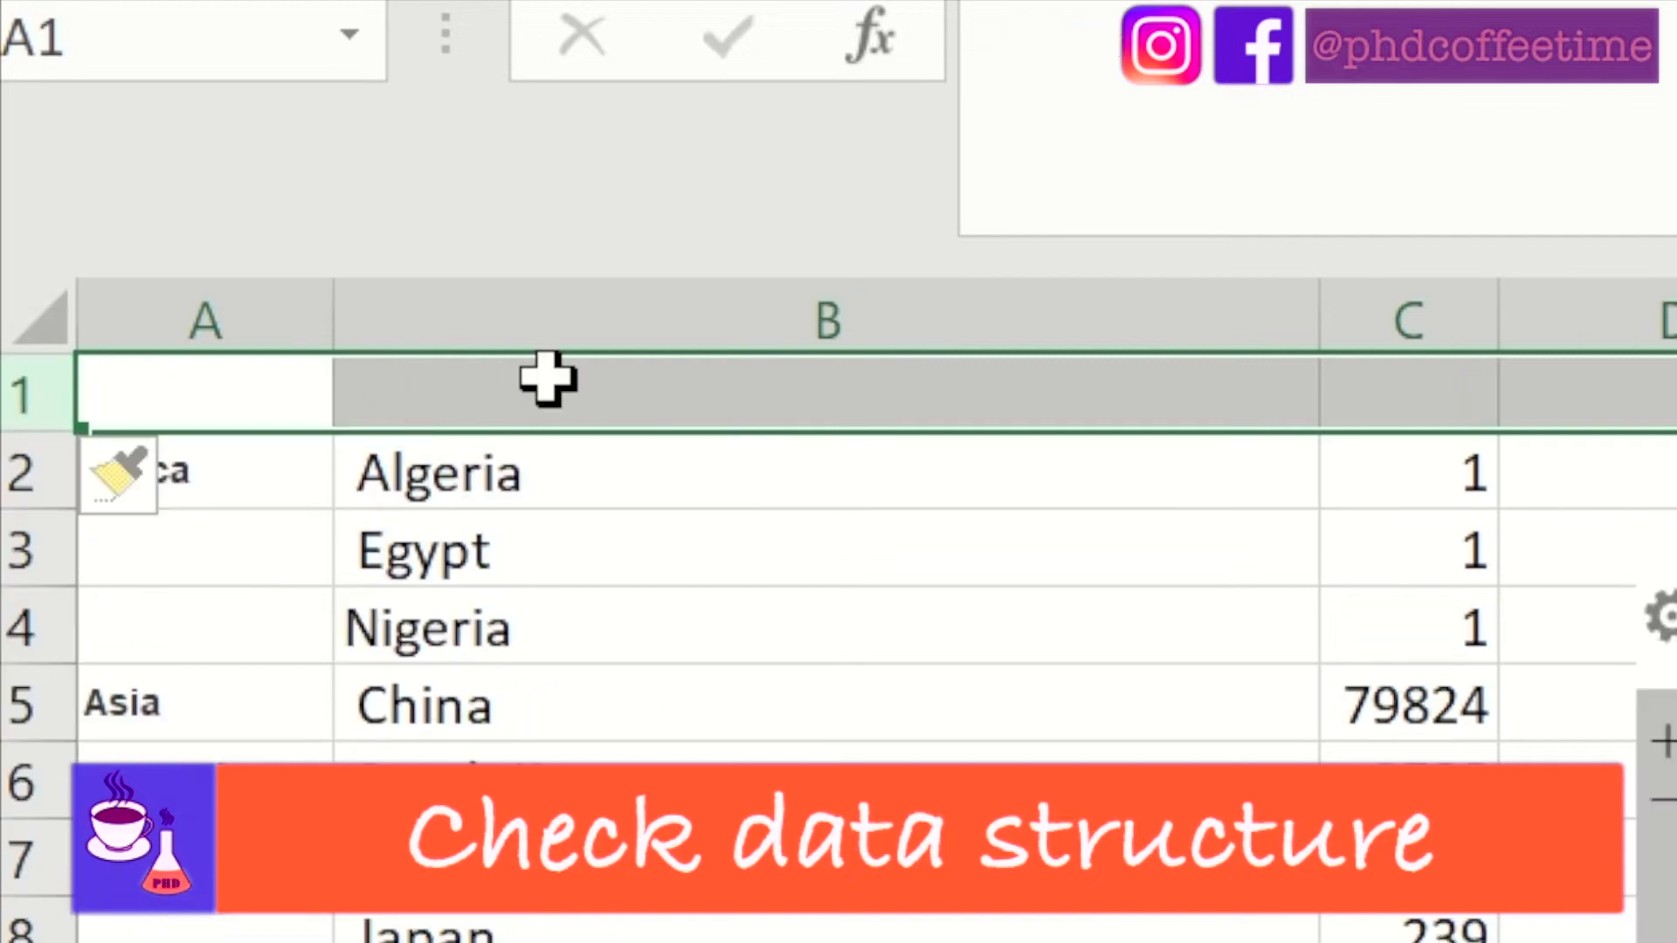
{"action": "type", "text": "cou"}
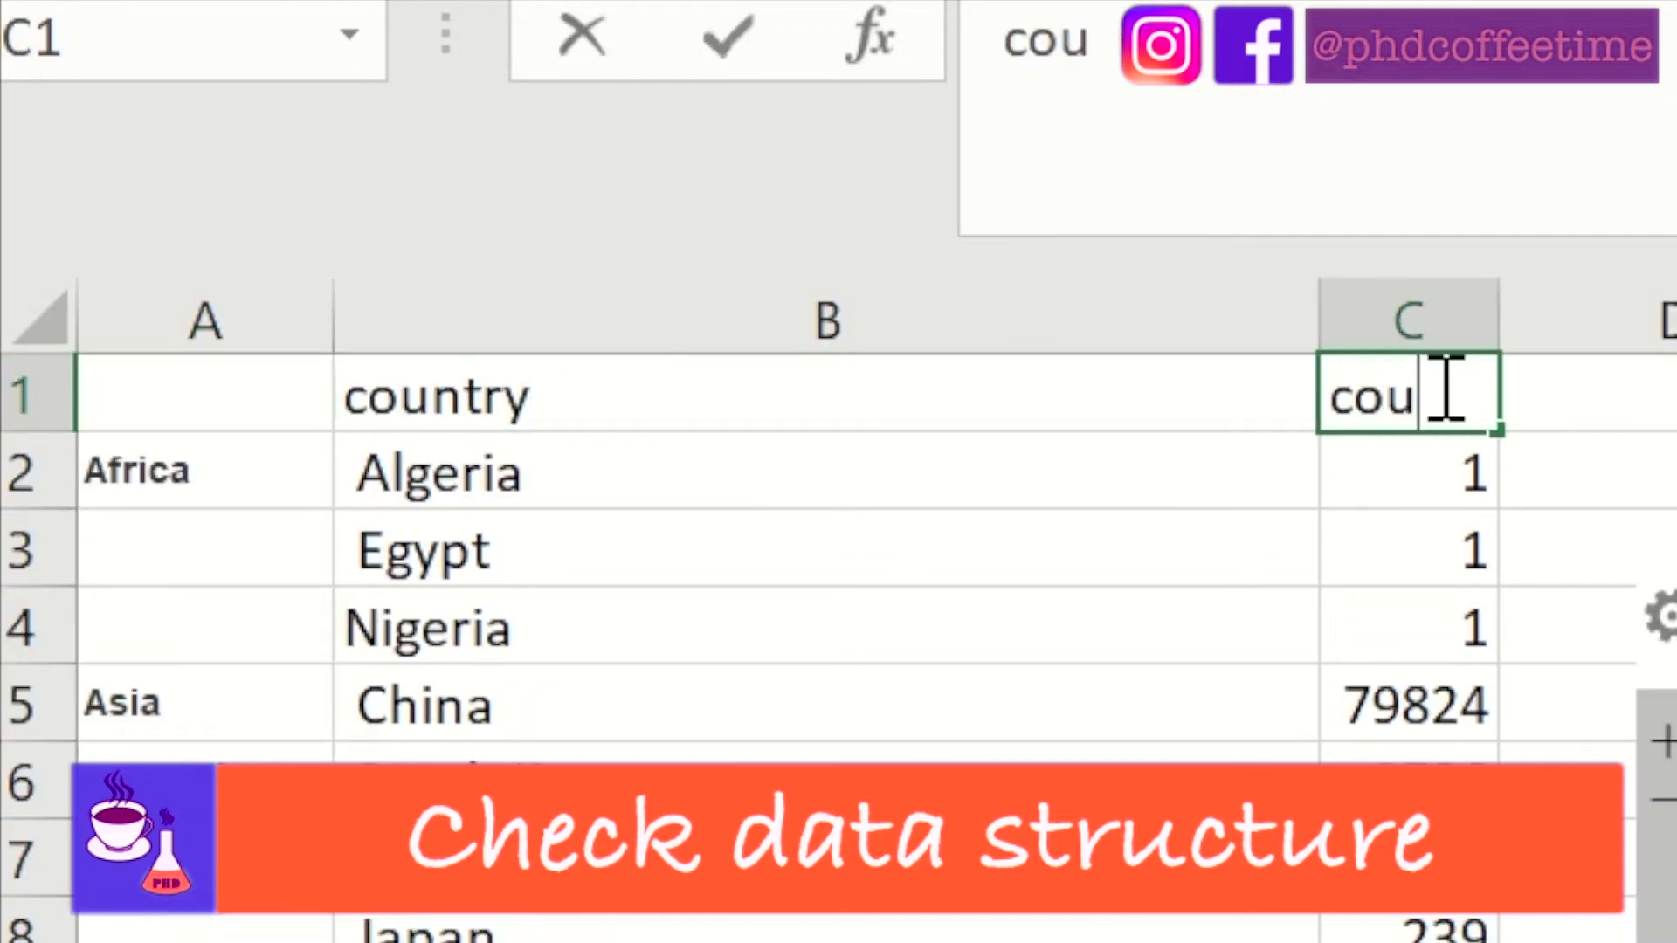
{"action": "type", "text": "nt"}
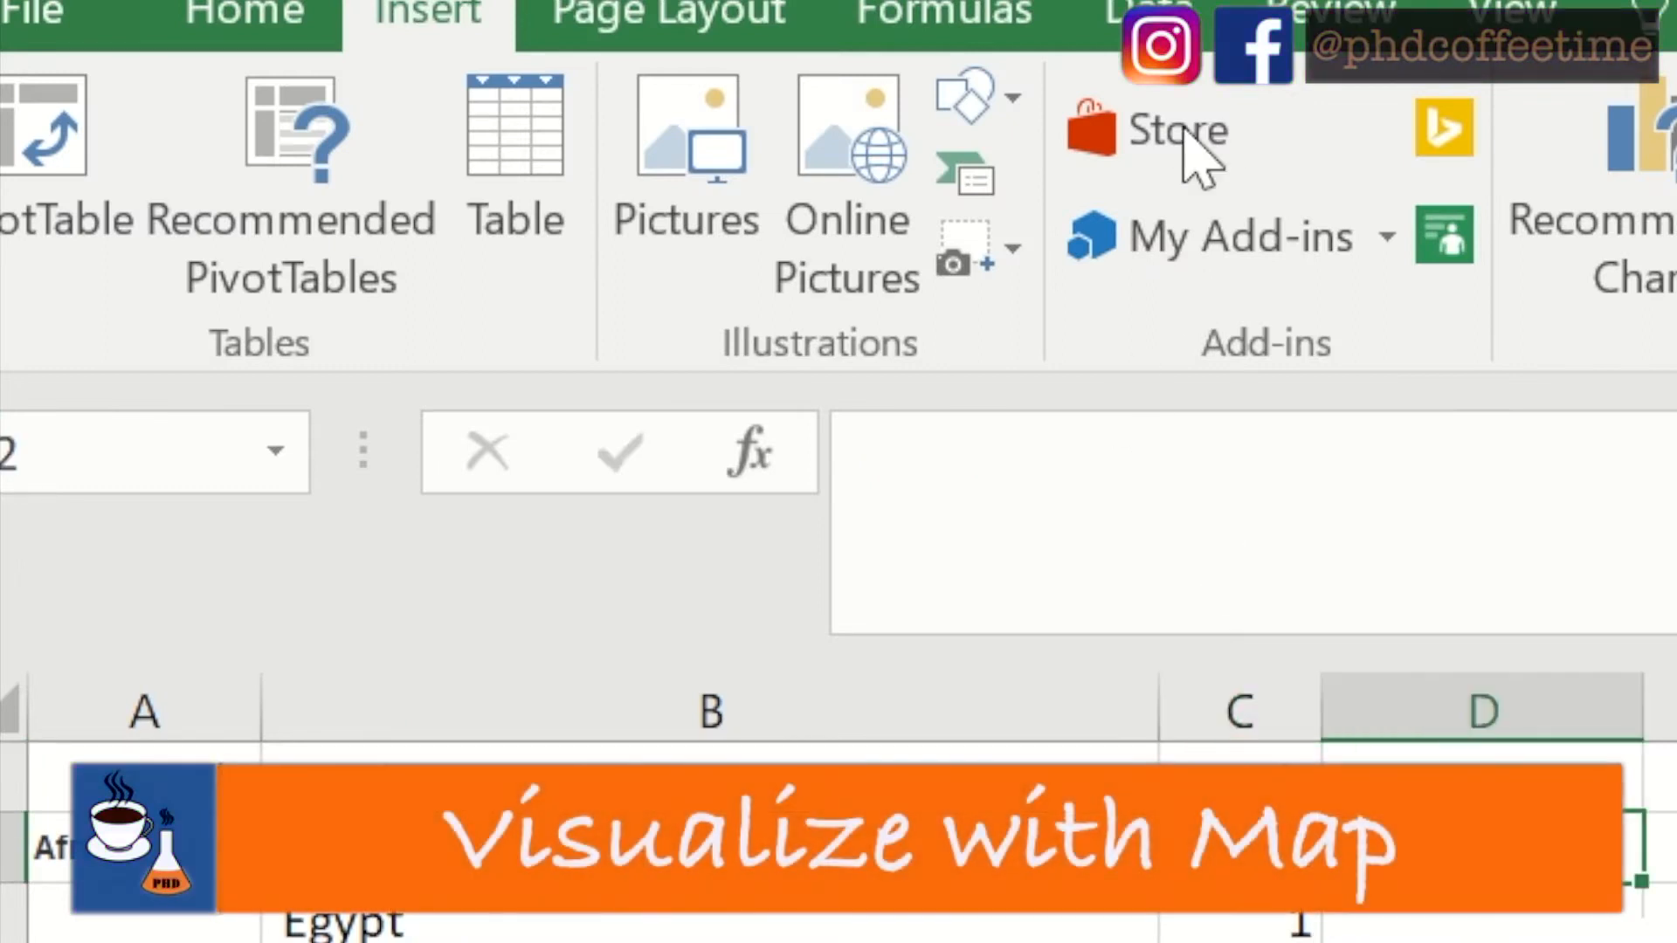
Add the Geographic Heat Map add-in from the store
{"action": "left_click", "coordinate": [1177, 131]}
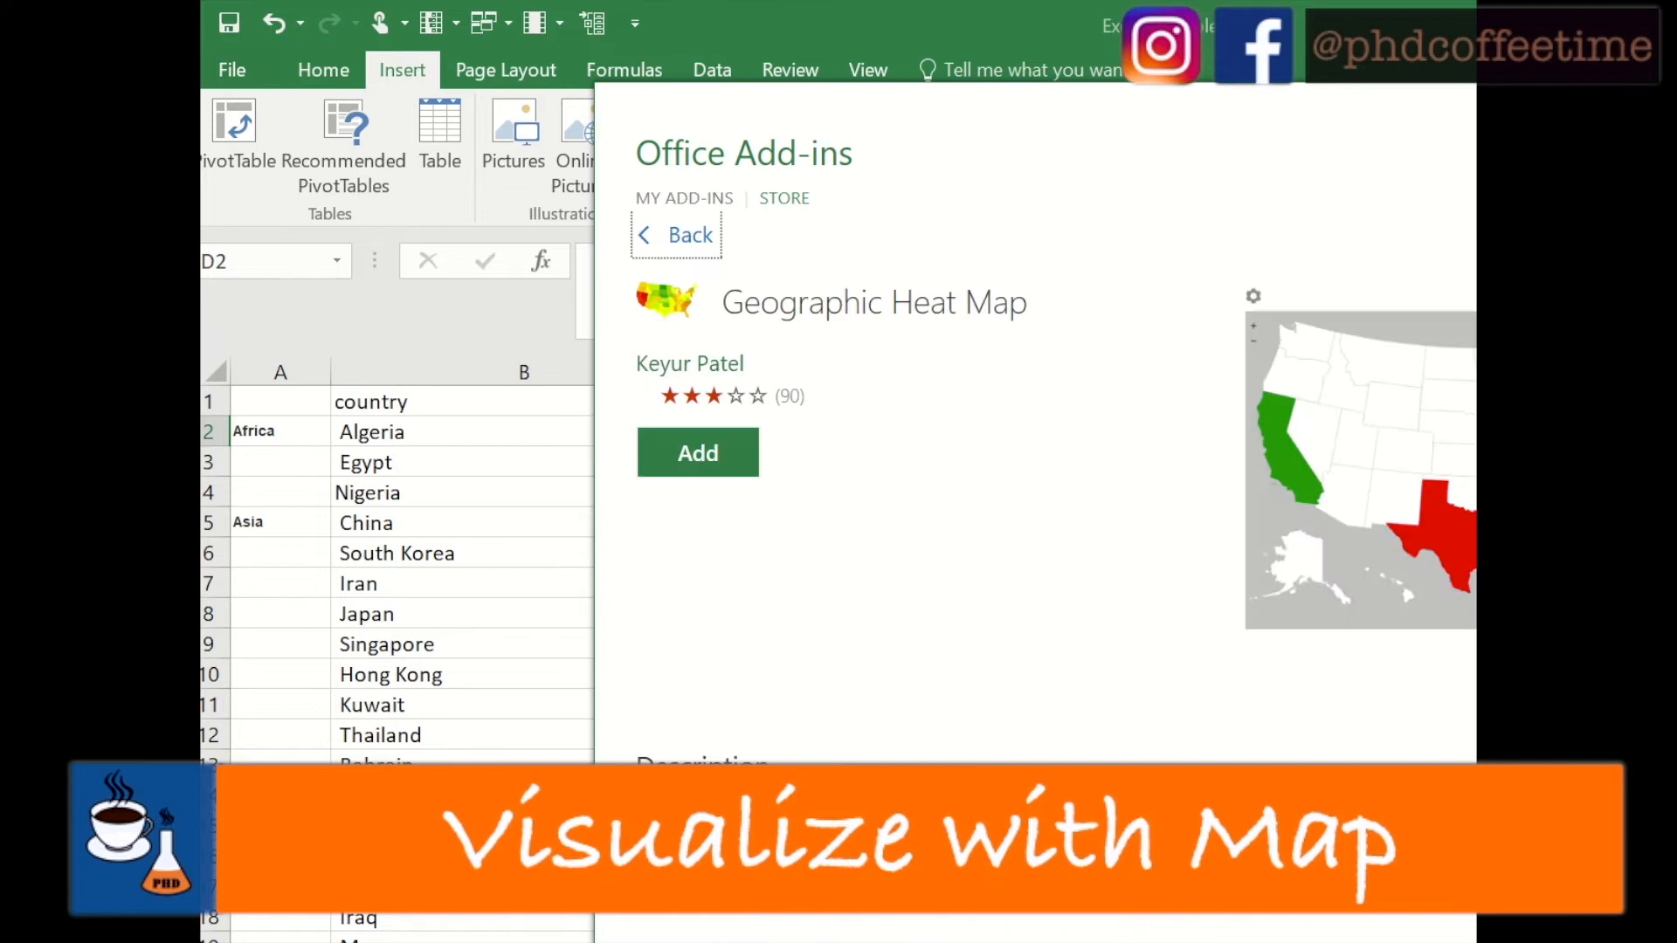
{"action": "left_click", "coordinate": [697, 453]}
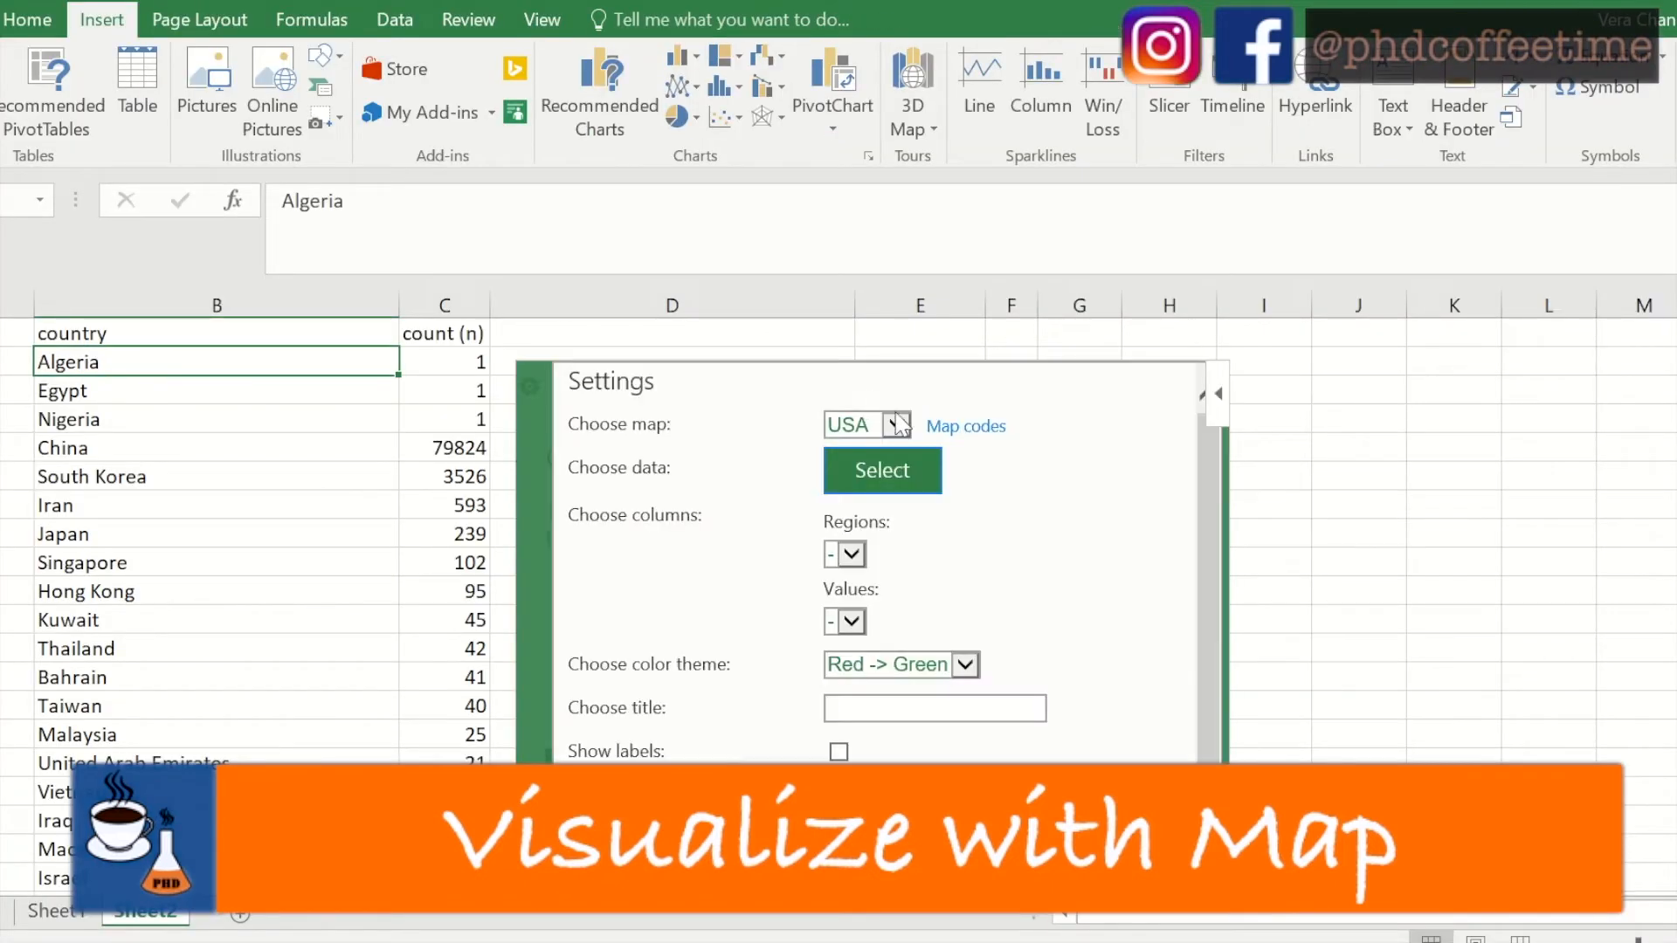
Set the add-in to a World map using B2:C67 as the country and count data
{"action": "left_click", "coordinate": [891, 425]}
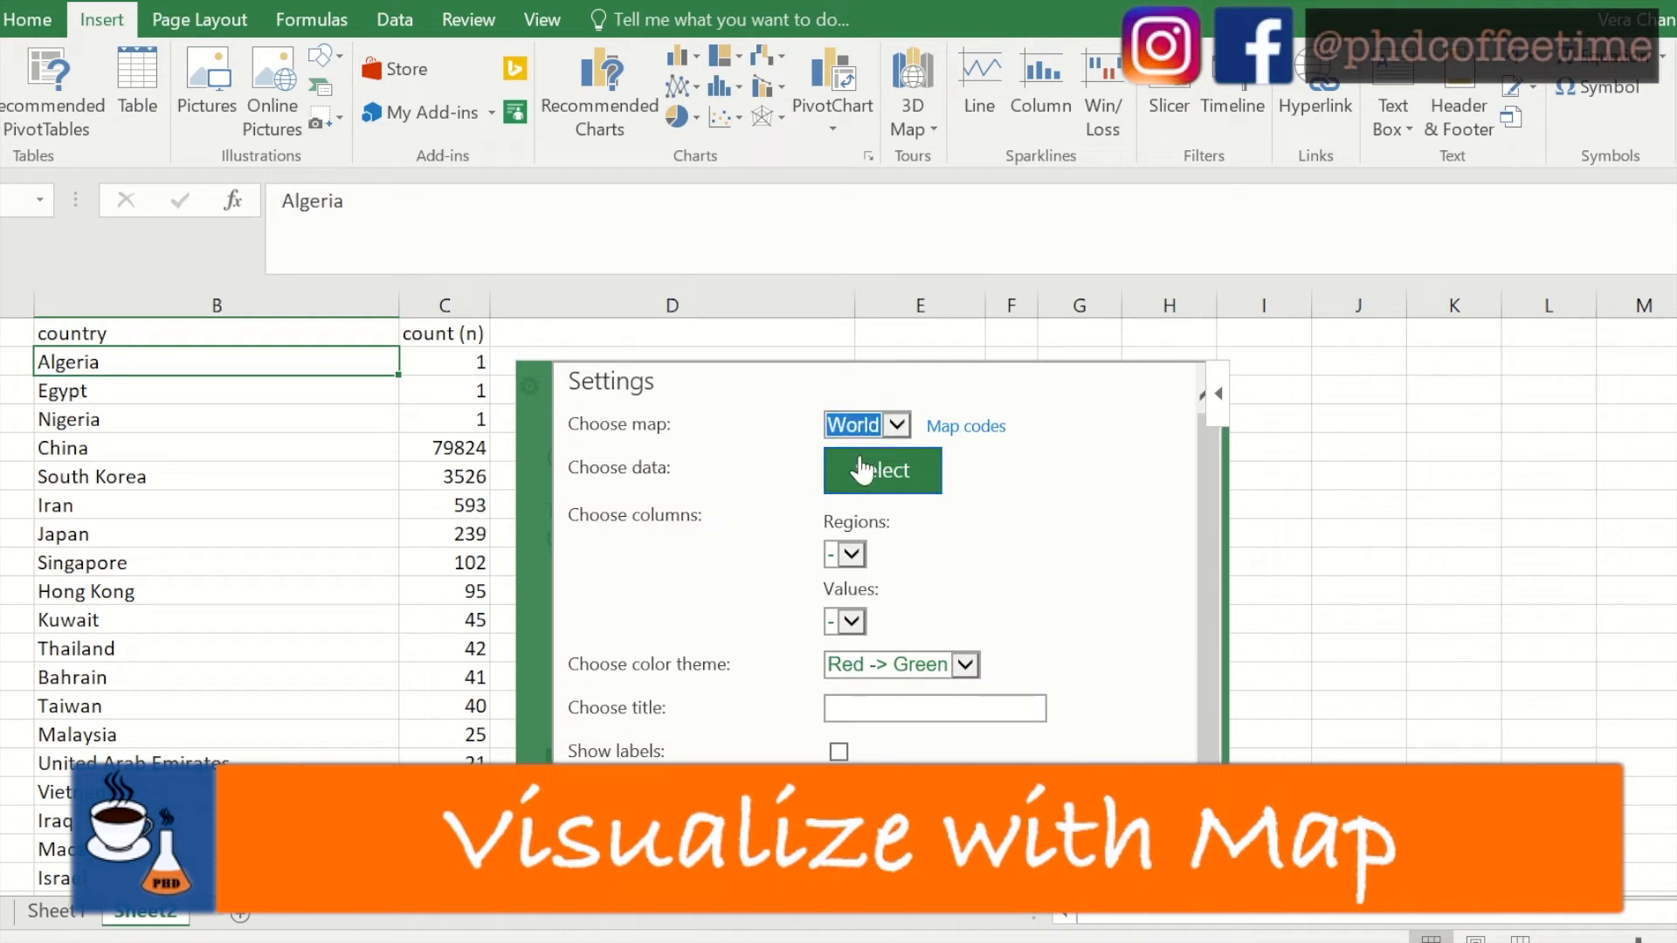
{"action": "left_click", "coordinate": [882, 470]}
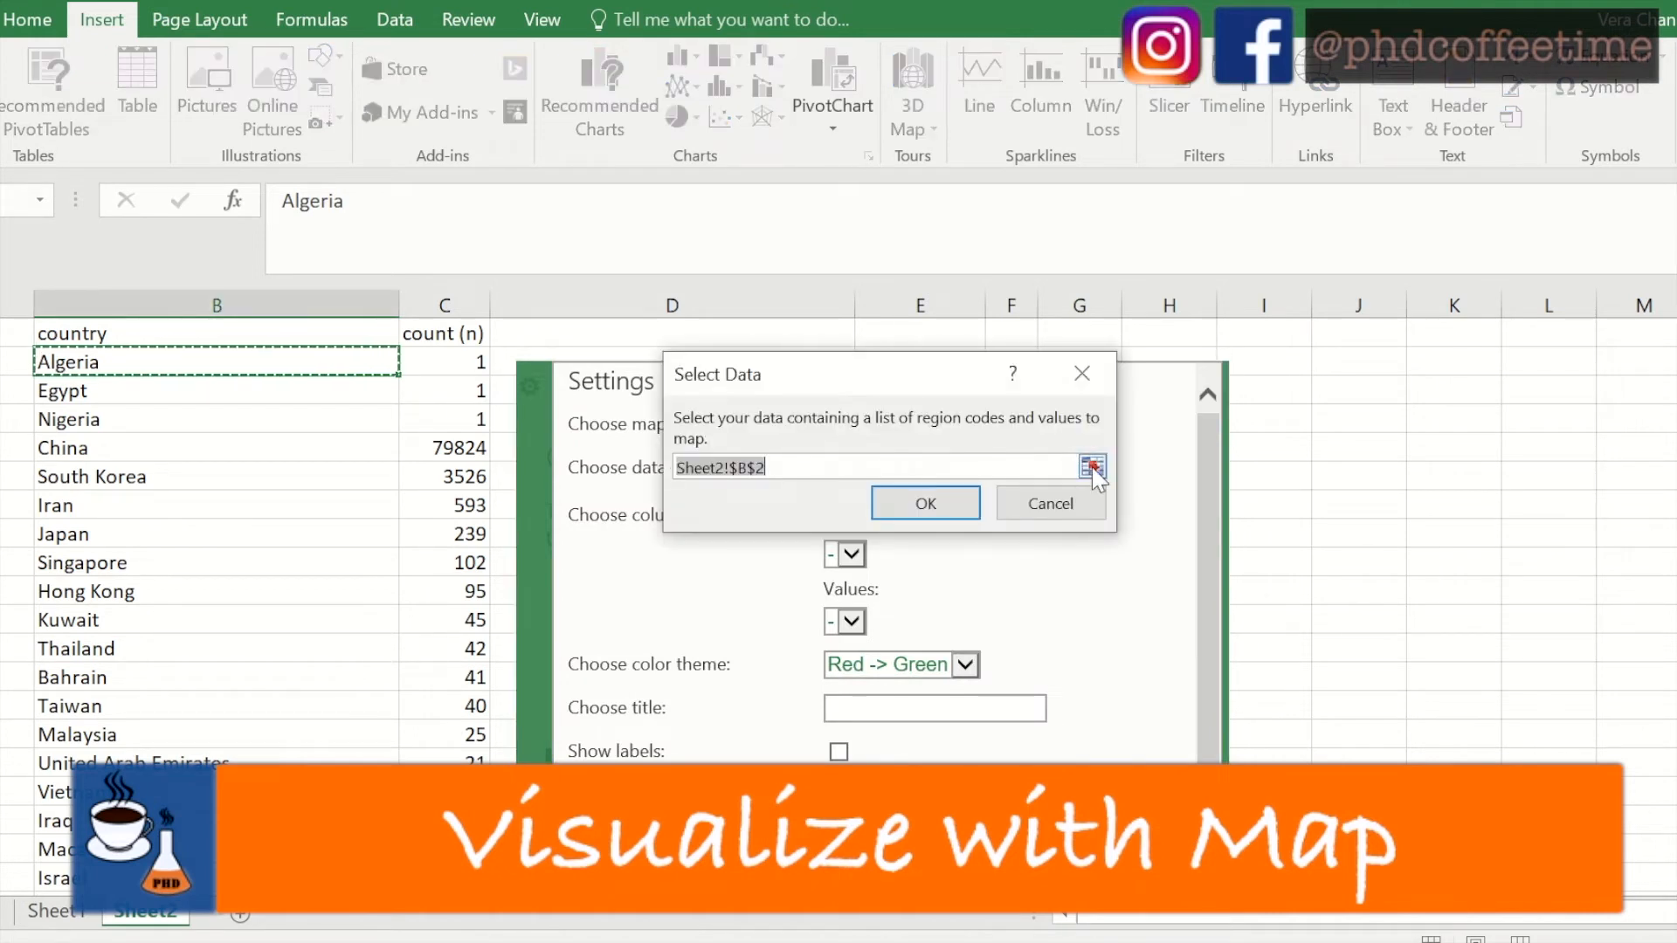
{"action": "left_click", "coordinate": [1091, 465]}
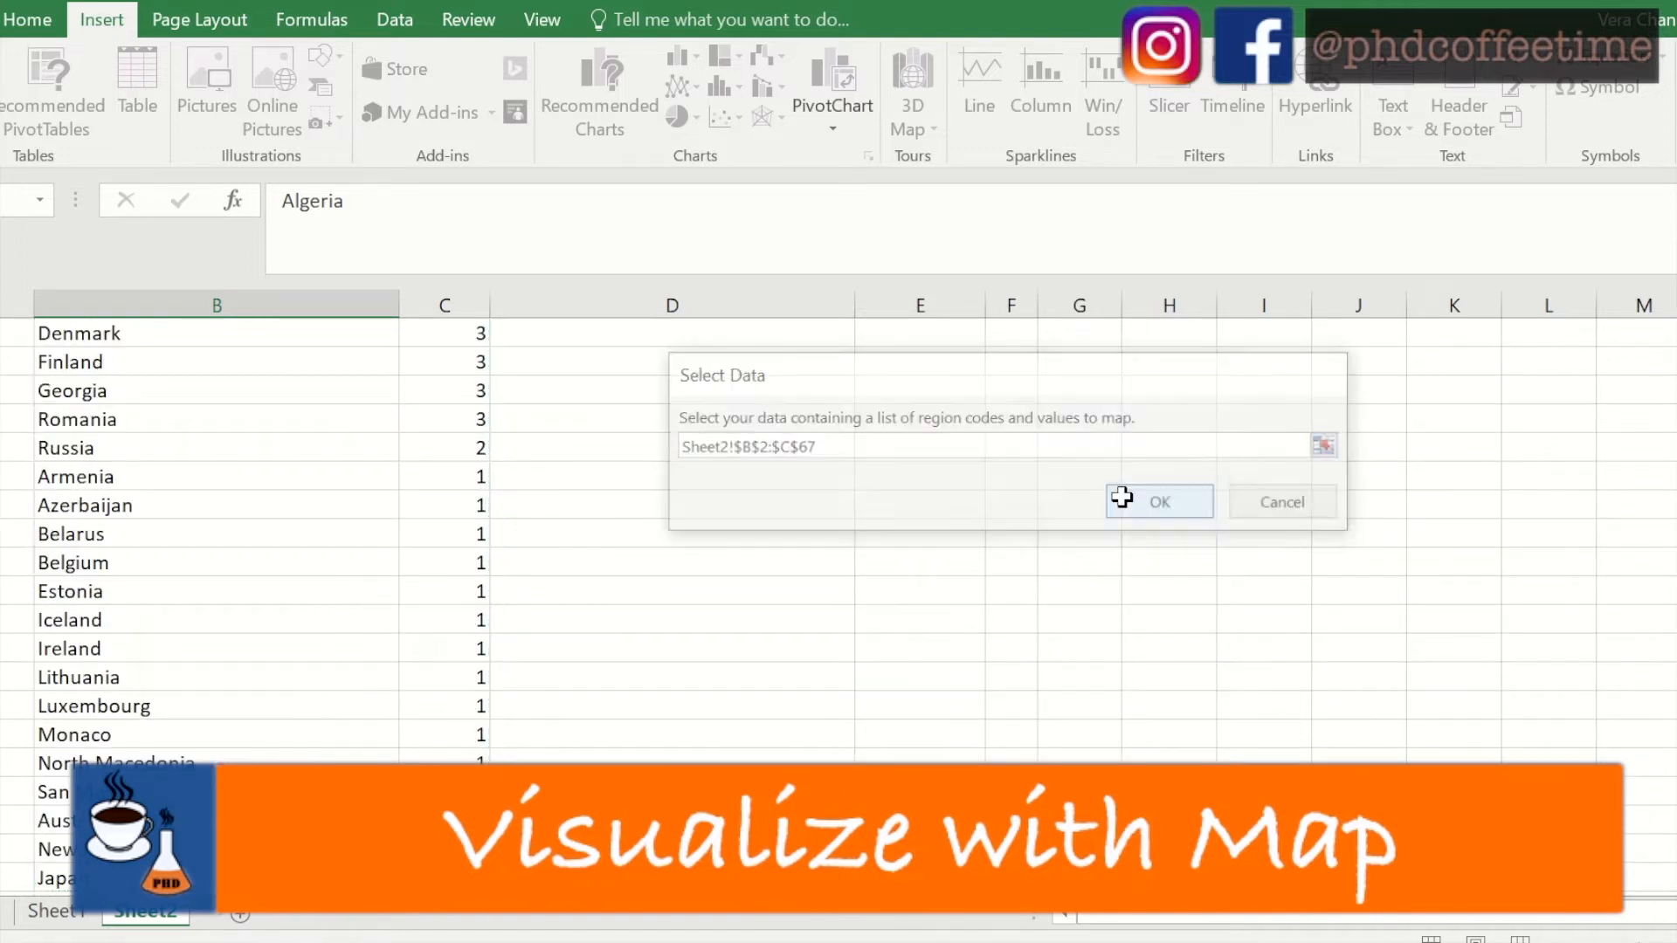
{"action": "left_click", "coordinate": [1160, 501]}
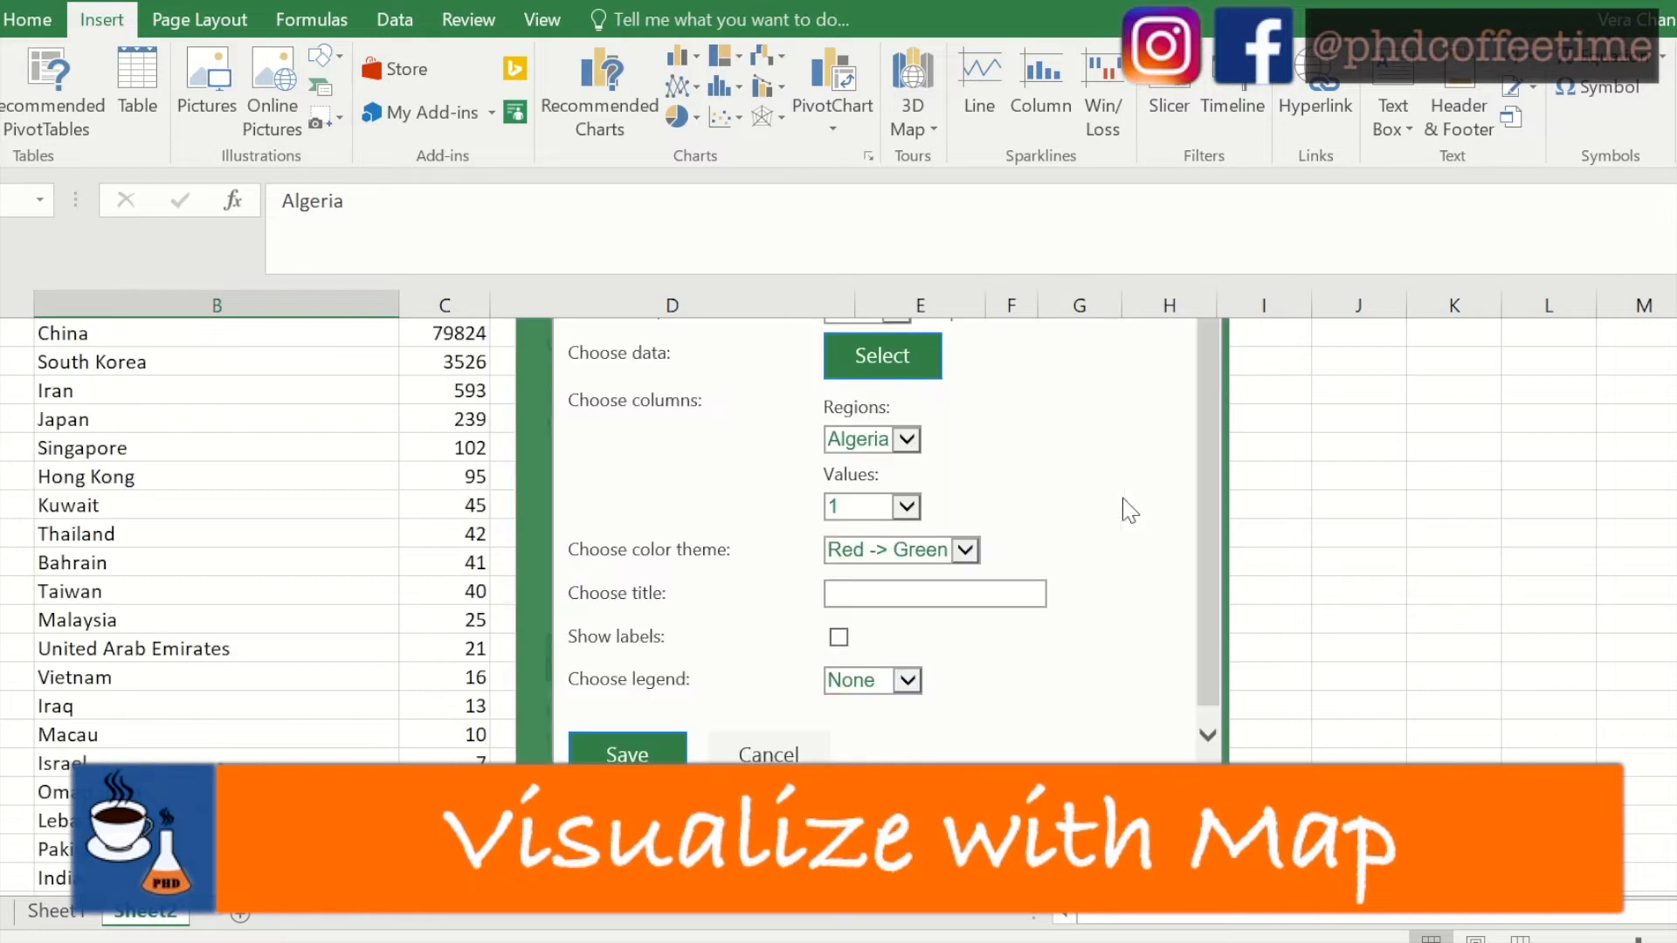
Choose the Green -> Red theme with legend on the right and save to draw the map
{"action": "left_click", "coordinate": [964, 548]}
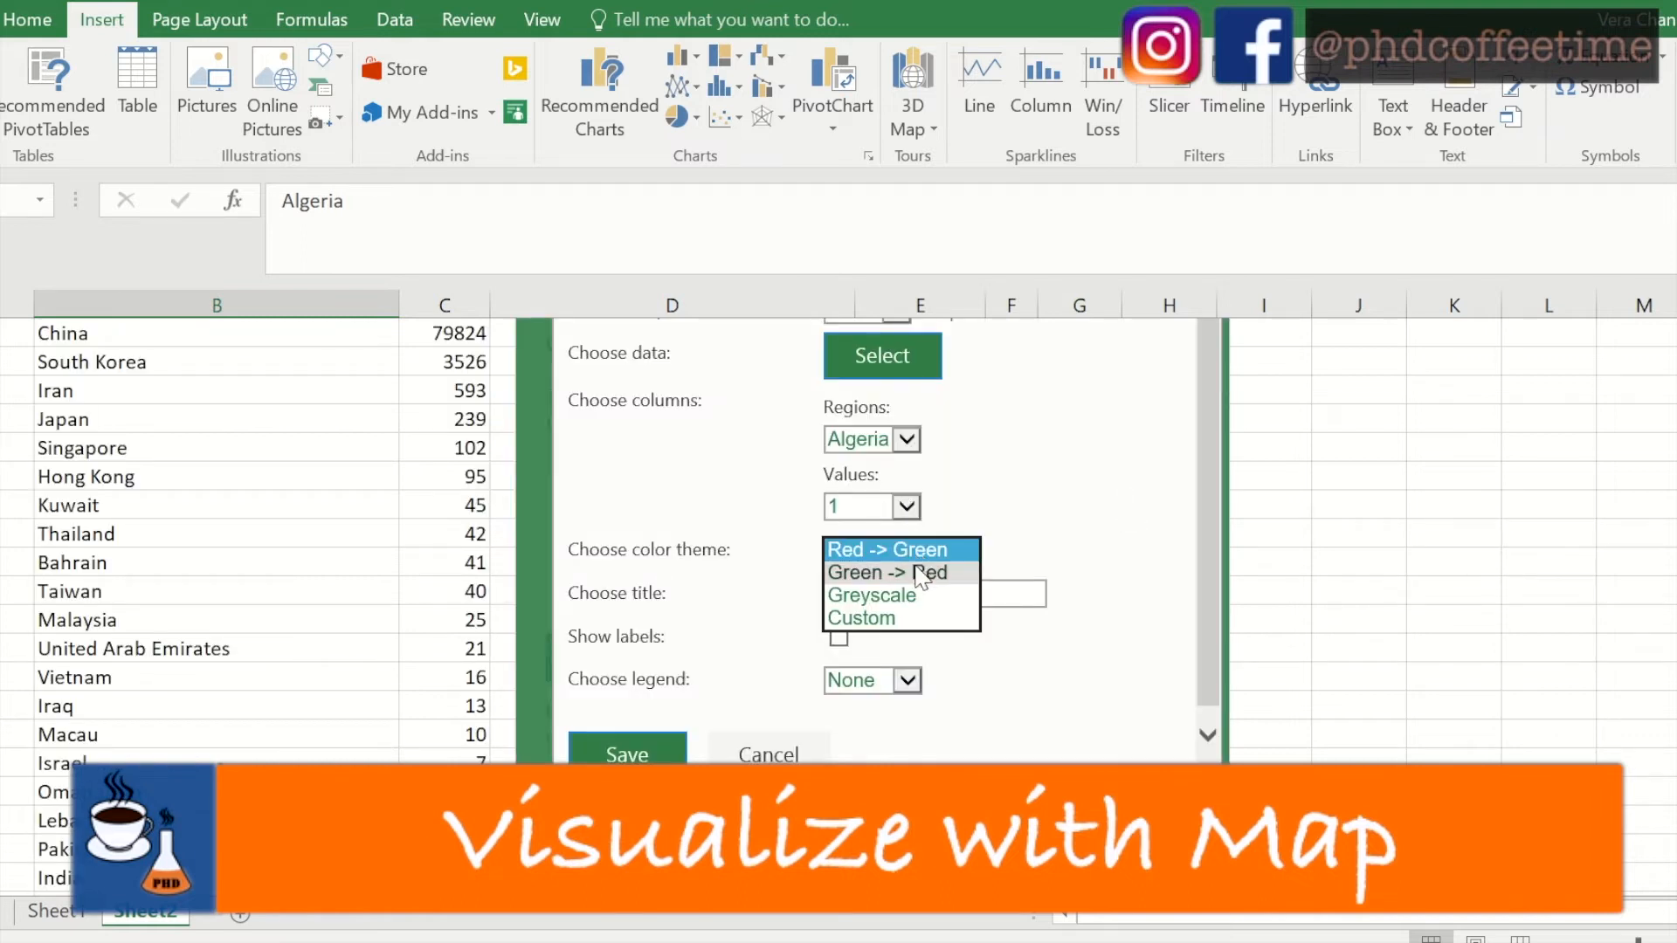
{"action": "left_click", "coordinate": [885, 573]}
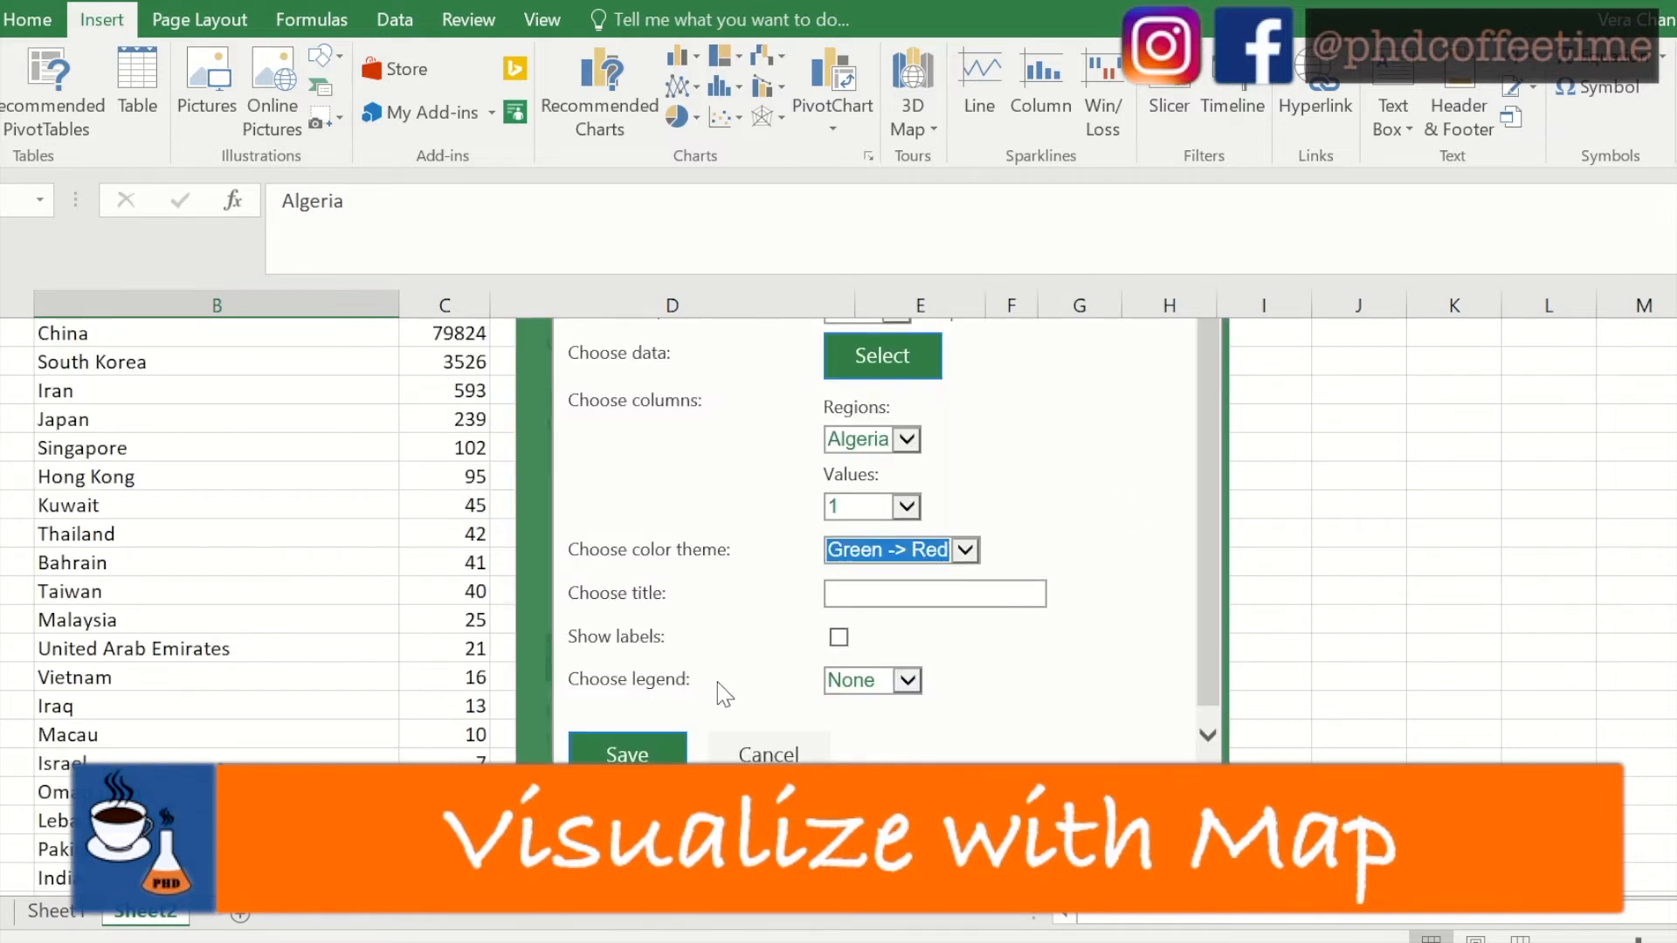
{"action": "left_click", "coordinate": [905, 680]}
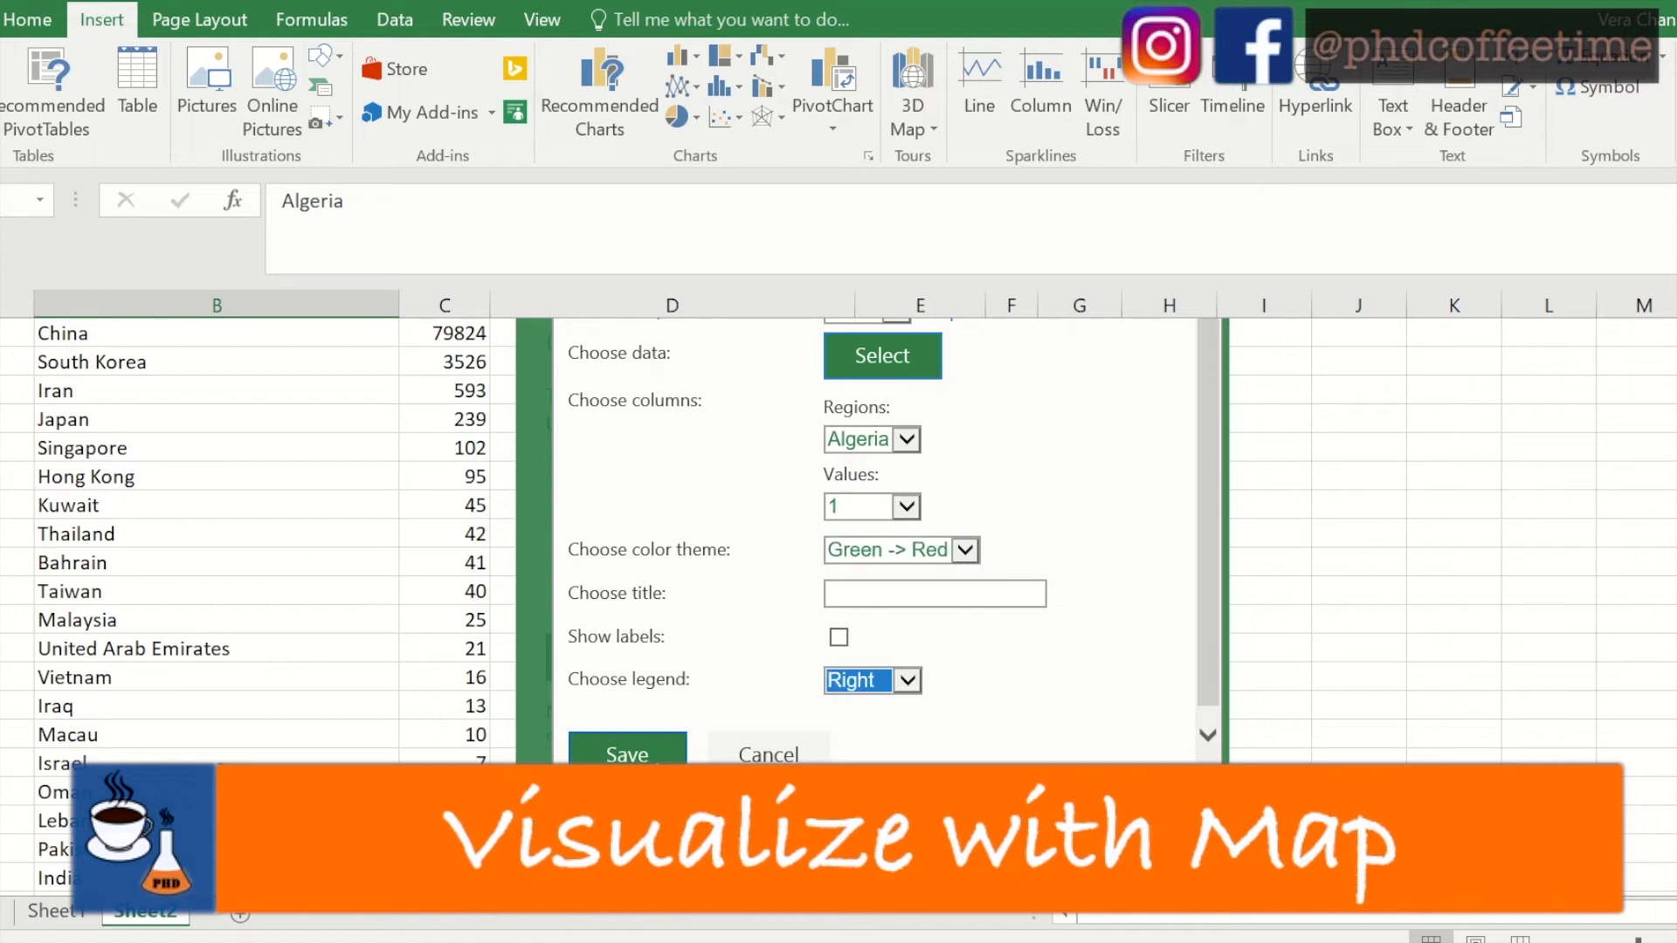
{"action": "left_click", "coordinate": [628, 755]}
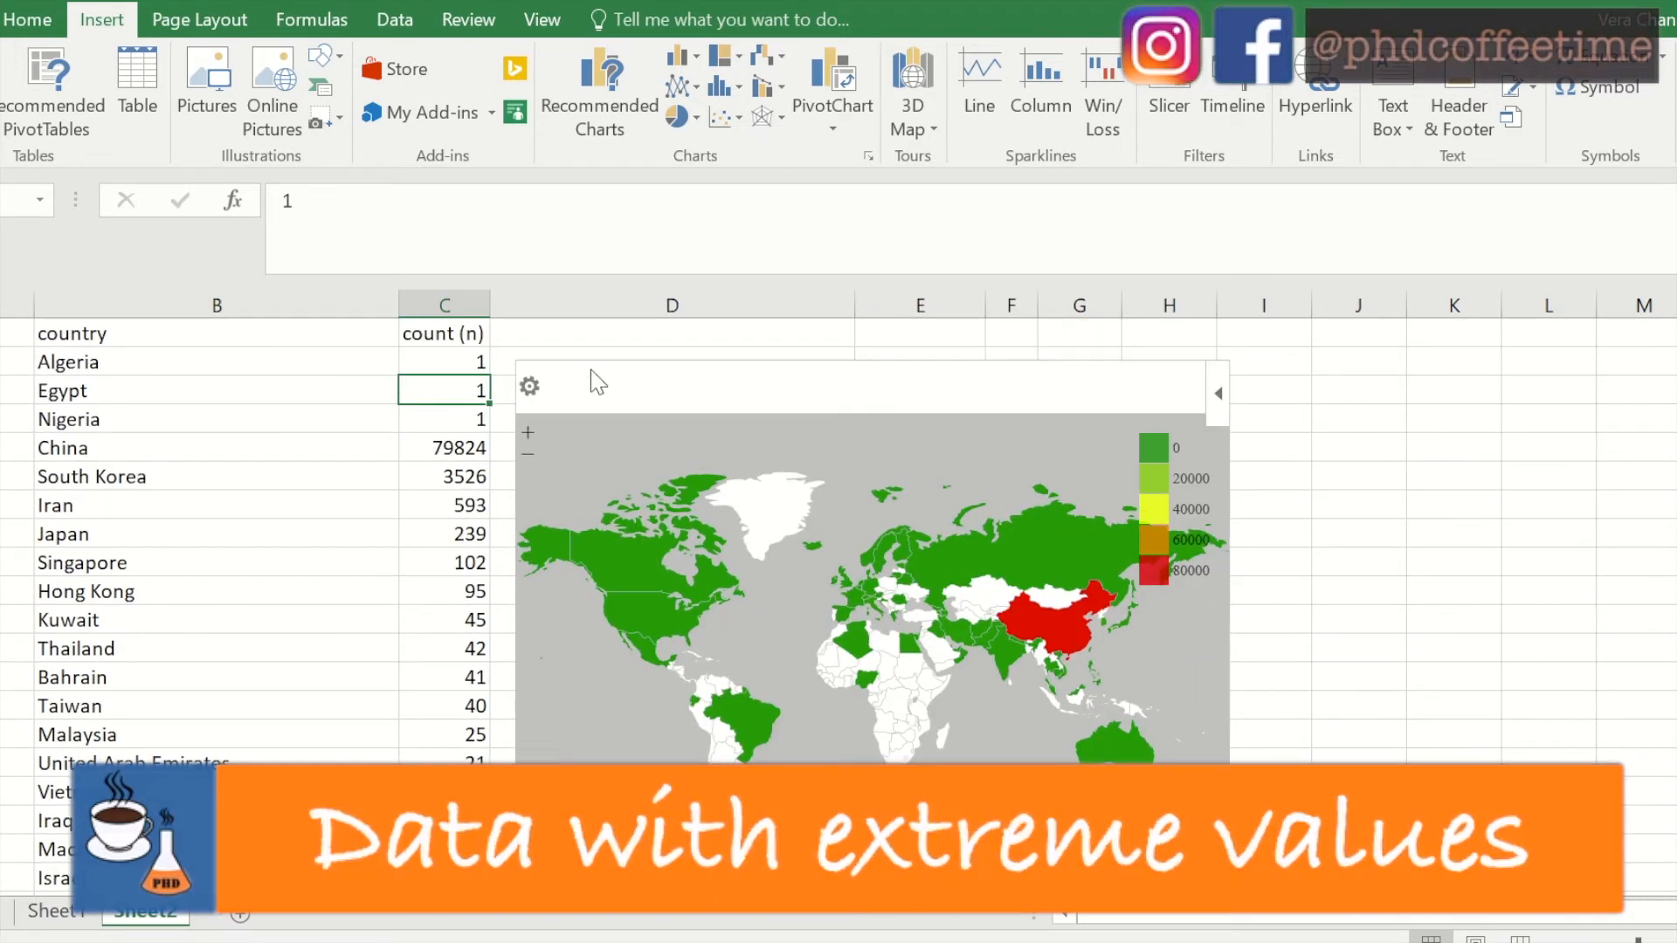
{"action": "mouse_move", "coordinate": [971, 406]}
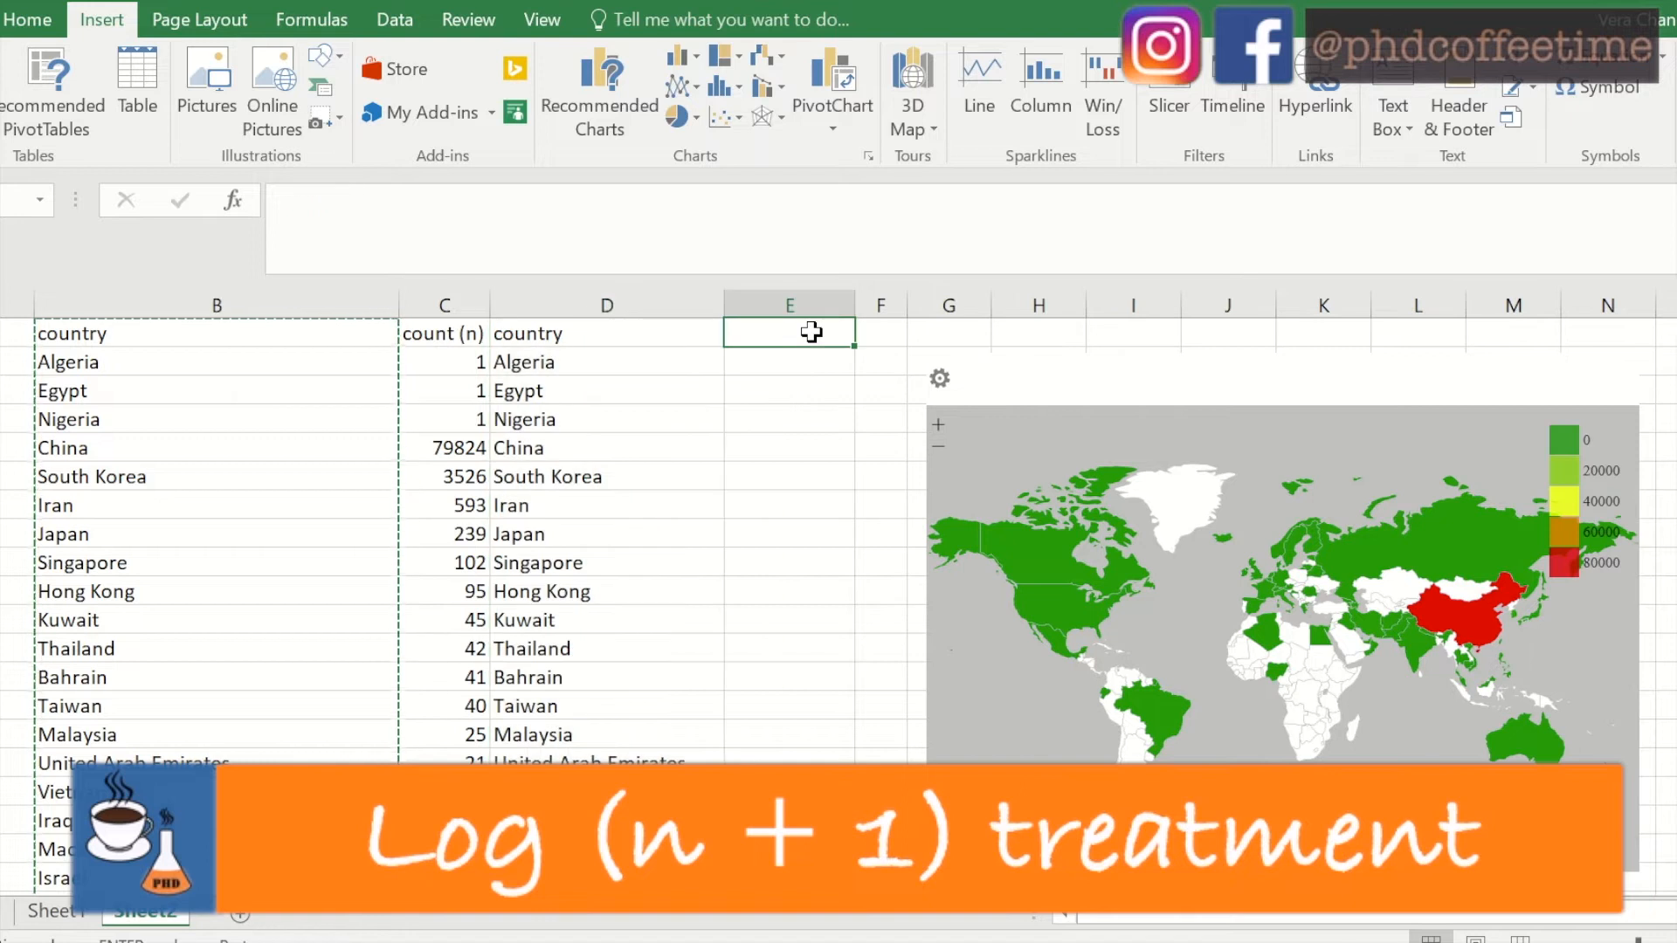
Add a 'Log (n+1)' column in E with =log(C2+1) for each country
{"action": "type", "text": "Log"}
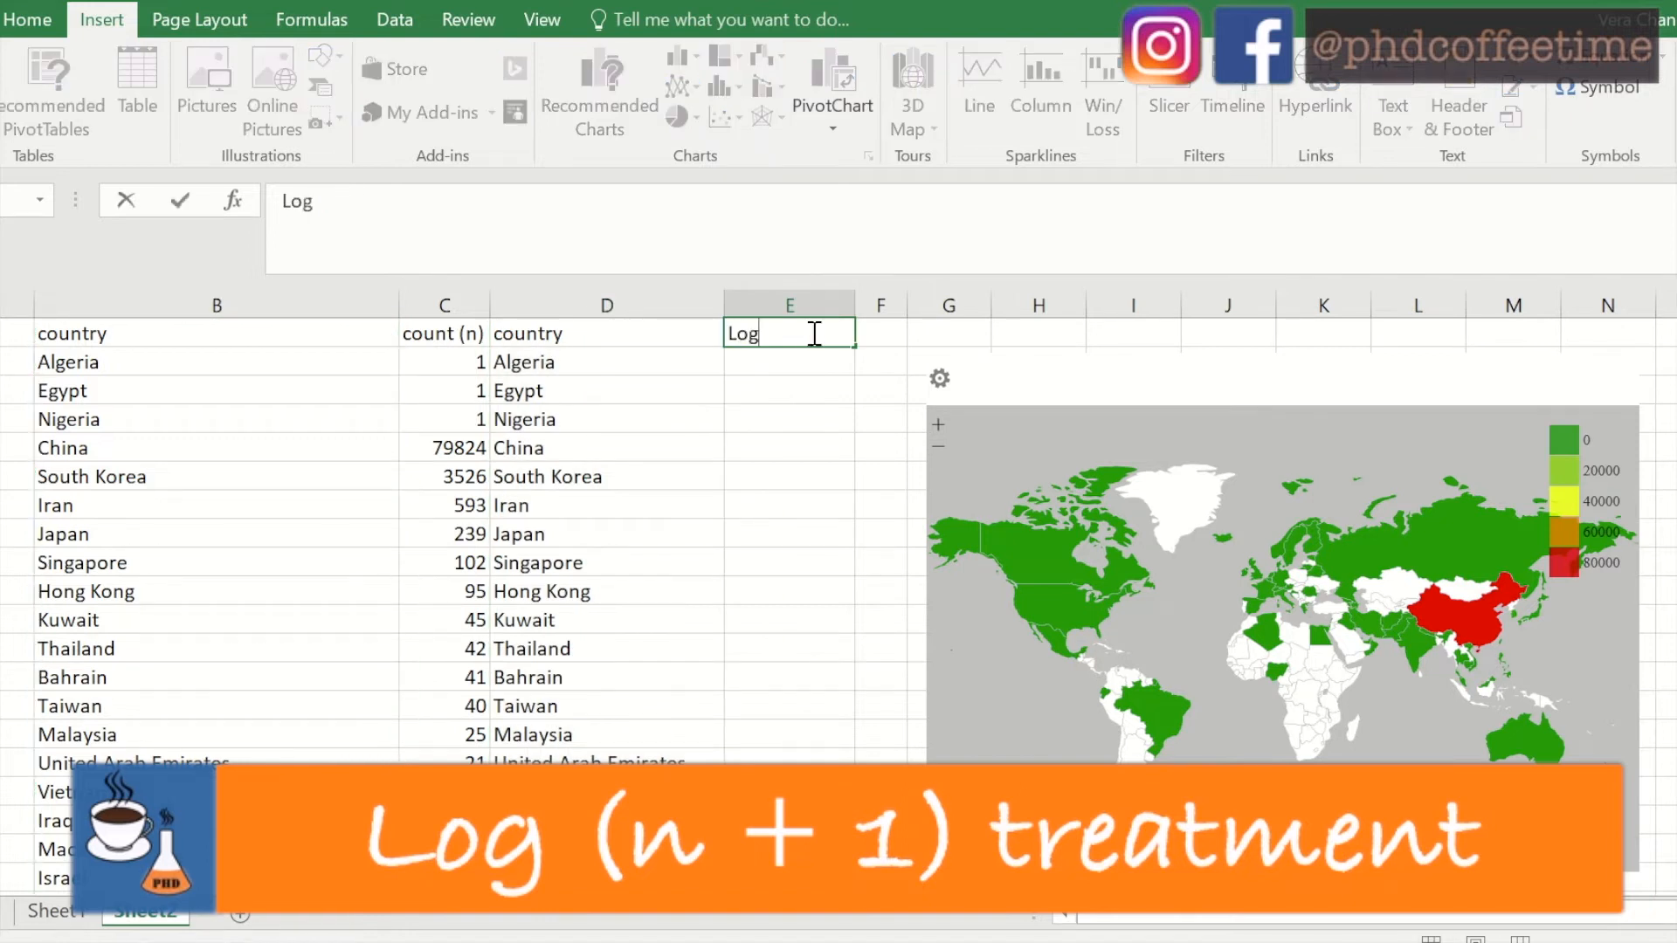
{"action": "type", "text": "(n+1)"}
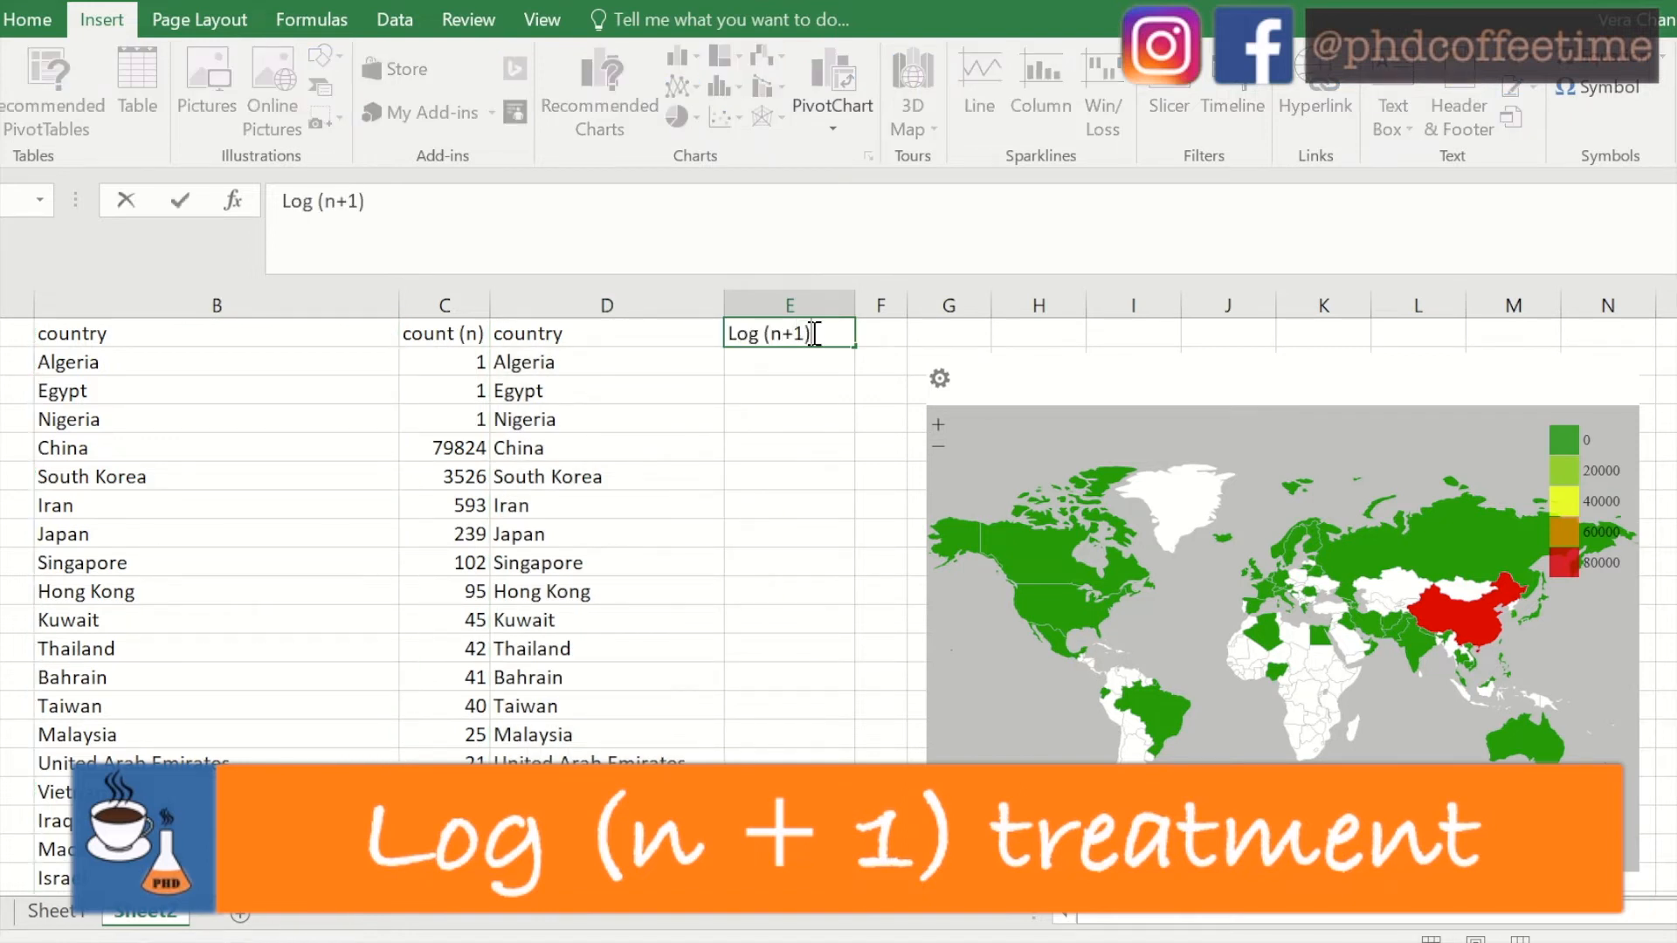
{"action": "type", "text": "=log(C2+1"}
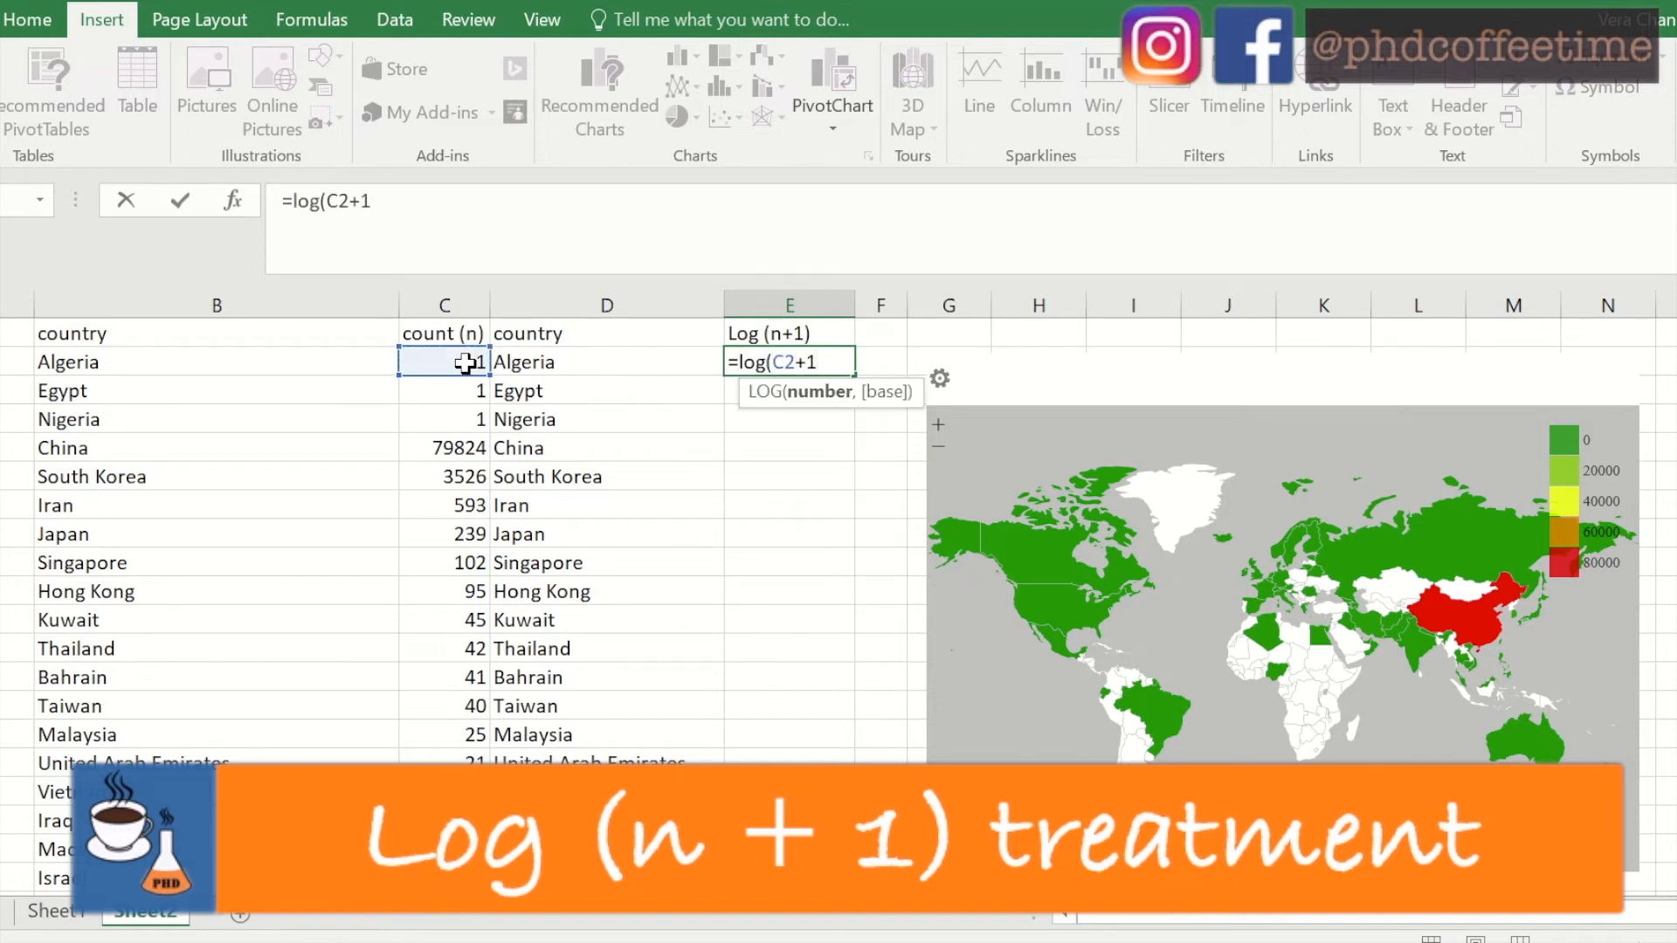
{"action": "key", "text": "Enter"}
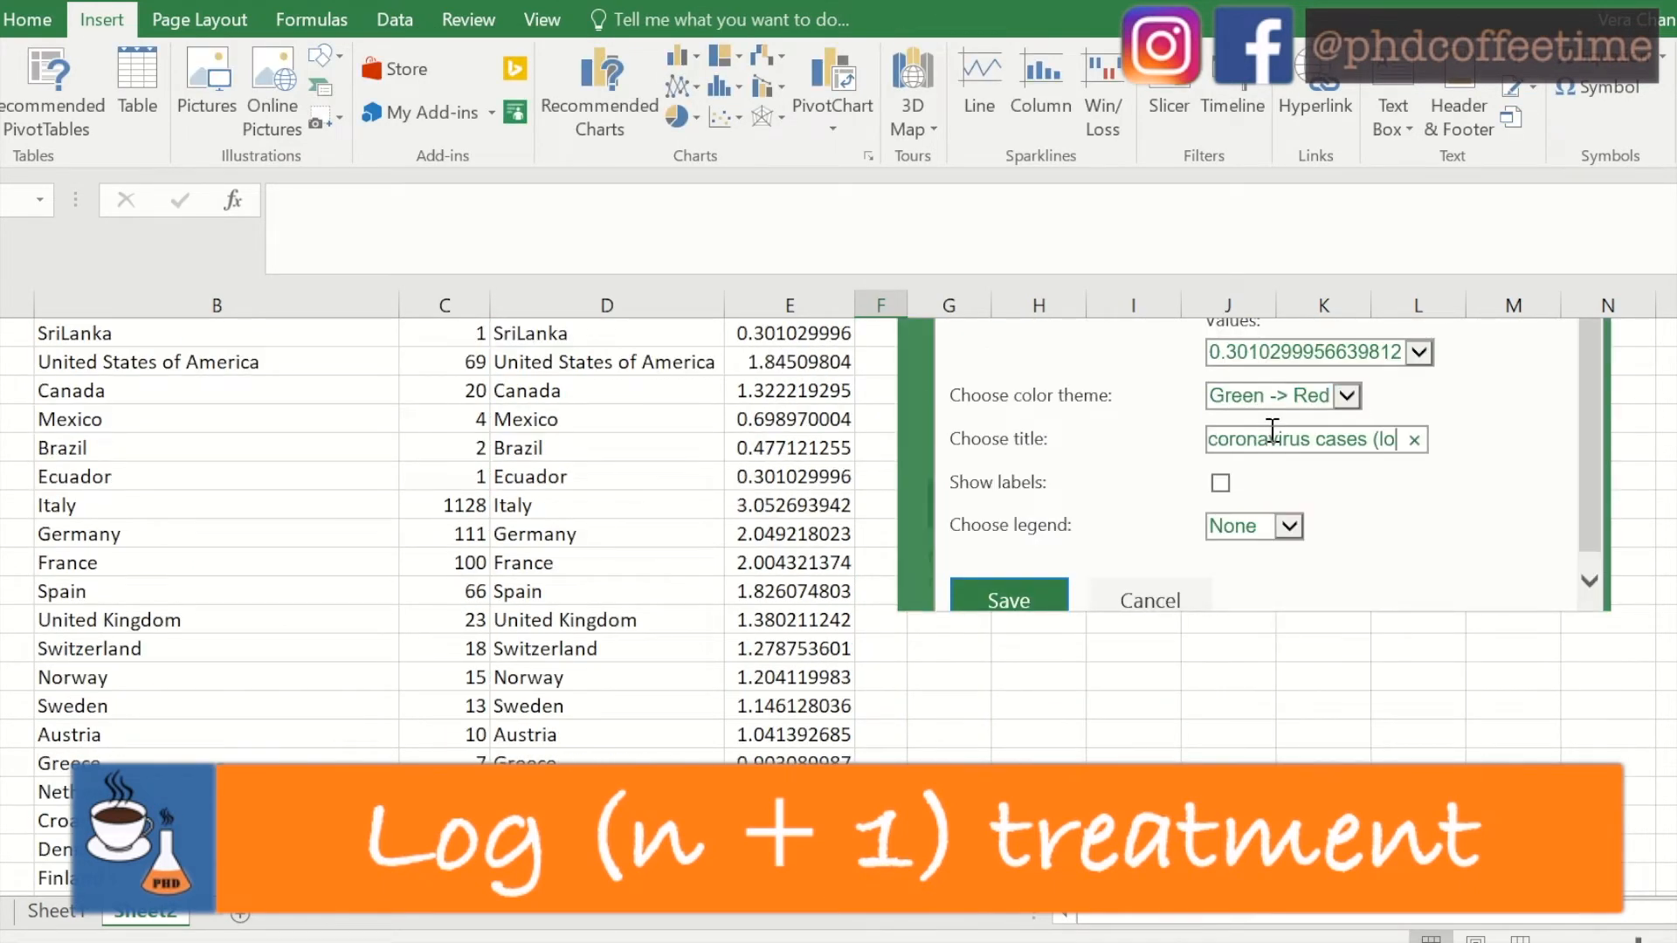
Redraw the heat map from the log values with the title coronavirus cases (log(n+1))
{"action": "left_click", "coordinate": [1008, 601]}
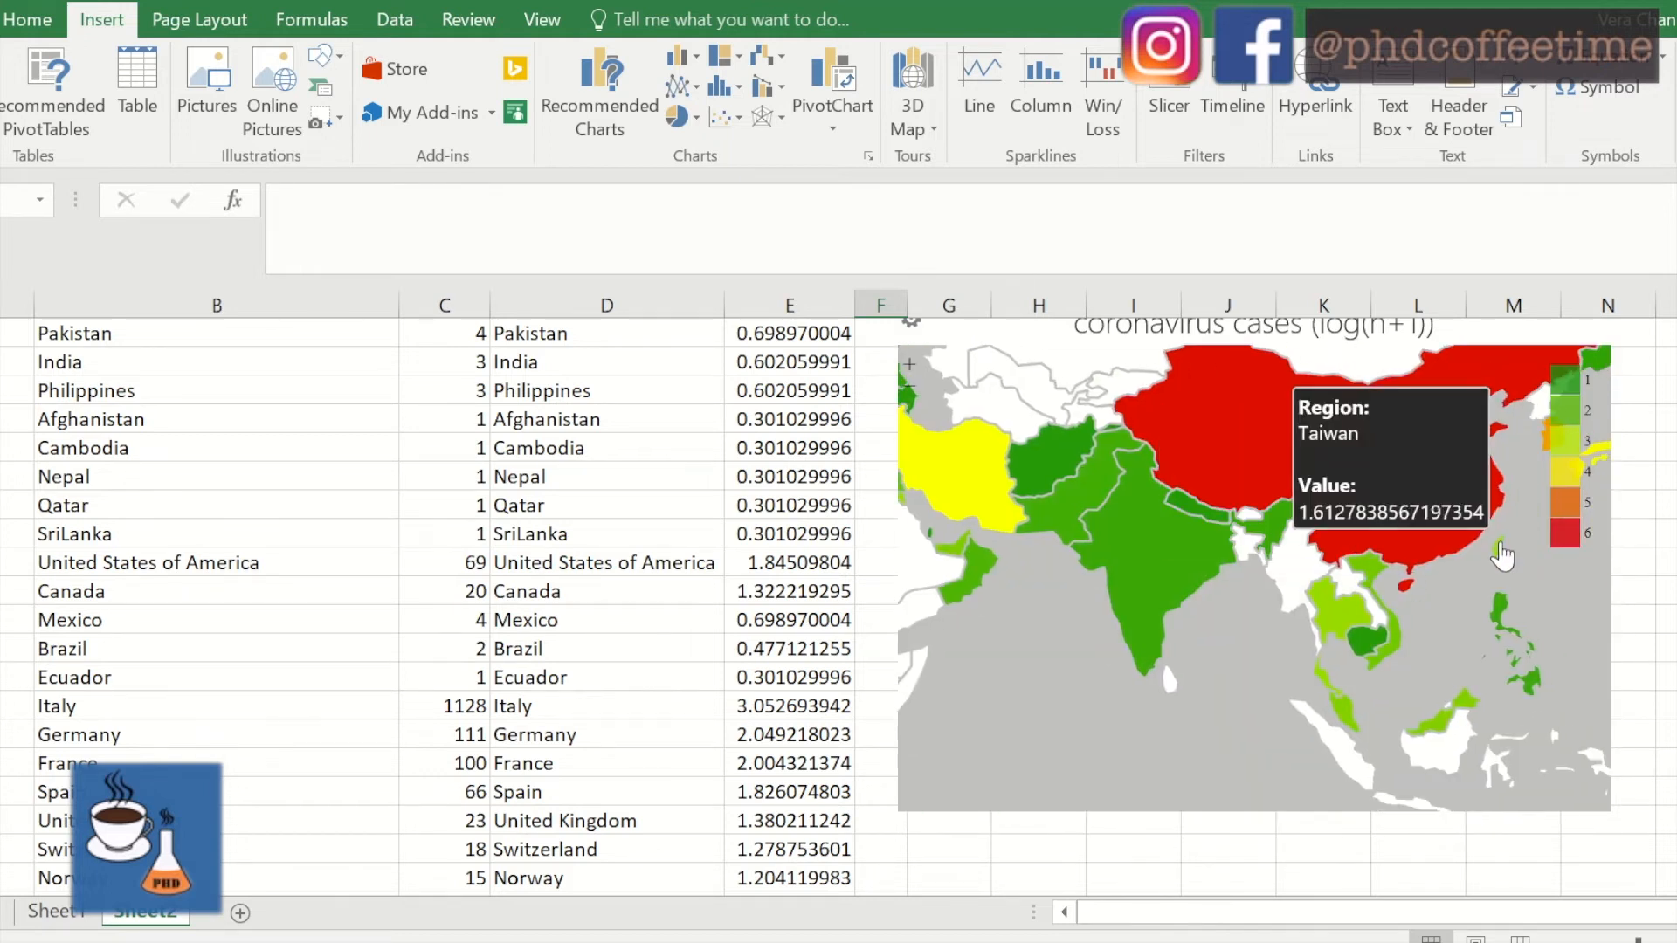
{"action": "mouse_move", "coordinate": [1139, 603]}
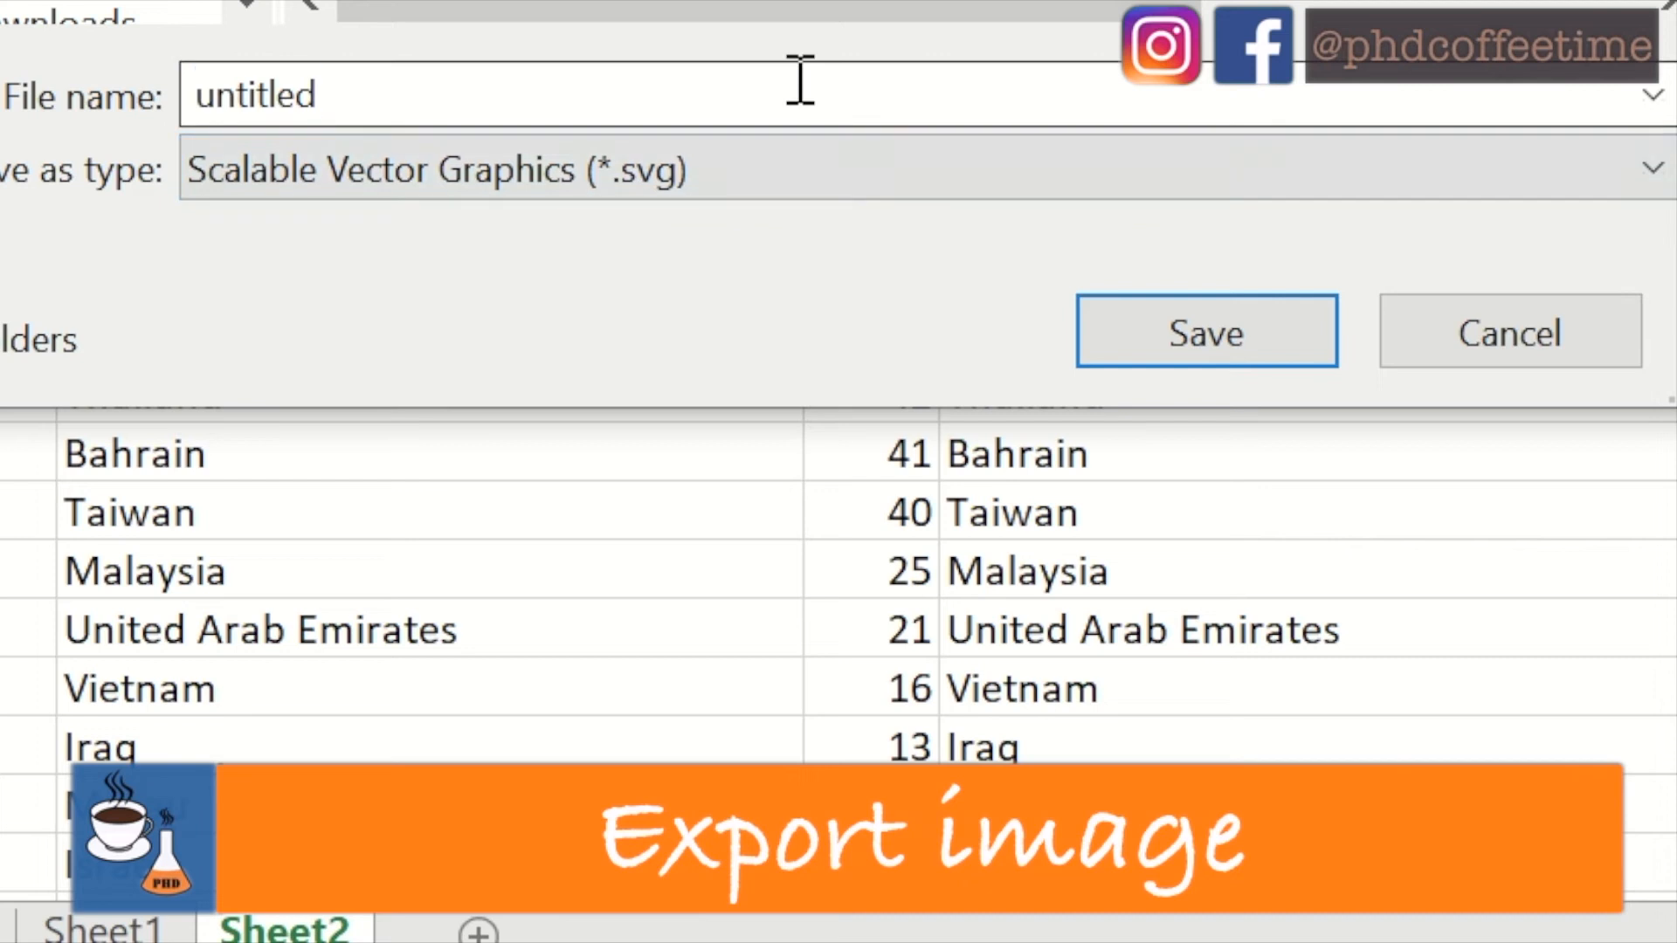
Save the exported map image as an SVG file and return to the data sheet
{"action": "left_click", "coordinate": [1652, 166]}
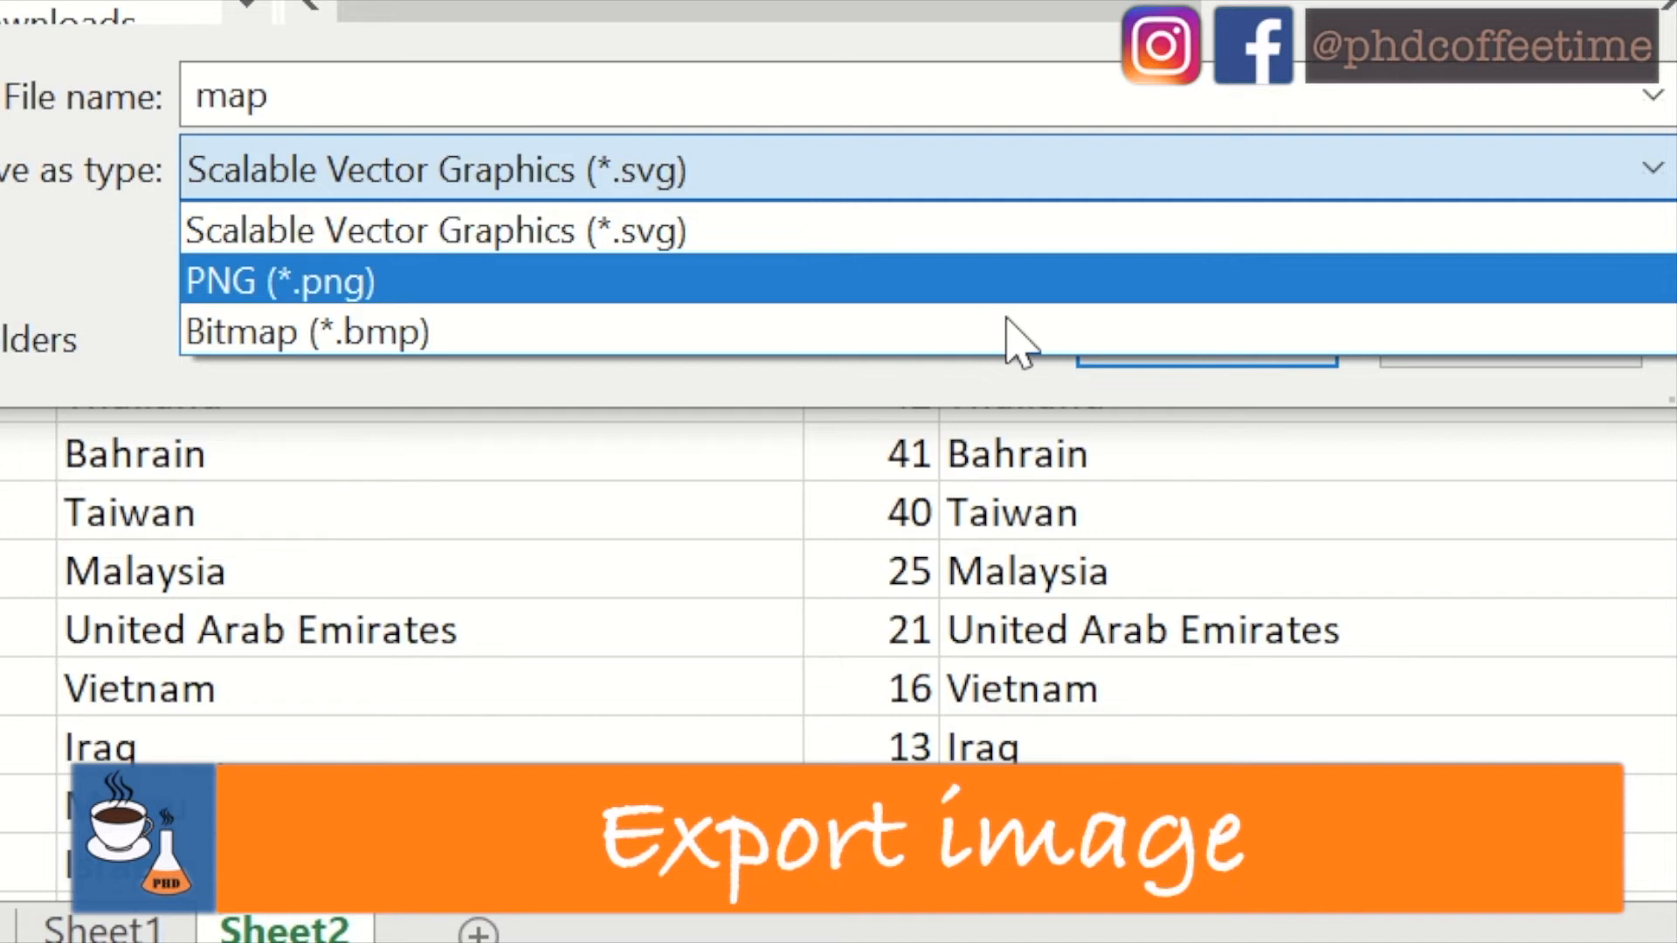
{"action": "mouse_move", "coordinate": [1016, 306]}
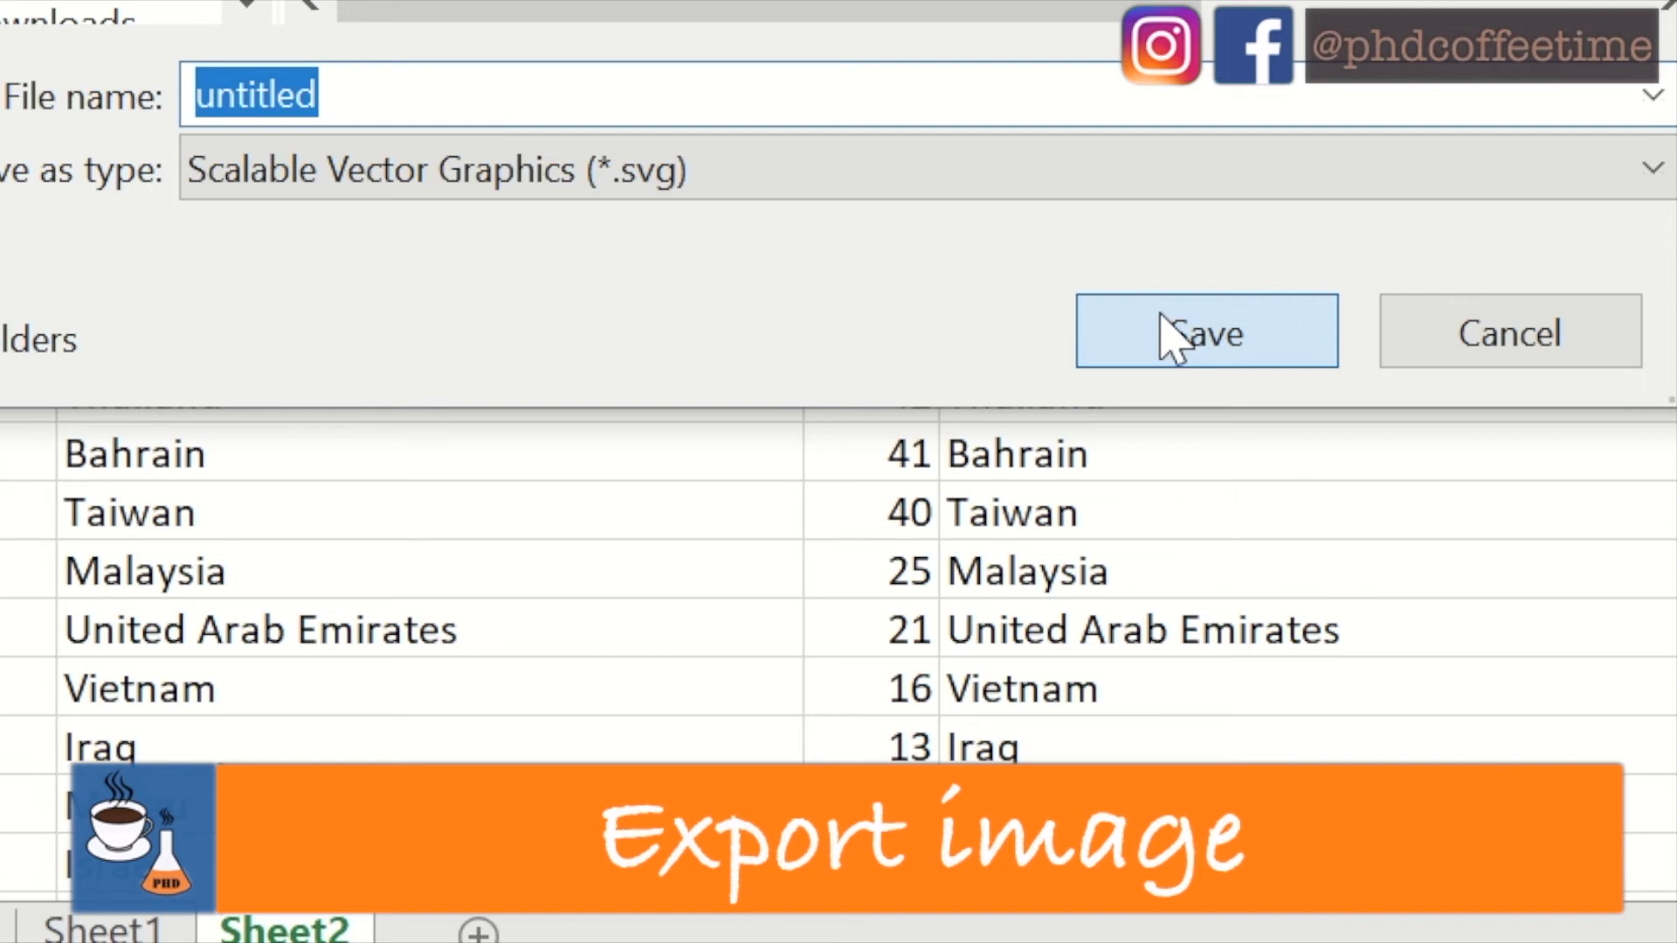
{"action": "left_click", "coordinate": [1206, 330]}
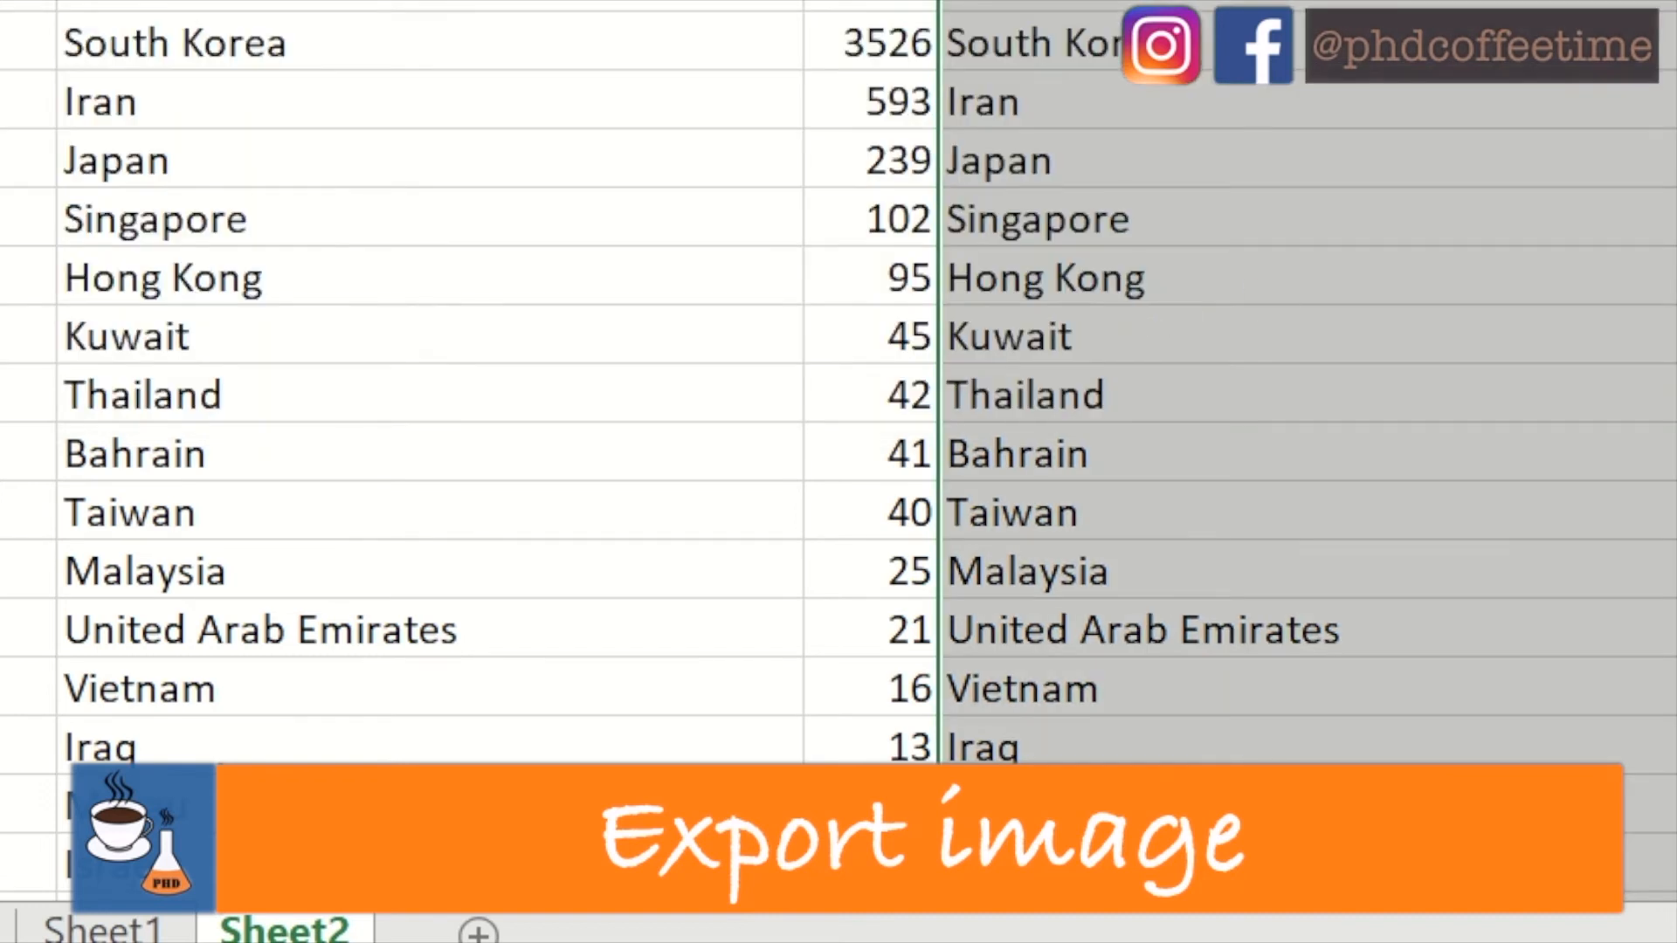
{"action": "scroll", "scroll_direction": "down", "scroll_amount": 3}
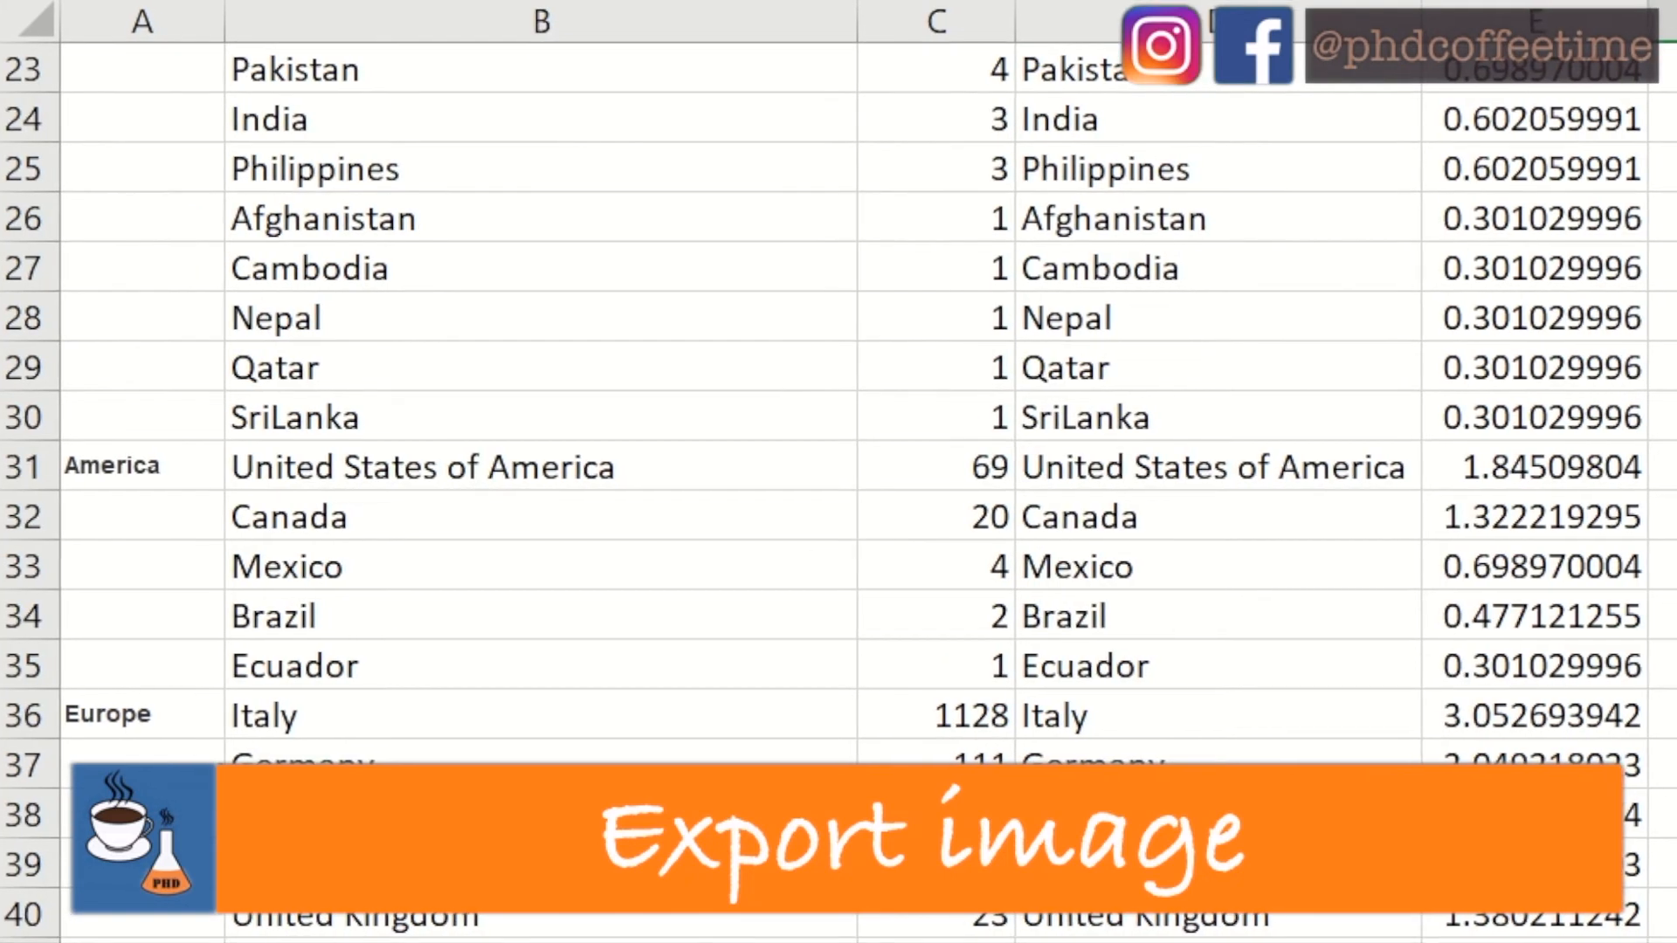